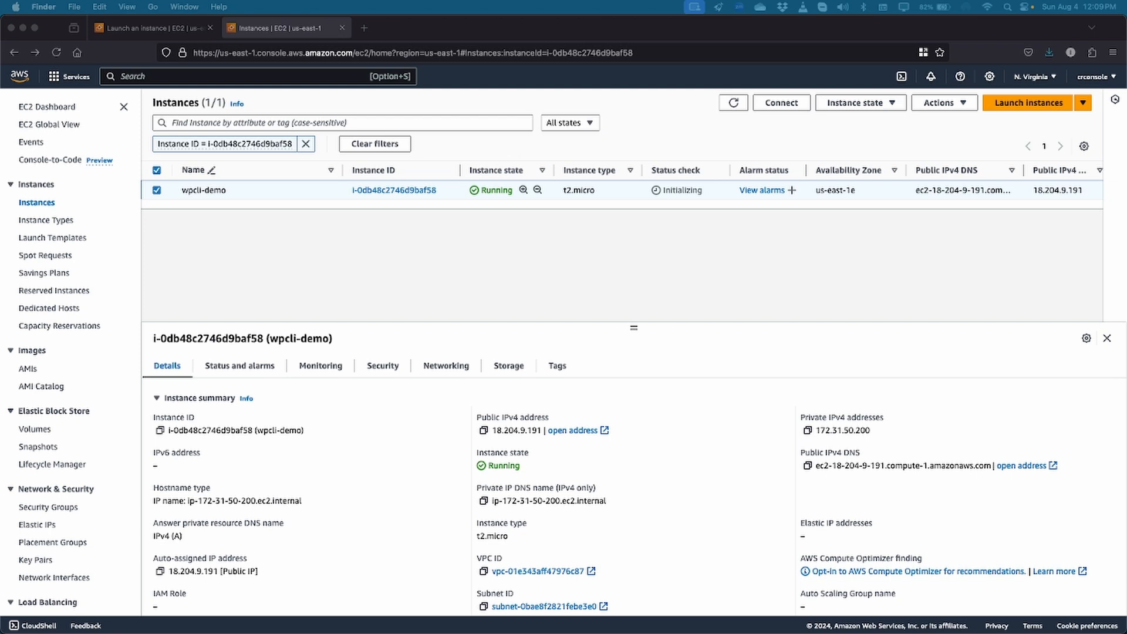
{"action": "mouse_move", "coordinate": [489, 496]}
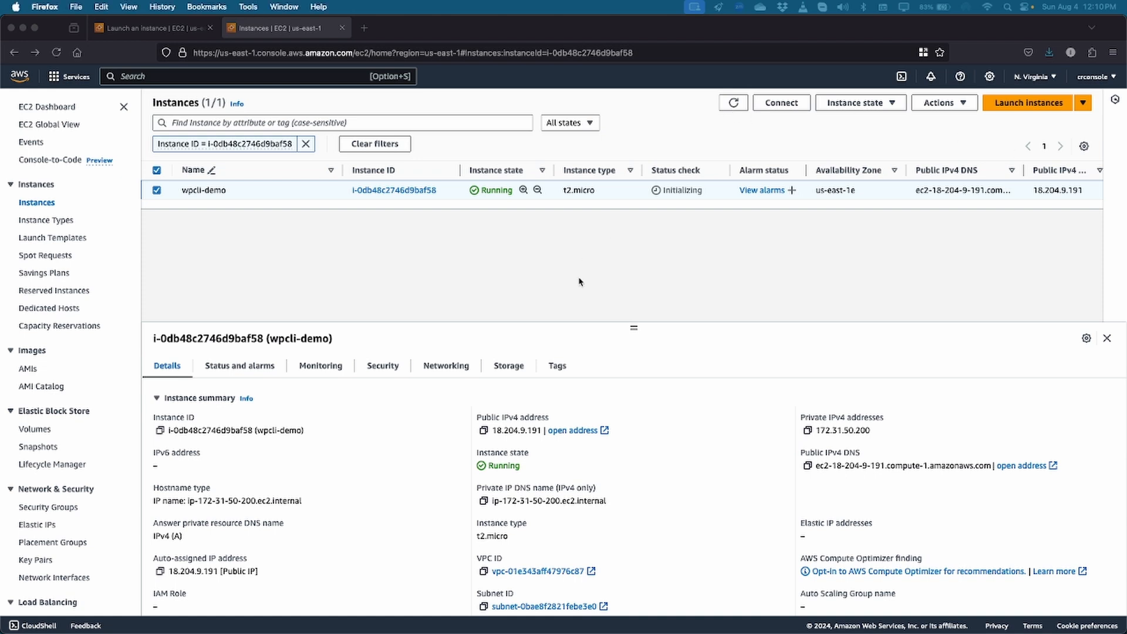
Reconnect to the EC2 server over SSH and list the installed PHP packages
{"action": "left_click", "coordinate": [732, 102]}
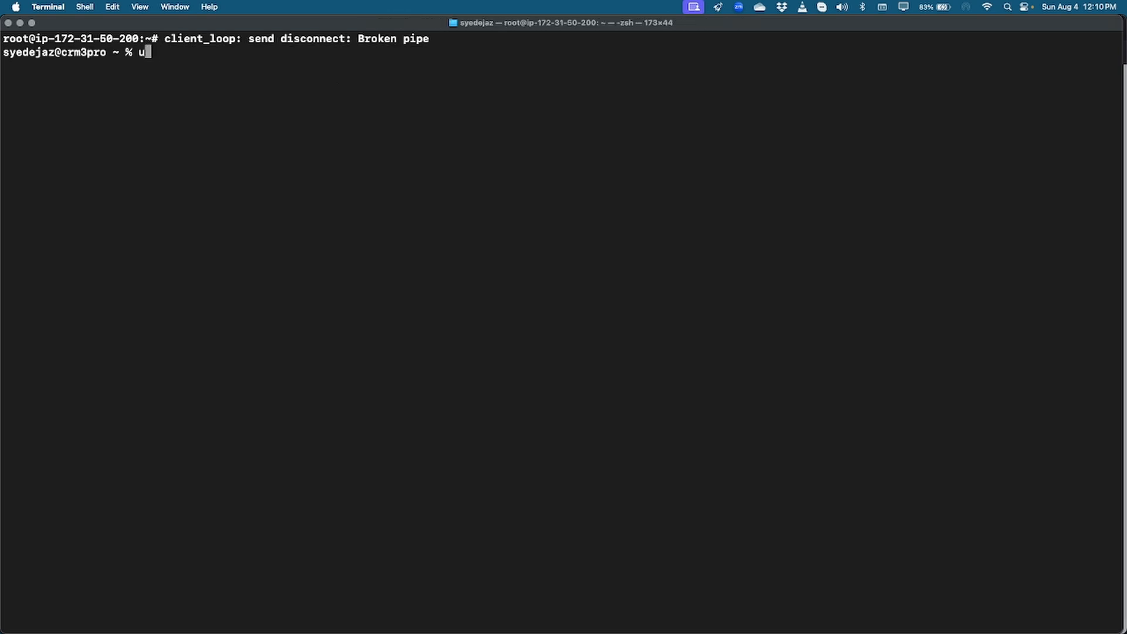
{"action": "type", "text": "lear"}
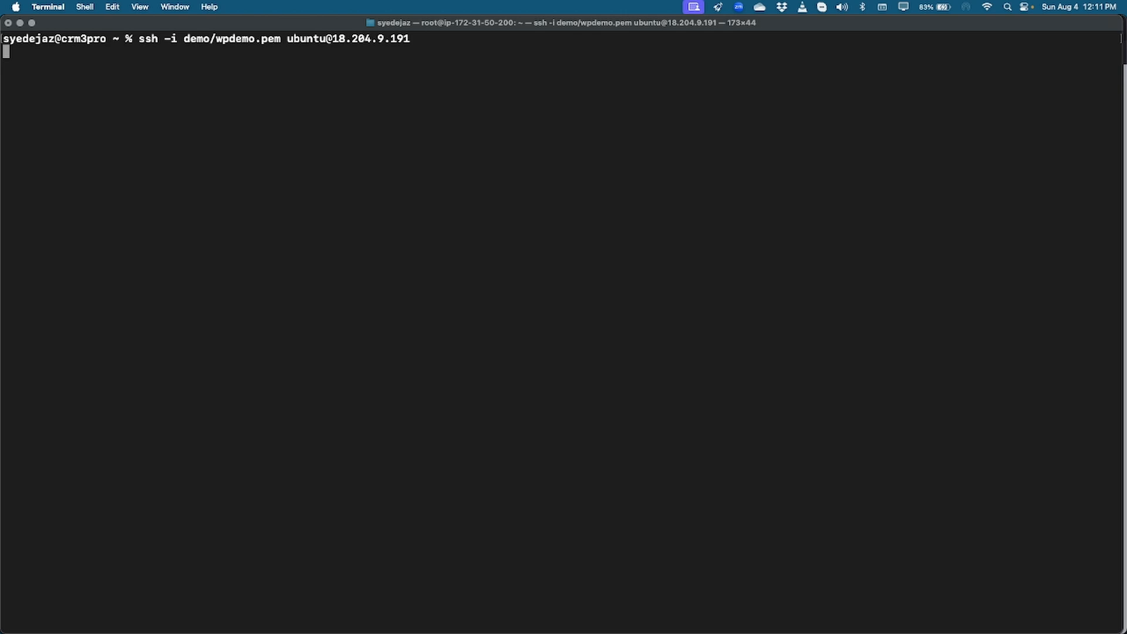
{"action": "key", "text": "Return"}
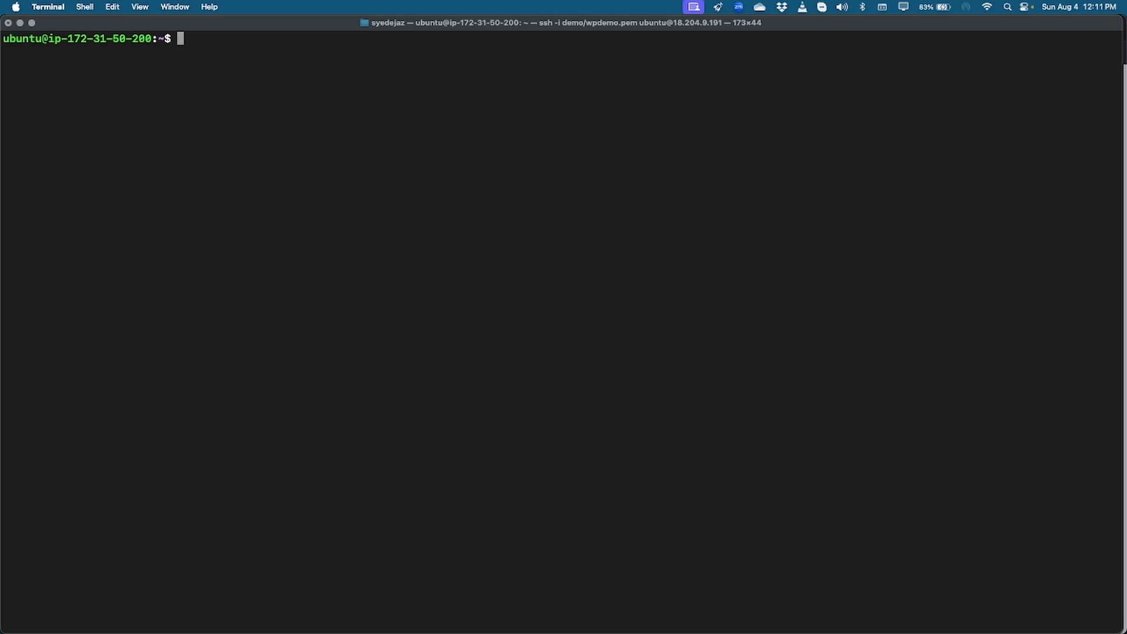
{"action": "type", "text": "dpkg"}
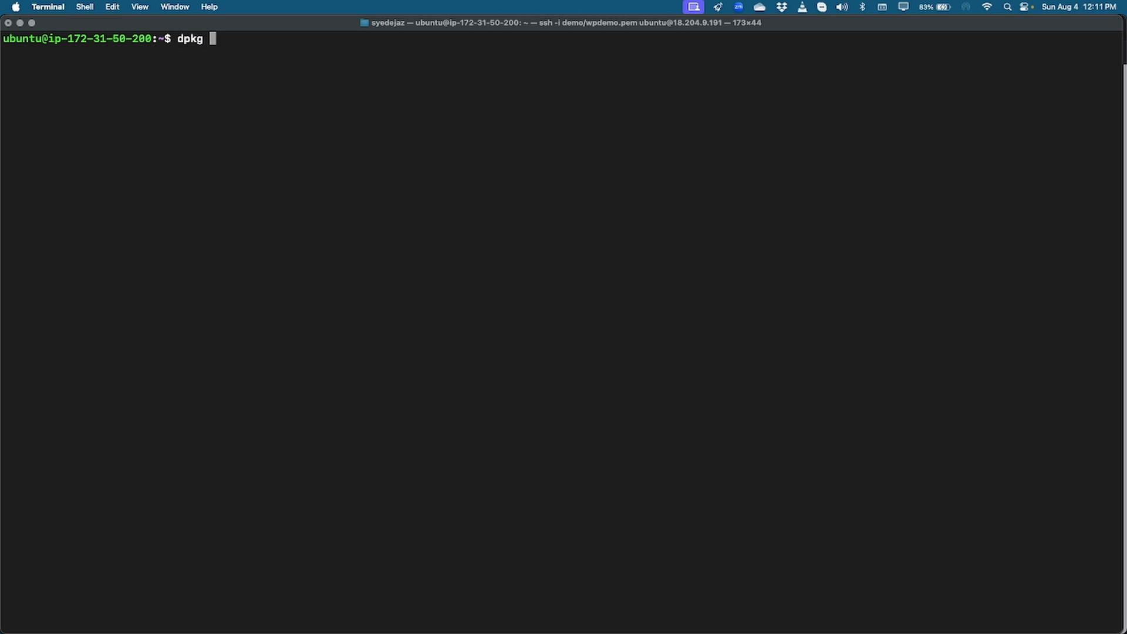
{"action": "type", "text": "-l |grep php"}
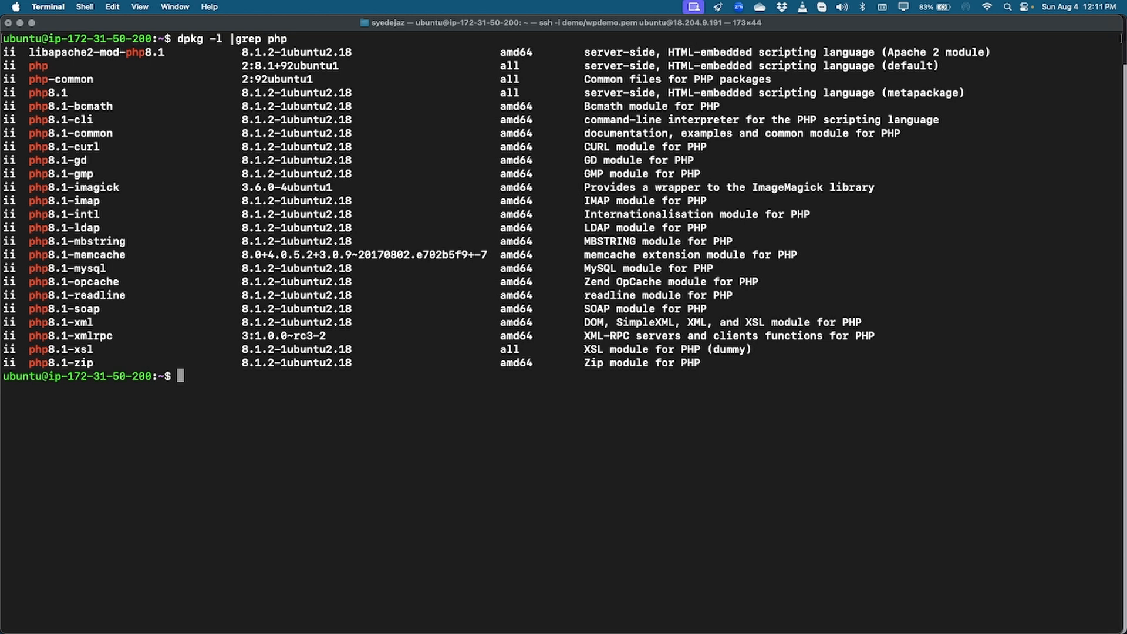
In /var/www/html, list the files and move index.html up one directory
{"action": "type", "text": "cd /var/"}
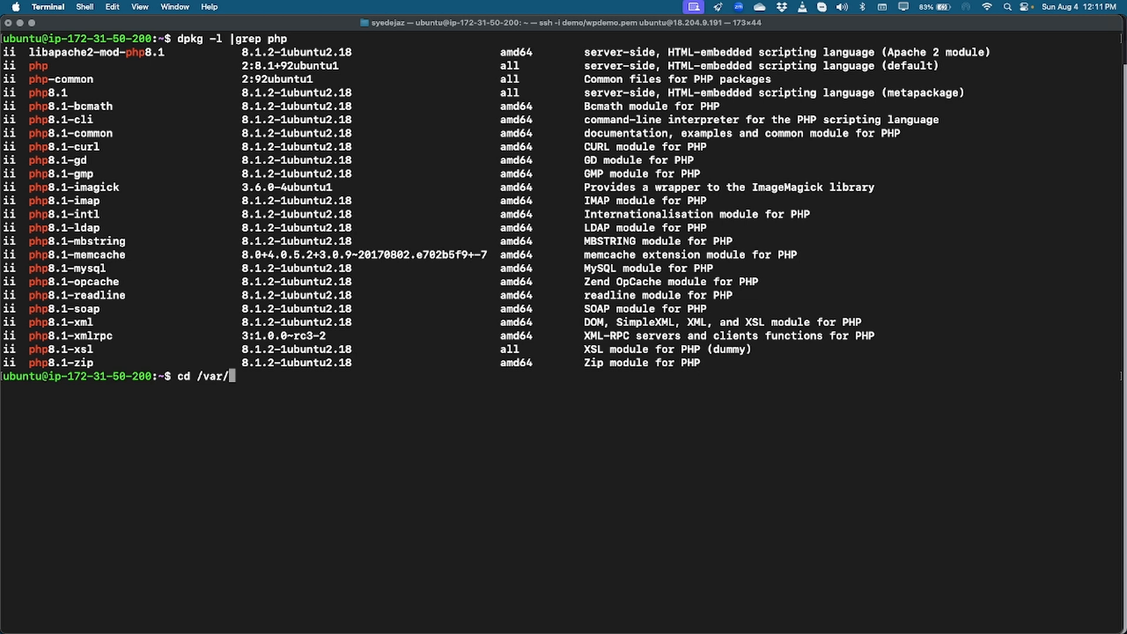
{"action": "type", "text": "www/html/"}
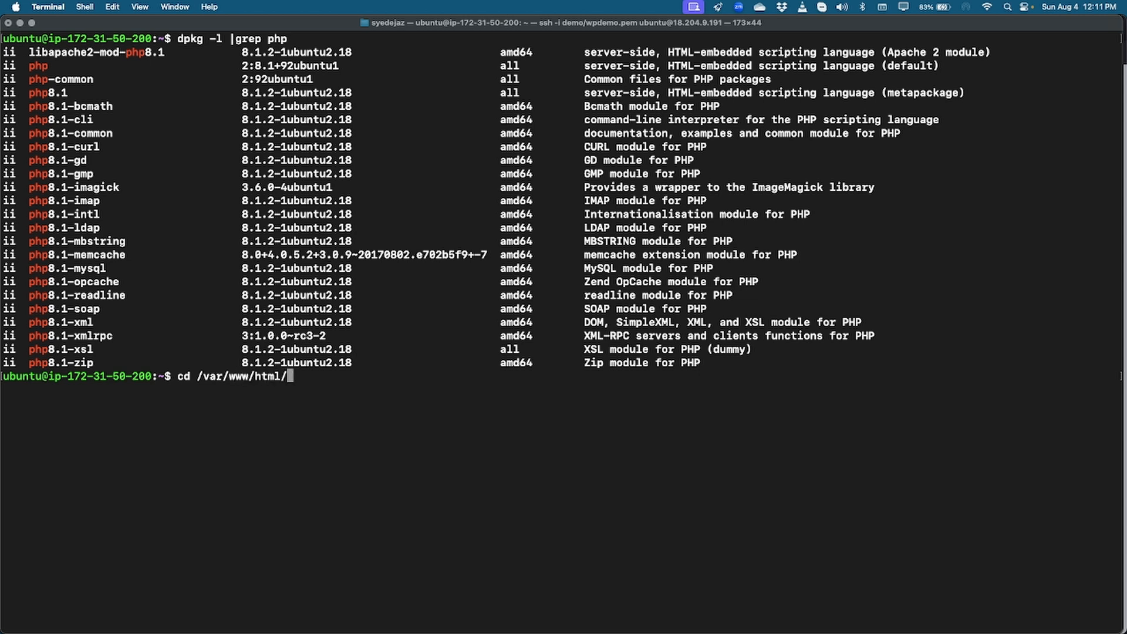
{"action": "type", "text": "ls -l"}
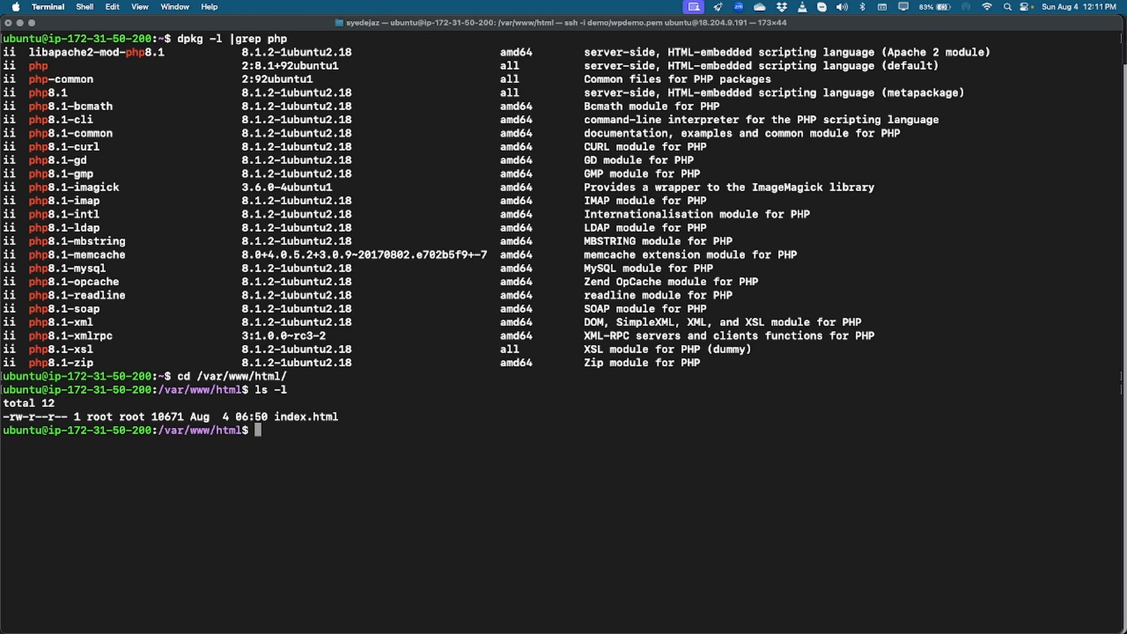
{"action": "type", "text": "mv i"}
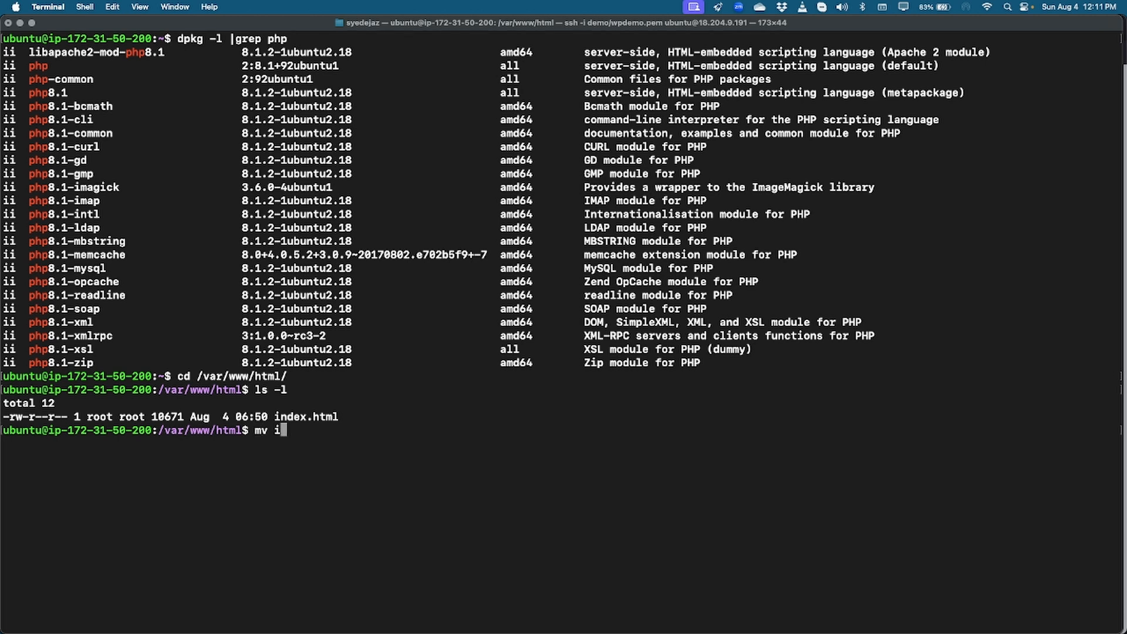
{"action": "type", "text": "ndex.html ../"}
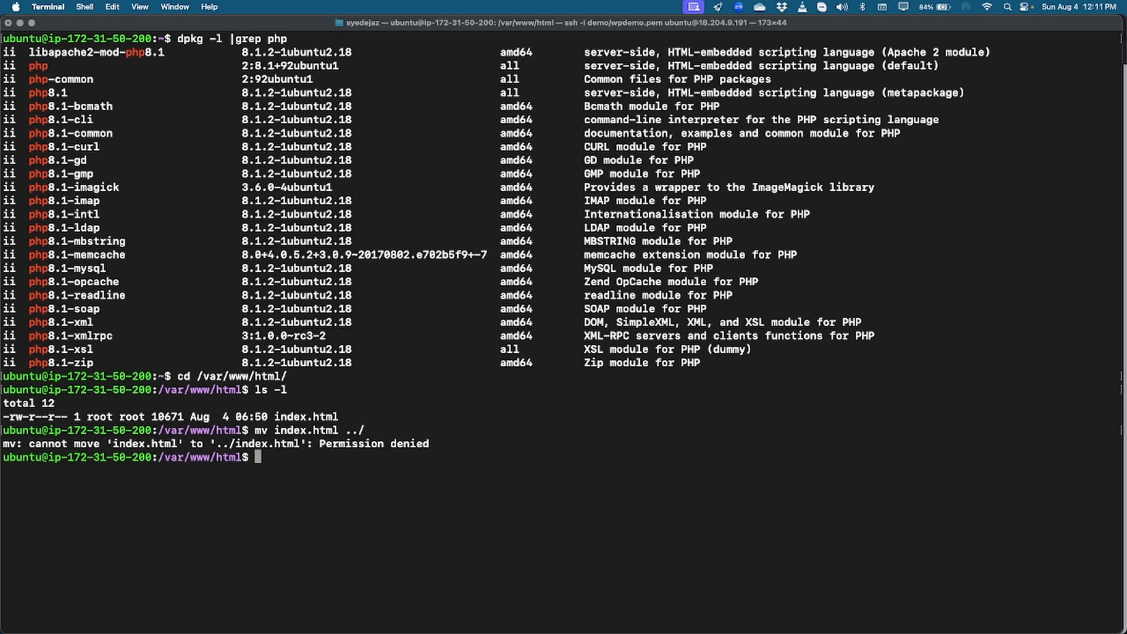
{"action": "type", "text": "mv index.html ../"}
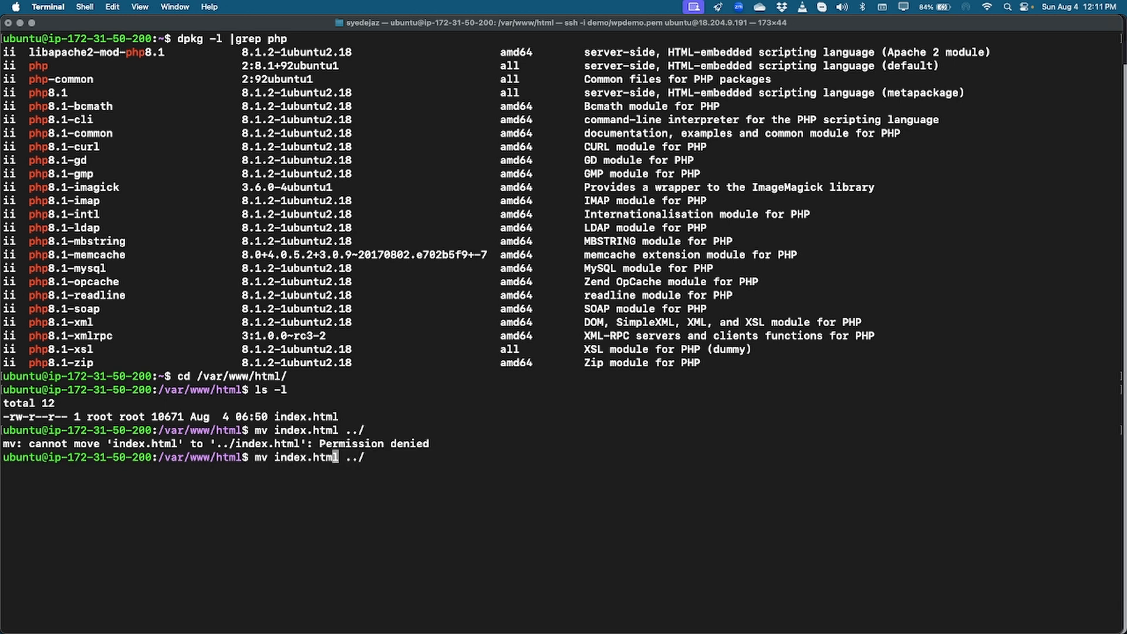
{"action": "type", "text": "s"}
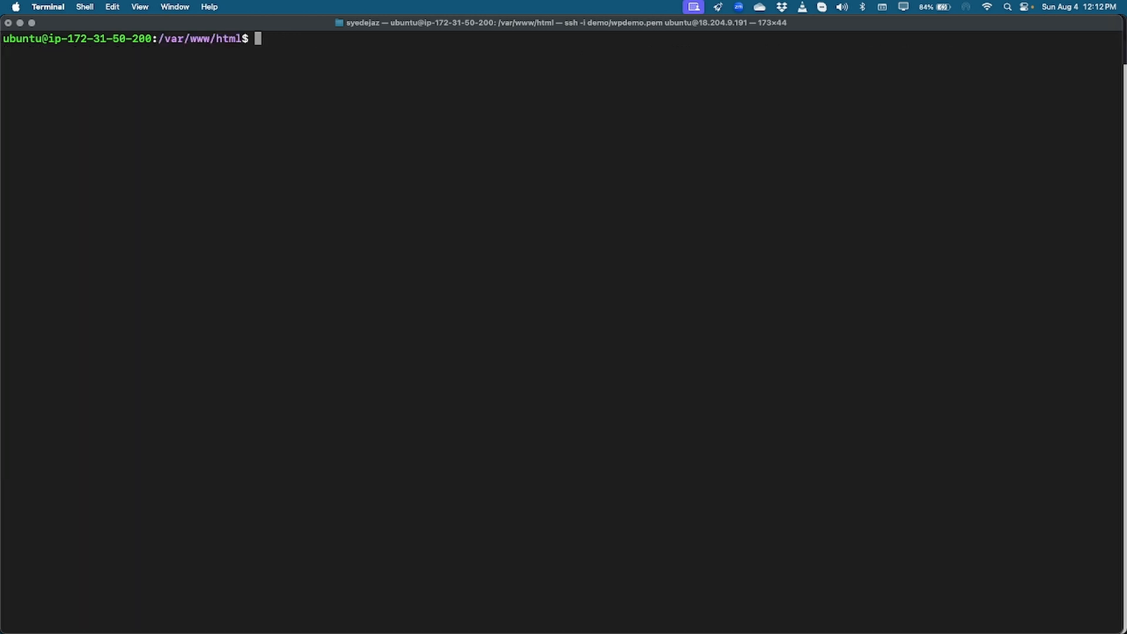
{"action": "mouse_move", "coordinate": [470, 322]}
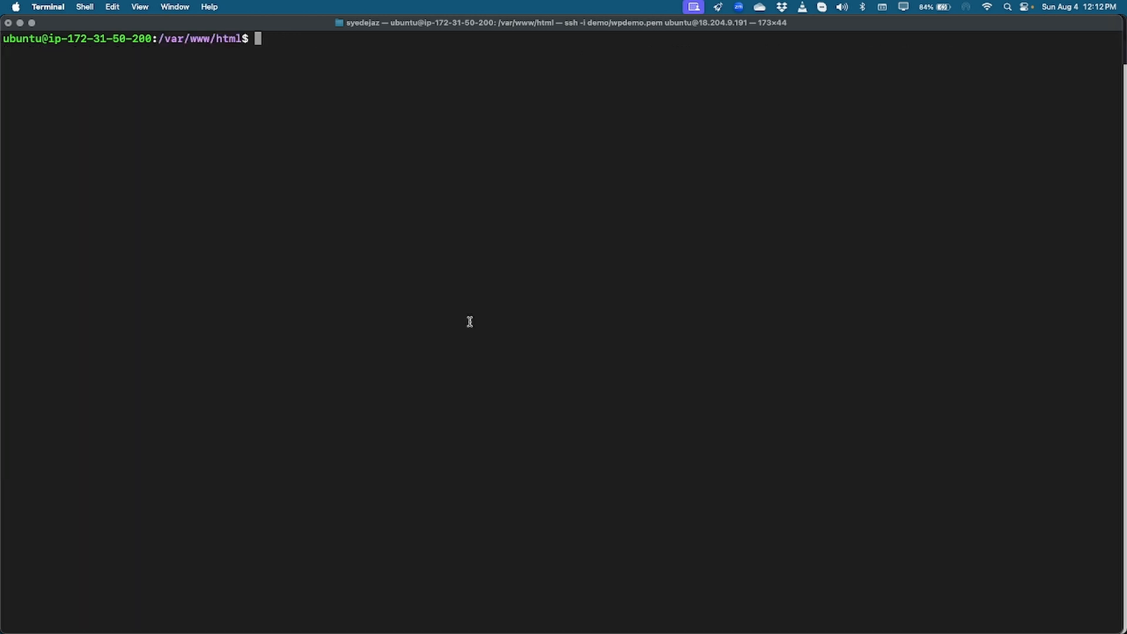
{"action": "mouse_move", "coordinate": [465, 425]}
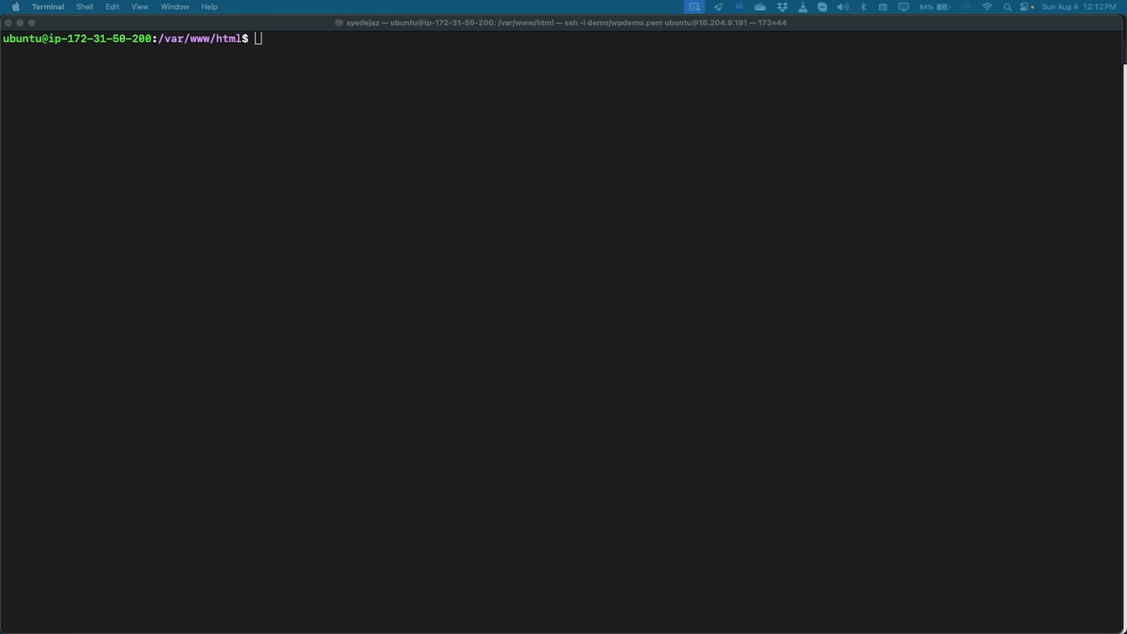
{"action": "mouse_move", "coordinate": [878, 64]}
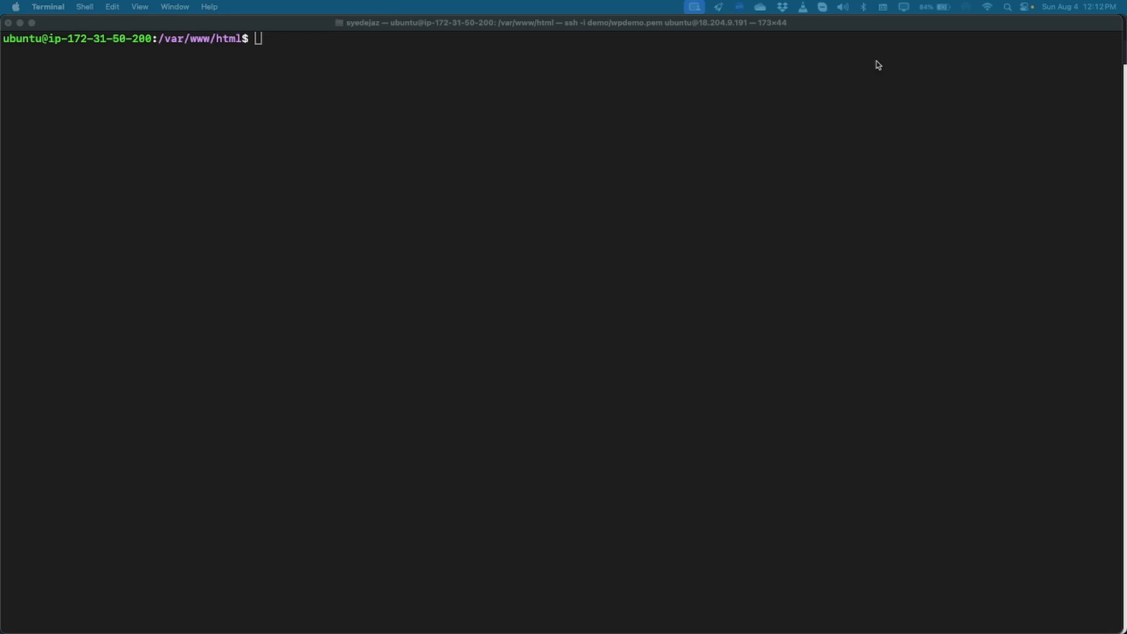
Download wp-cli.phar from the WP-CLI builds repository using sudo curl -O
{"action": "type", "text": "curl -O https://raw.githubusercontent.com/wp-cli/builds/gh-pages/phar/wp-cli.phar"}
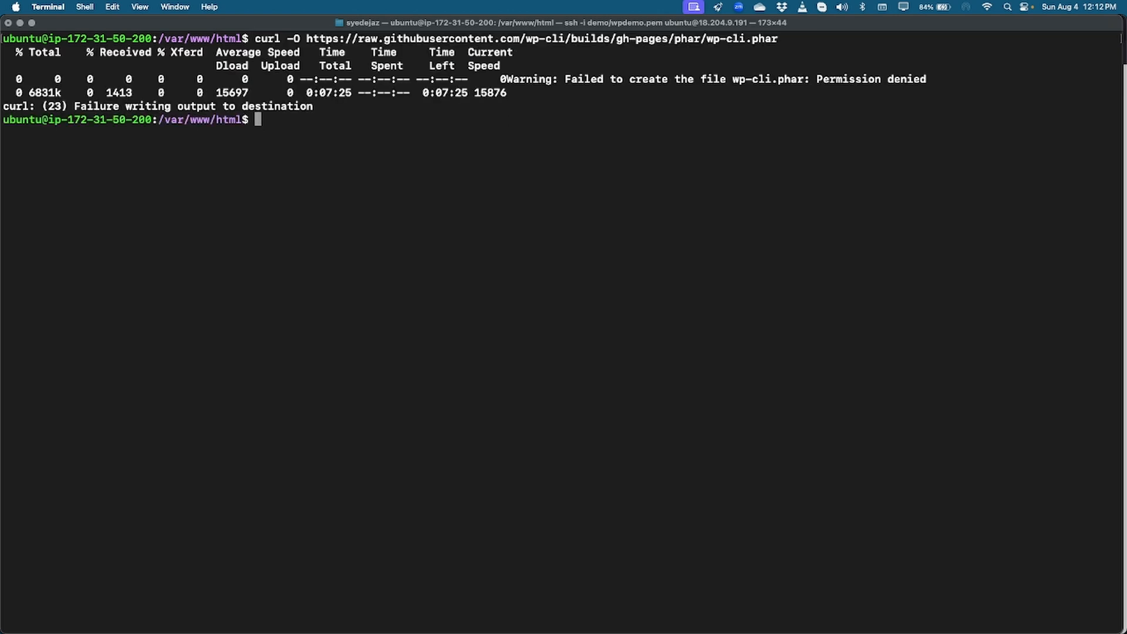
{"action": "type", "text": "chmod"}
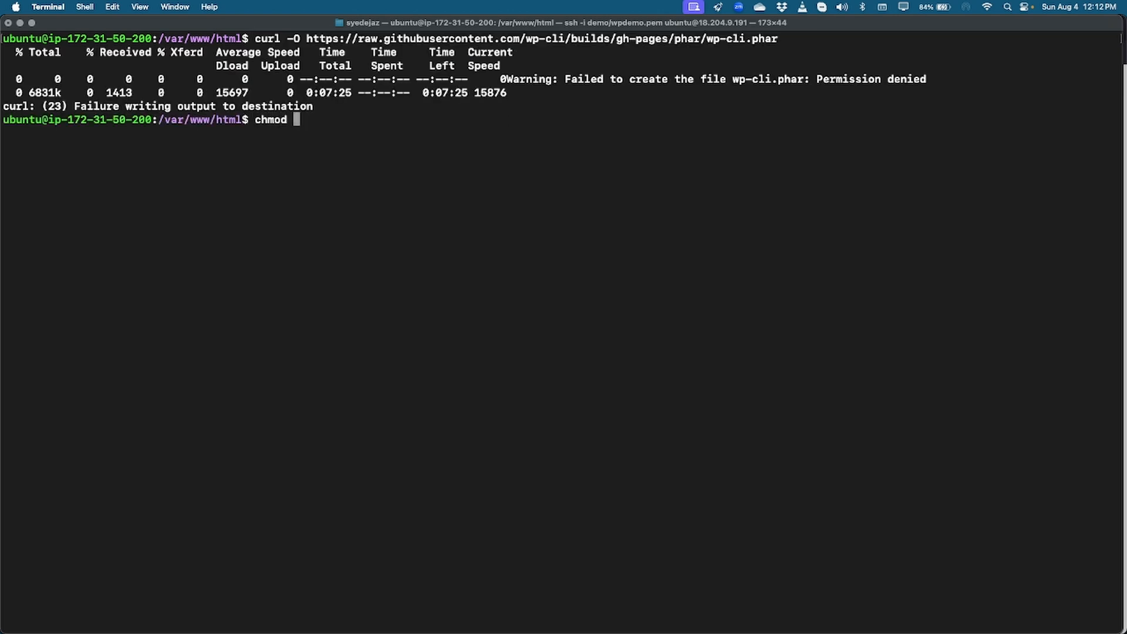
{"action": "type", "text": "+x"}
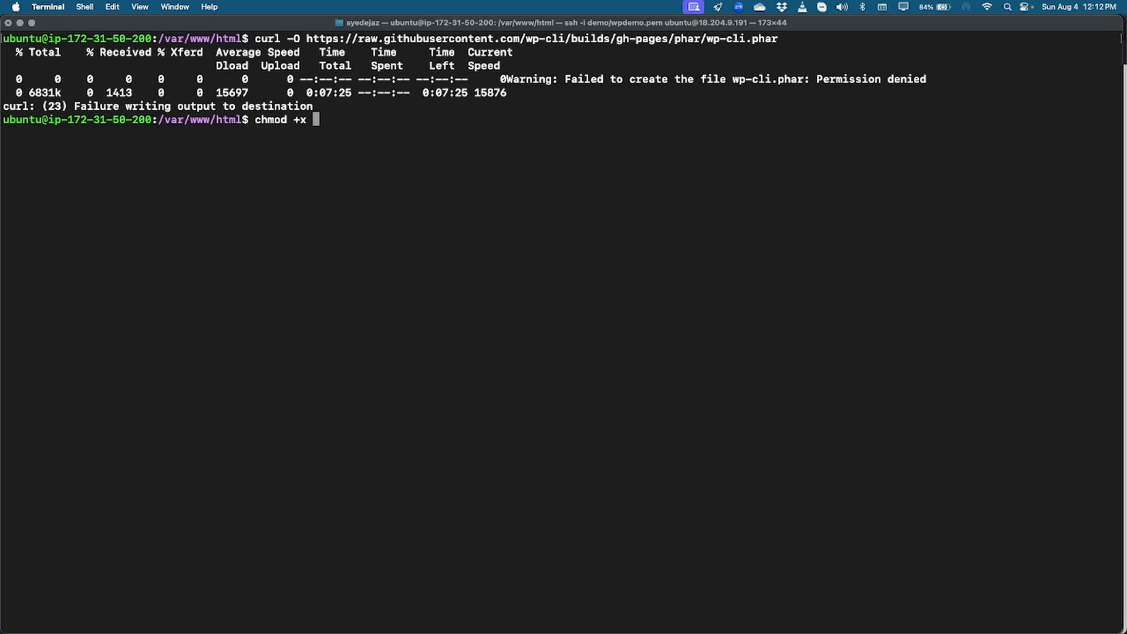
{"action": "type", "text": "w"}
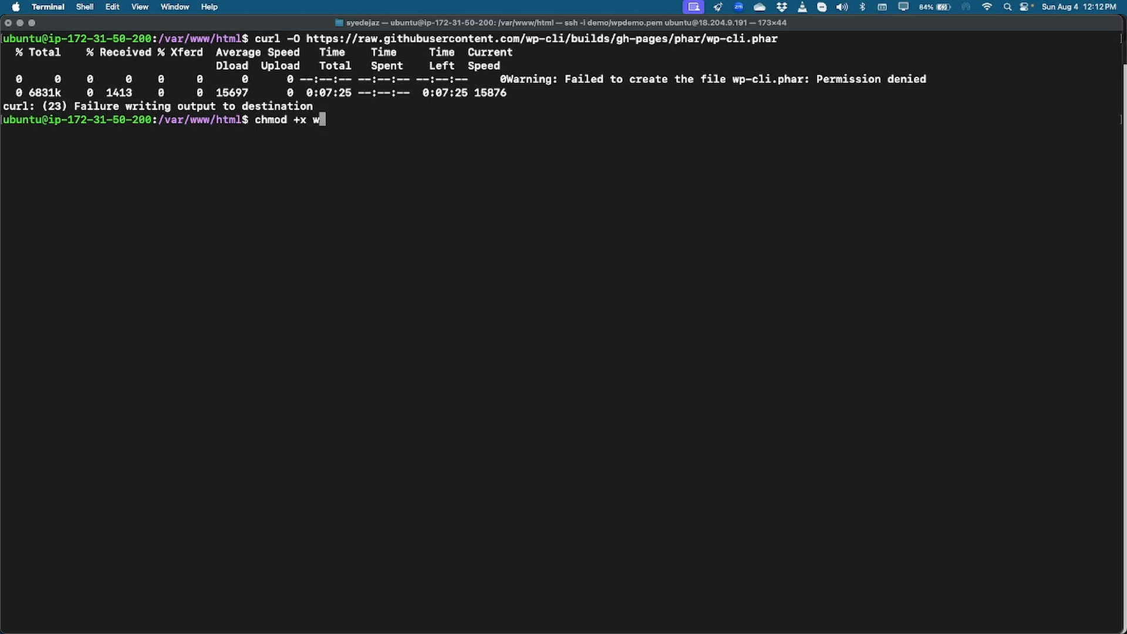
{"action": "key", "text": "Backspace"}
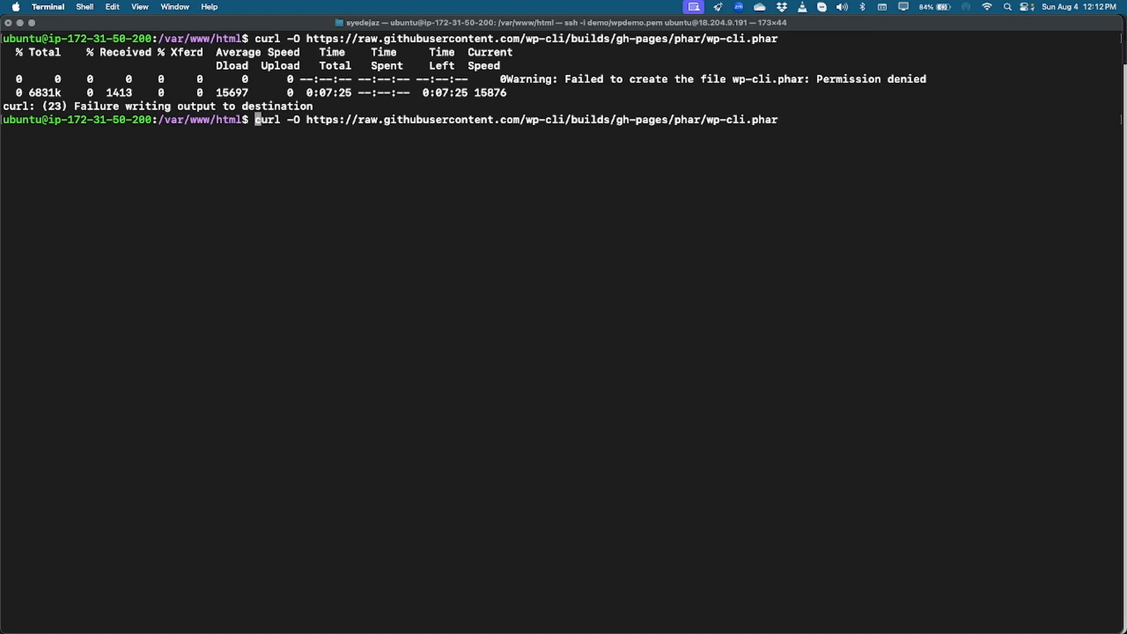
{"action": "type", "text": "sudo"}
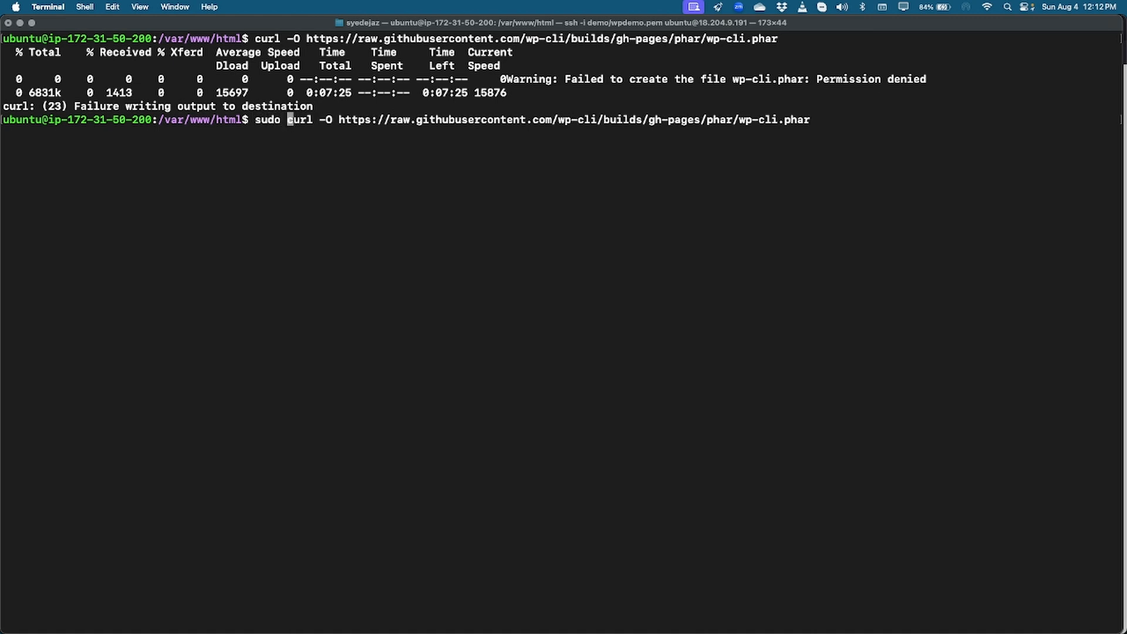
{"action": "key", "text": "Return"}
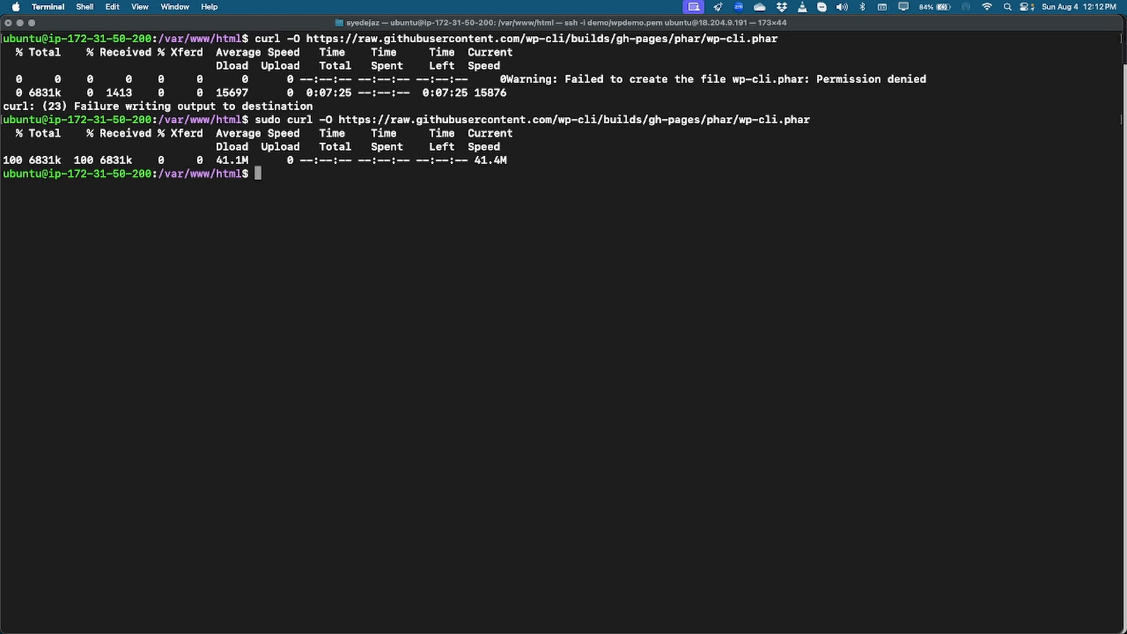
Make wp-cli.phar executable and move it into /usr/local/bin with sudo
{"action": "type", "text": "sudo"}
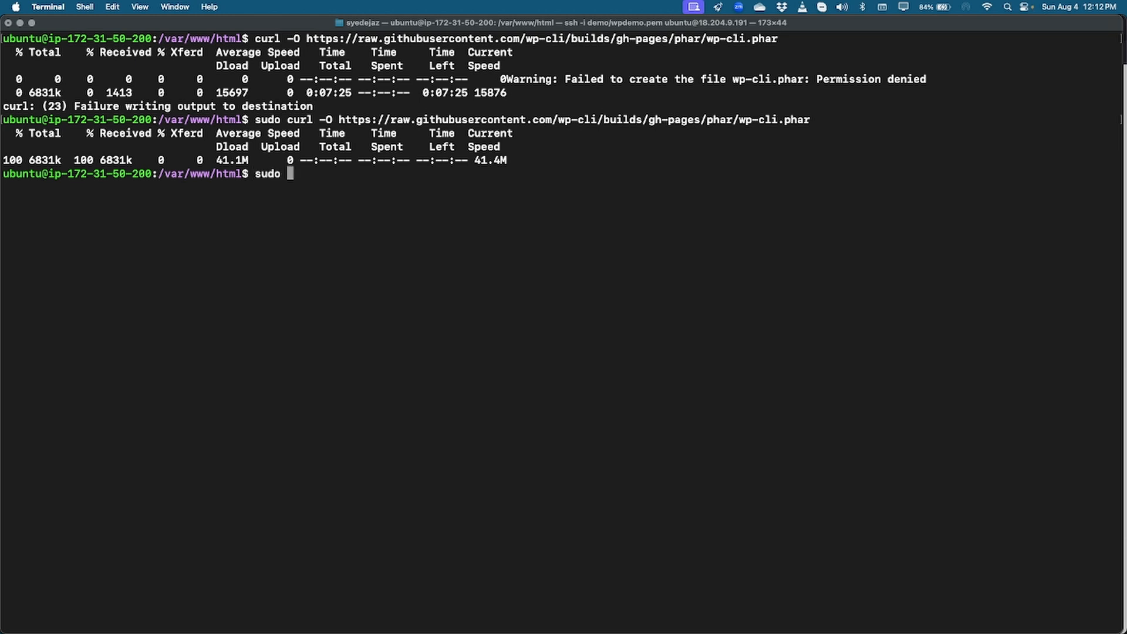
{"action": "type", "text": "chmo"}
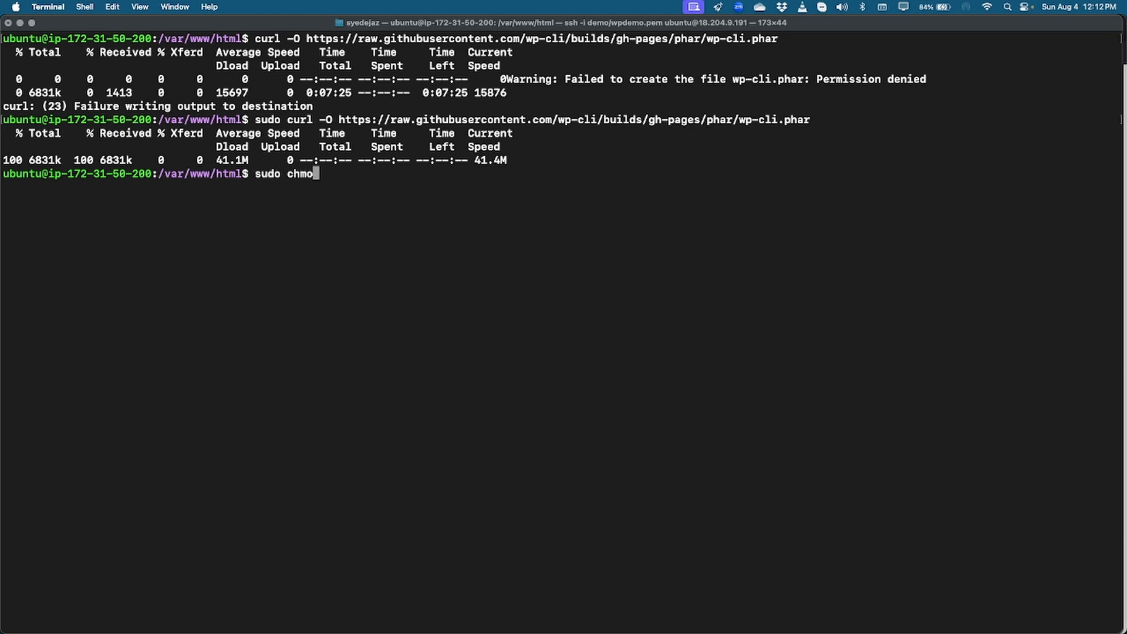
{"action": "type", "text": "+x"}
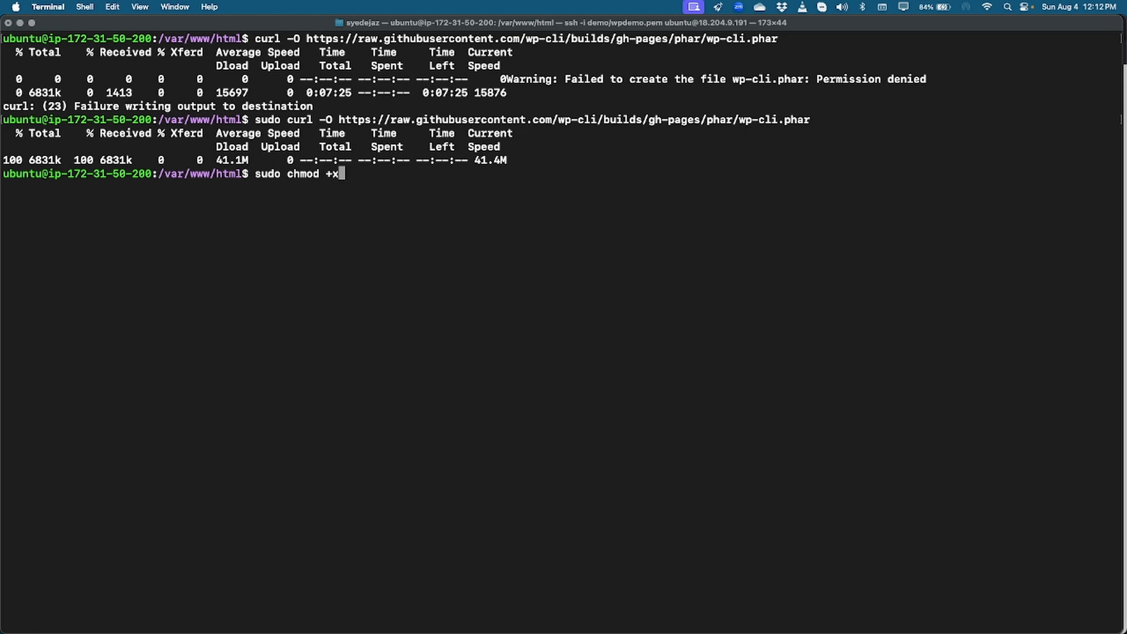
{"action": "type", "text": "wp-cli.phar"}
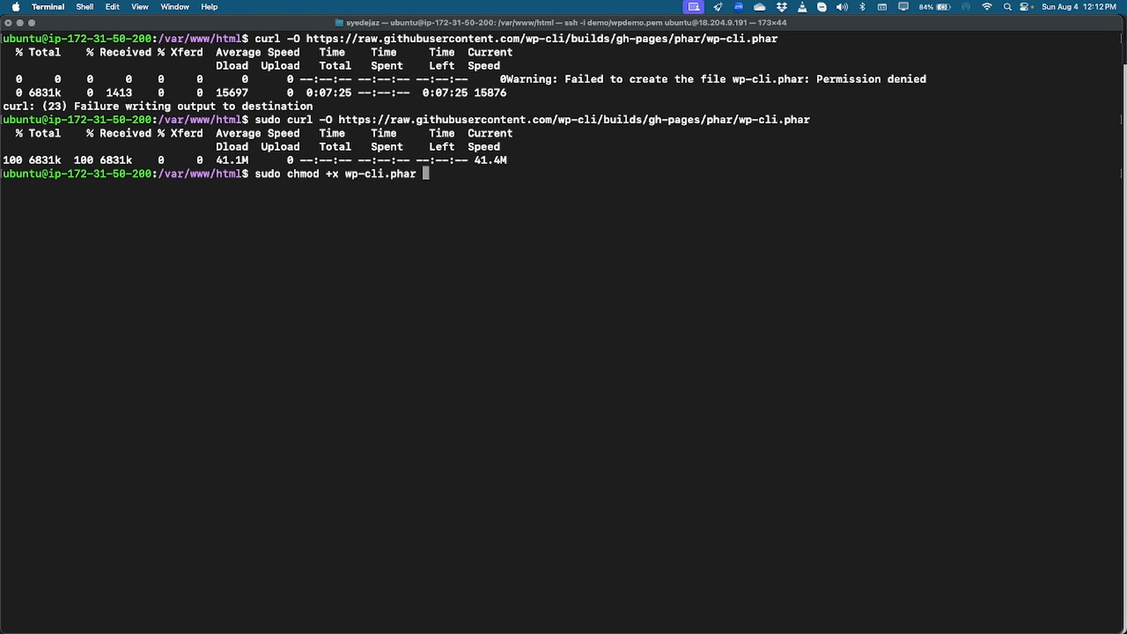
{"action": "type", "text": "mv"}
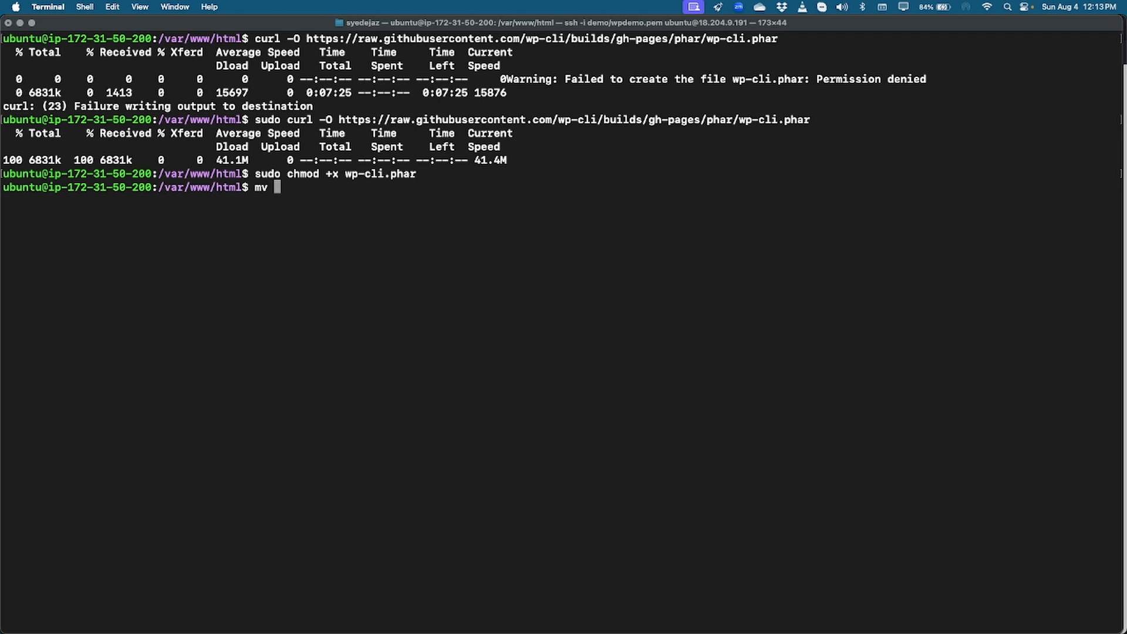
{"action": "type", "text": "sudo"}
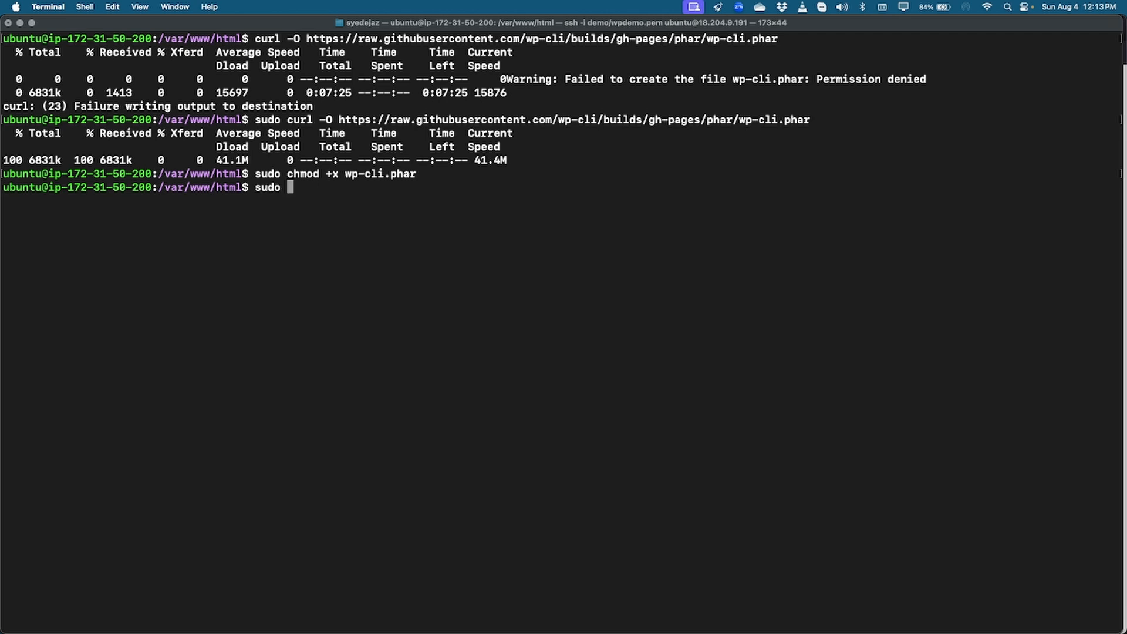
{"action": "type", "text": "mv"}
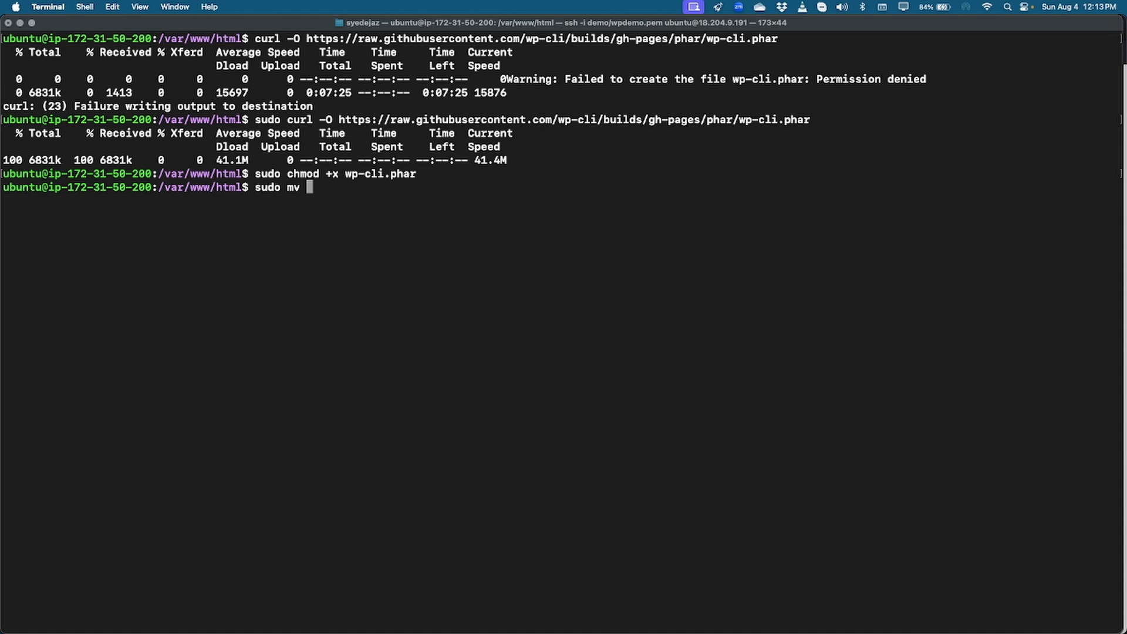
{"action": "type", "text": "wp-cli.phar"}
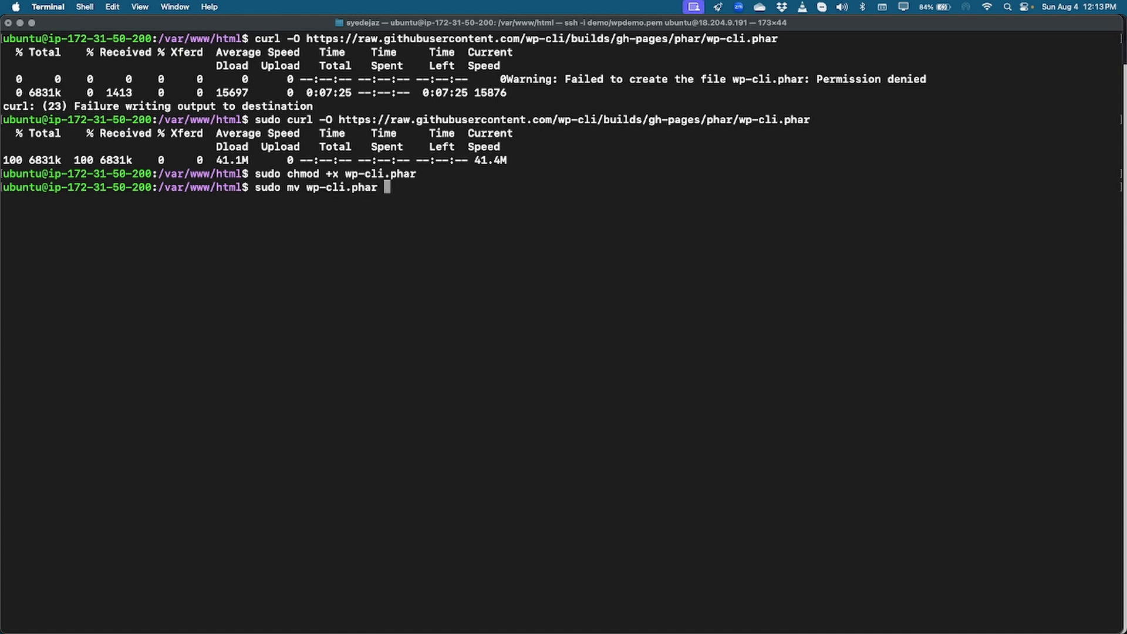
{"action": "type", "text": "/usr/local/"}
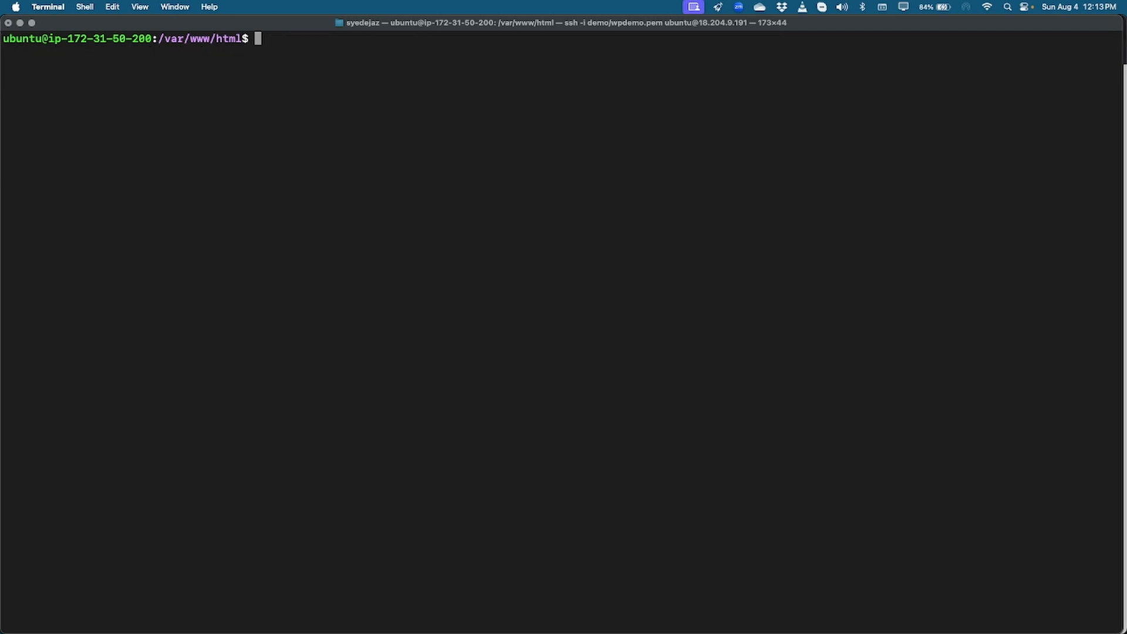
Restart the shell and test wp --version, wp and sudo wp, all returning command not found
{"action": "type", "text": "exec bash"}
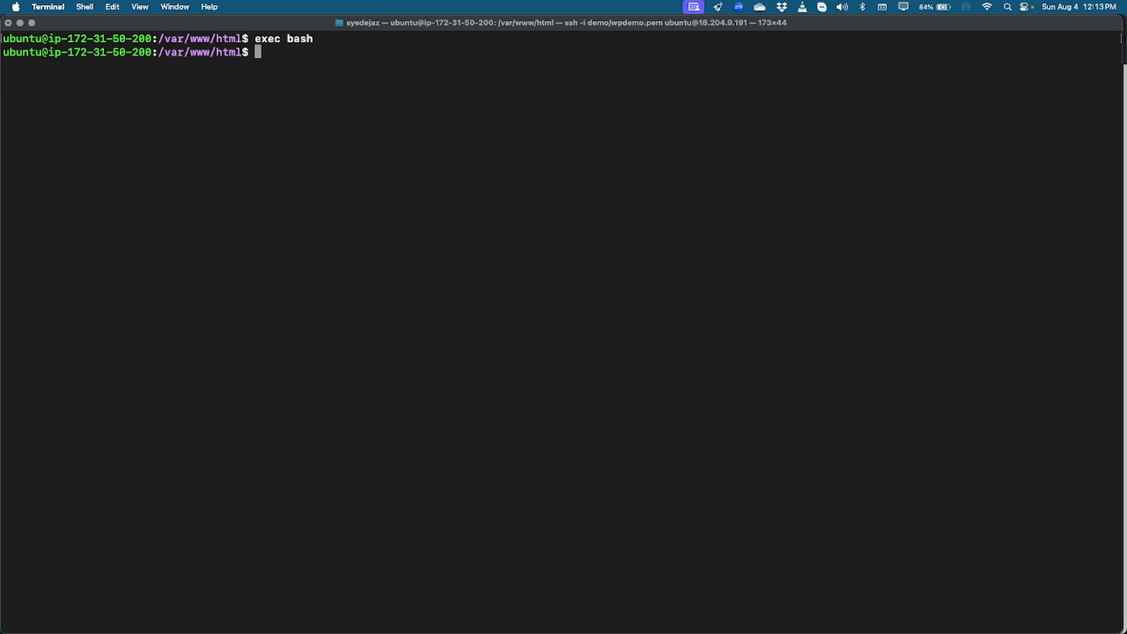
{"action": "type", "text": "wp --version"}
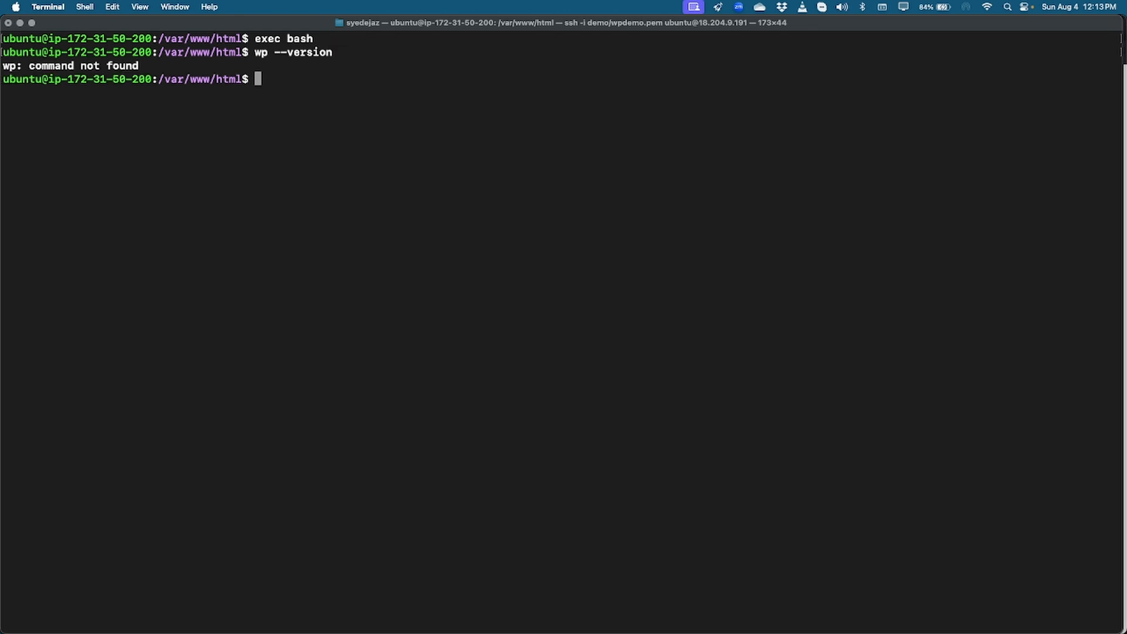
{"action": "type", "text": "wp"}
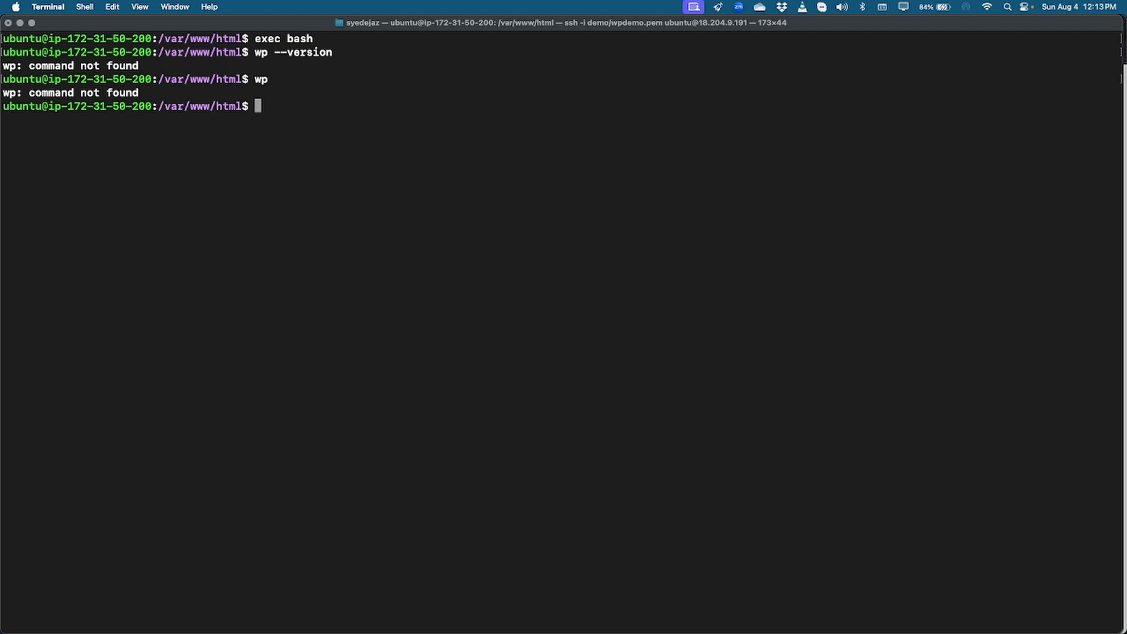
{"action": "type", "text": "sudo wp"}
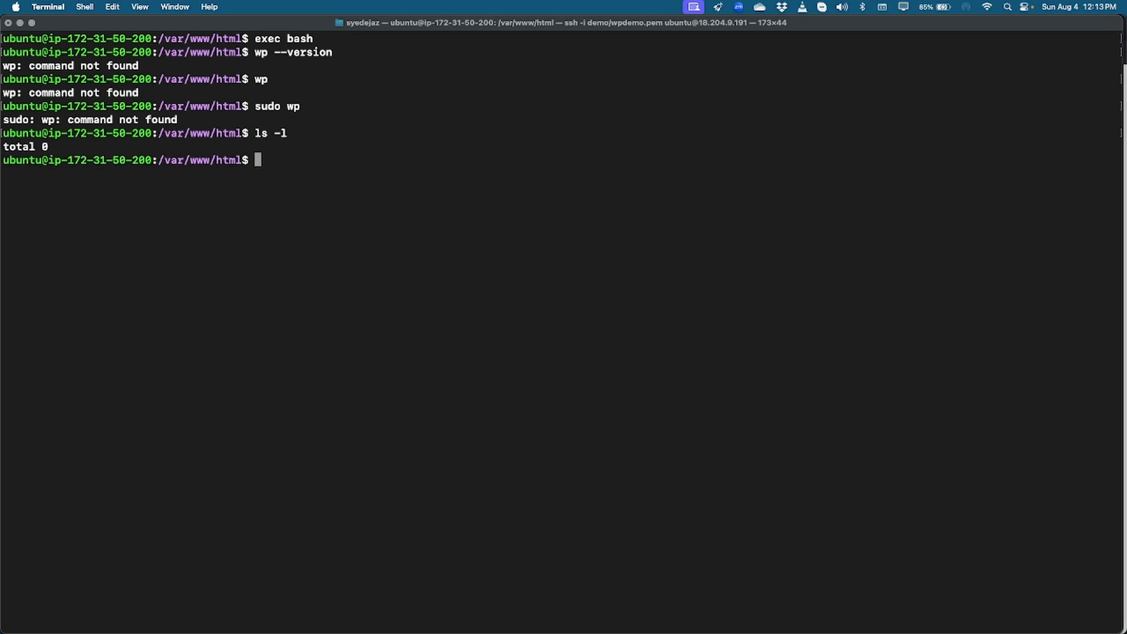
{"action": "type", "text": "sudo -io"}
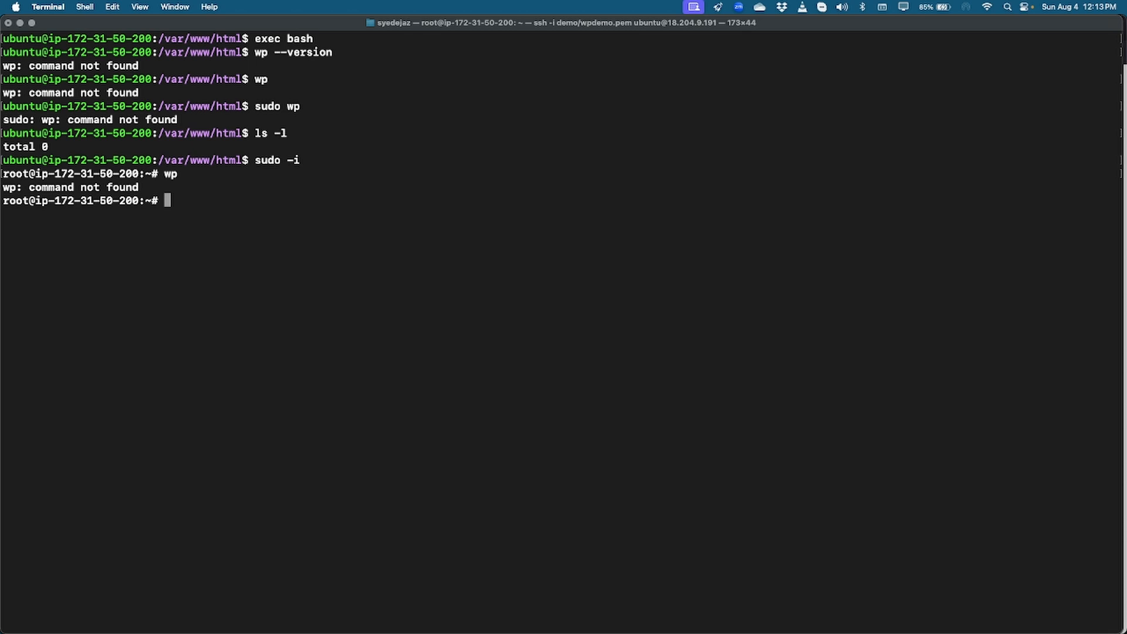
As root, rename /usr/local/bin/wp-cli.phar to wp and confirm wp --version shows WP-CLI 2.10.0
{"action": "type", "text": "cd /usr/l"}
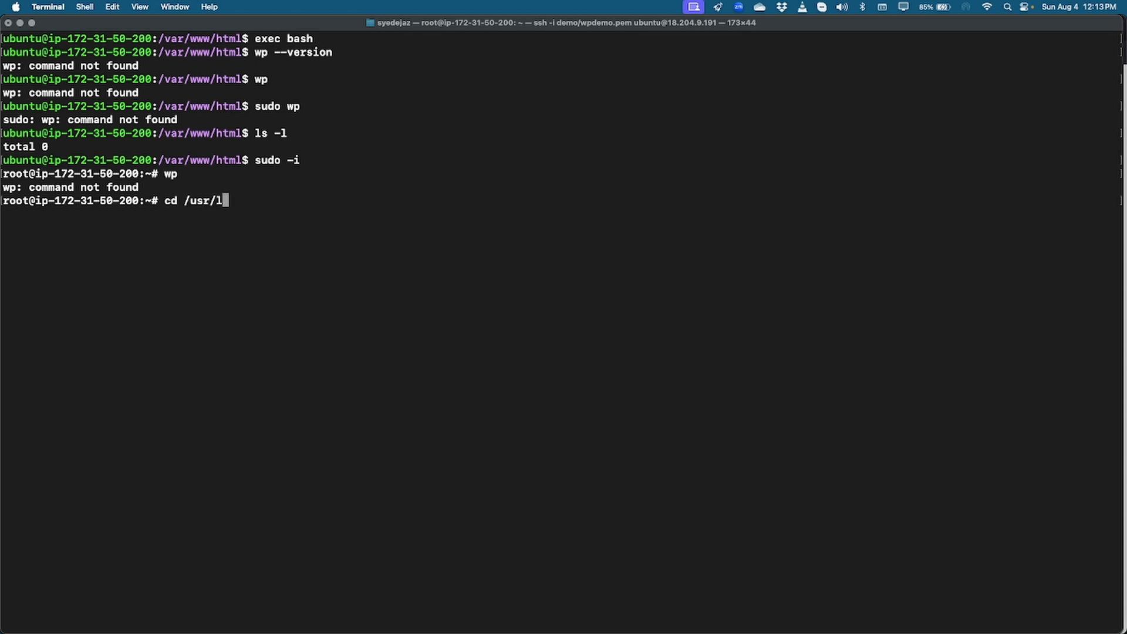
{"action": "type", "text": "ocal/bin/"}
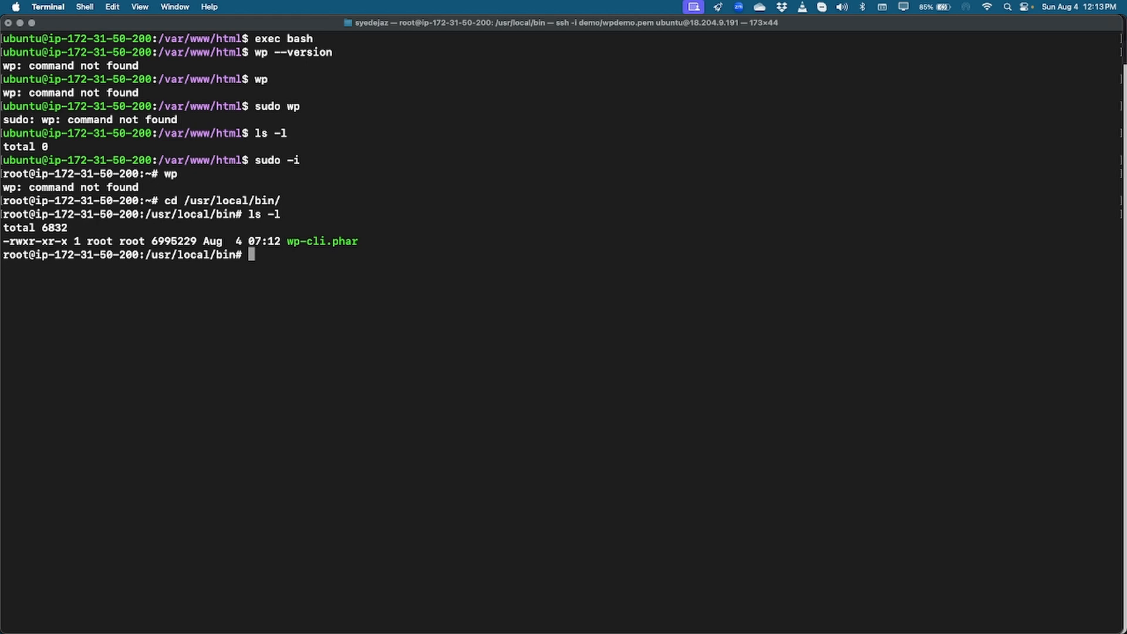
{"action": "type", "text": "mv"}
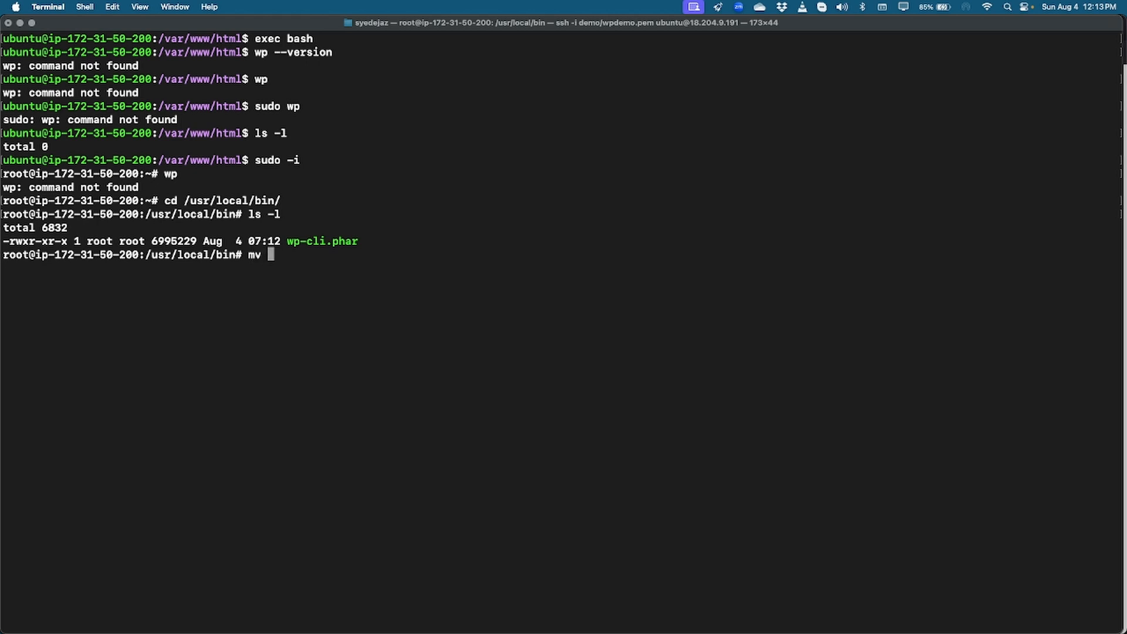
{"action": "type", "text": "wp-cli.phar wp"}
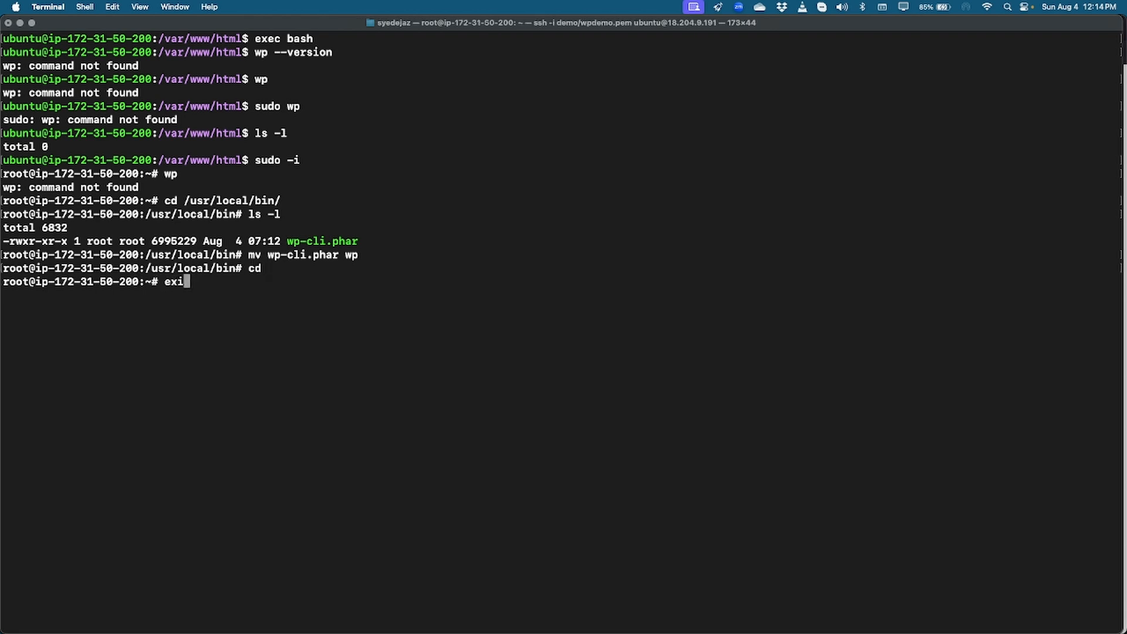
{"action": "key", "text": "Return"}
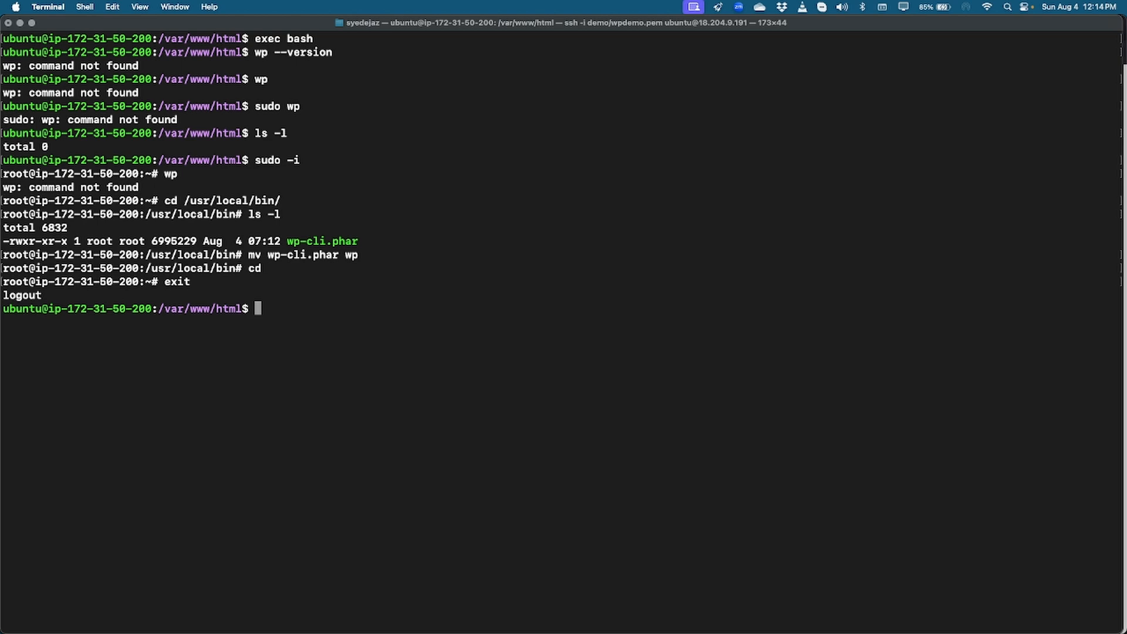
{"action": "type", "text": "wp"}
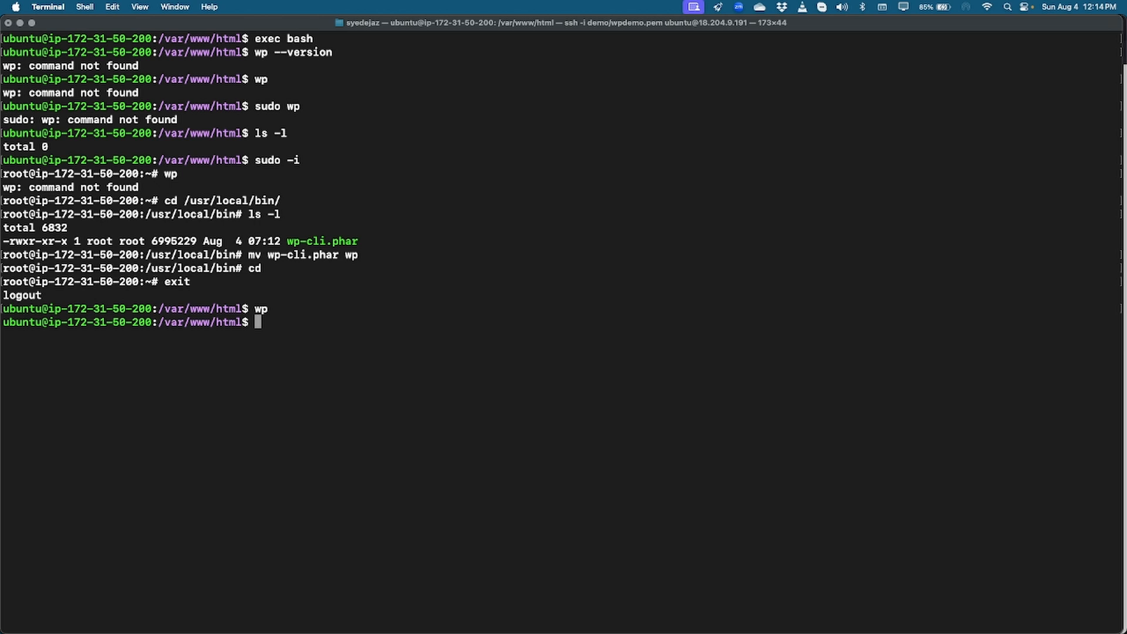
{"action": "type", "text": "wp"}
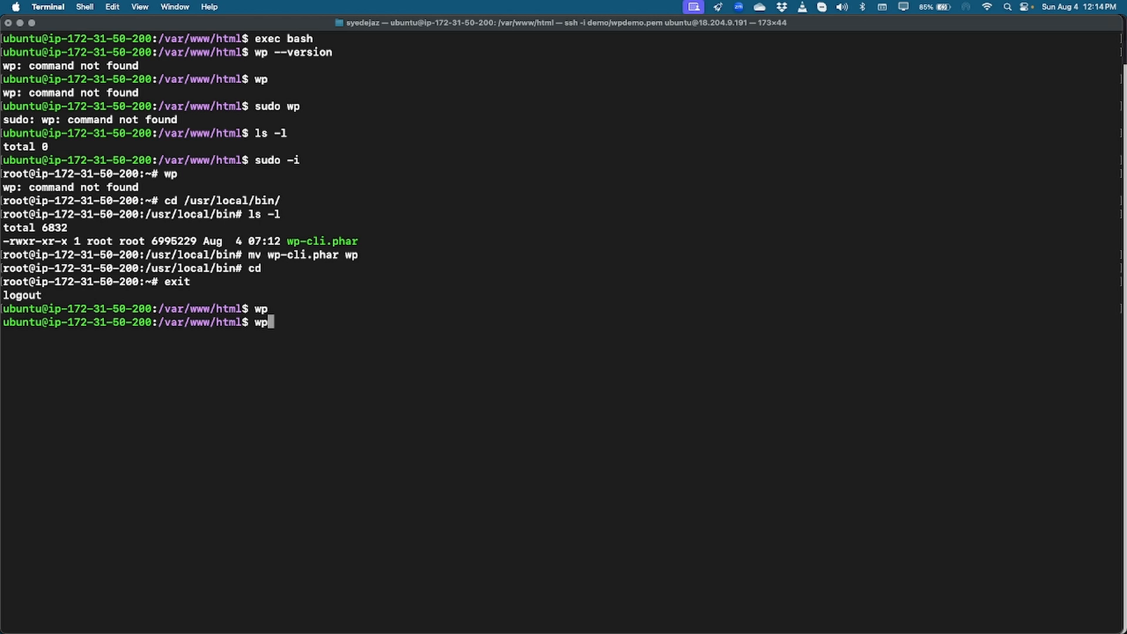
{"action": "type", "text": "--version"}
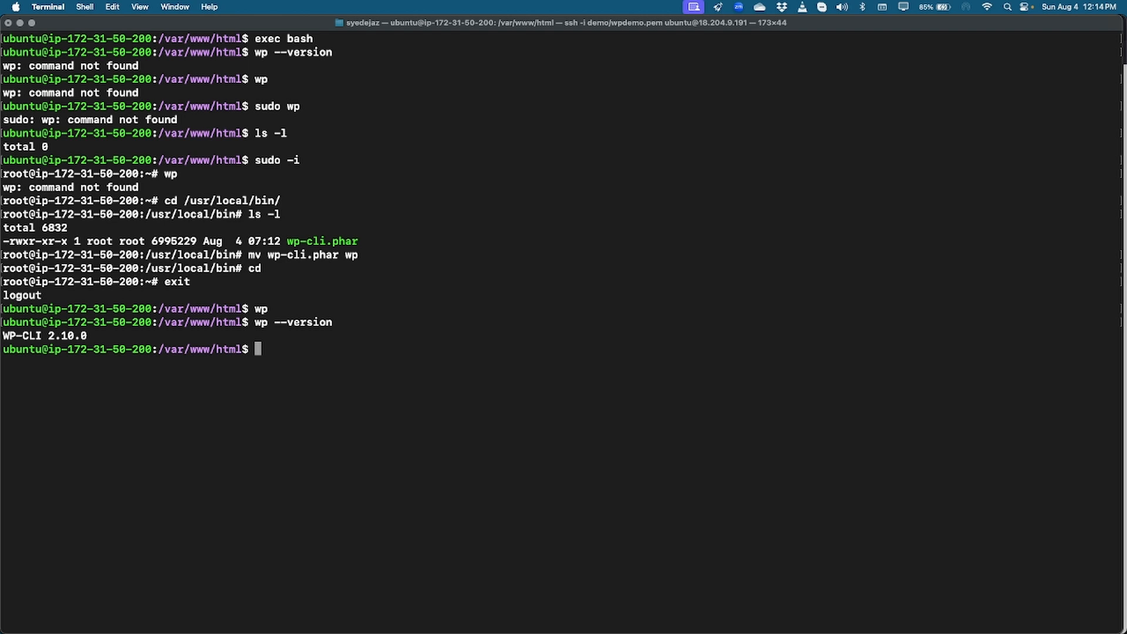
{"action": "mouse_move", "coordinate": [734, 55]}
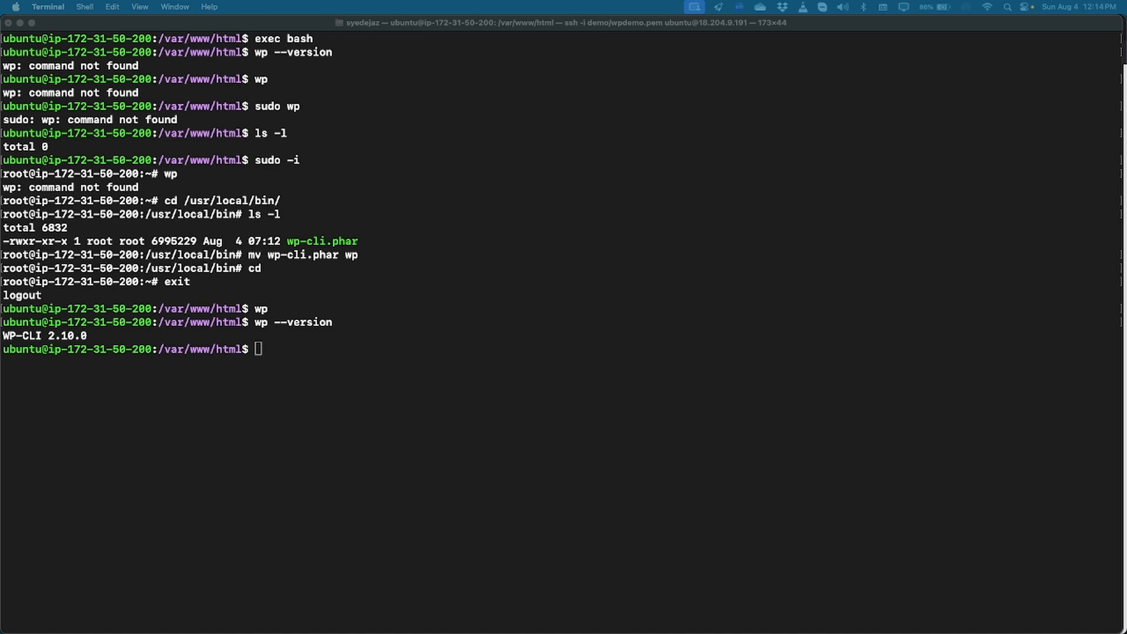
{"action": "mouse_move", "coordinate": [659, 177]}
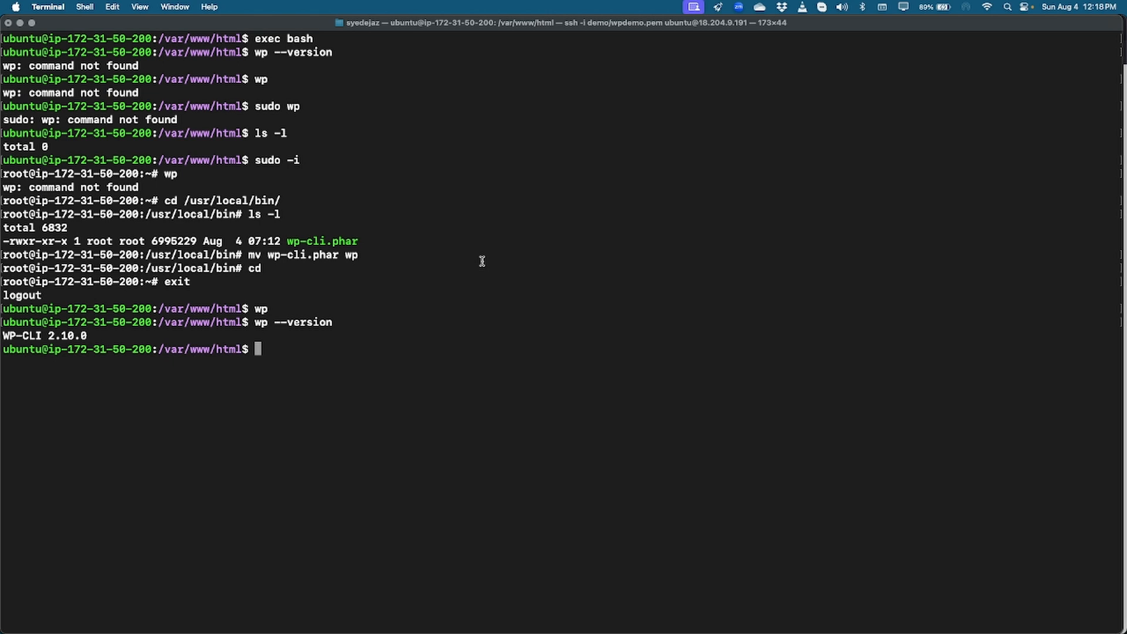
{"action": "type", "text": "ls- l"}
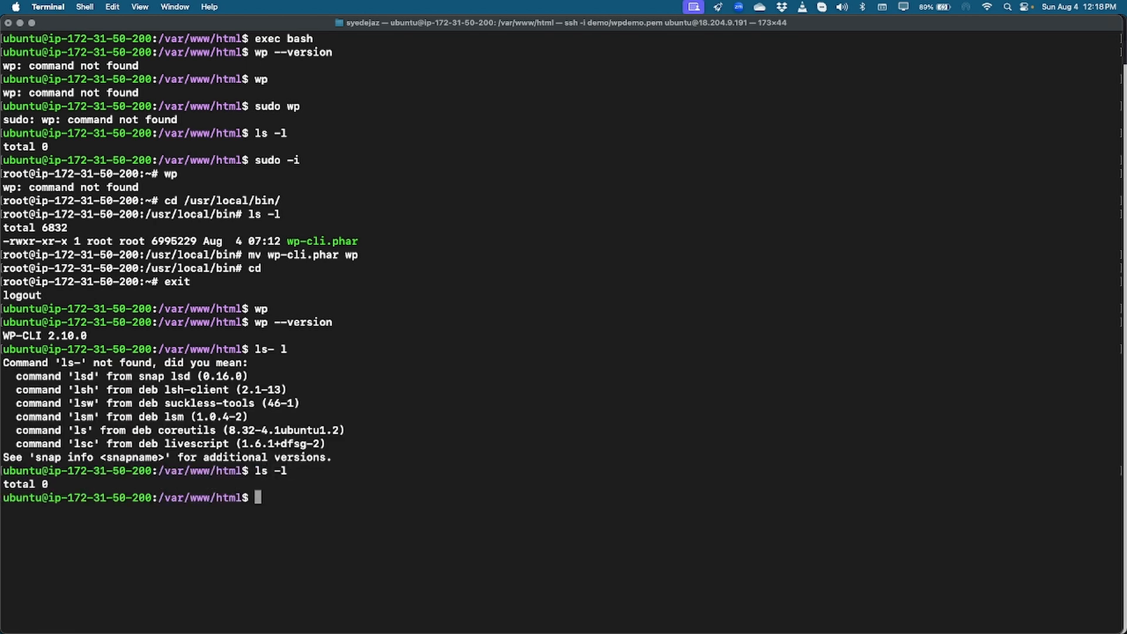
{"action": "type", "text": "clear"}
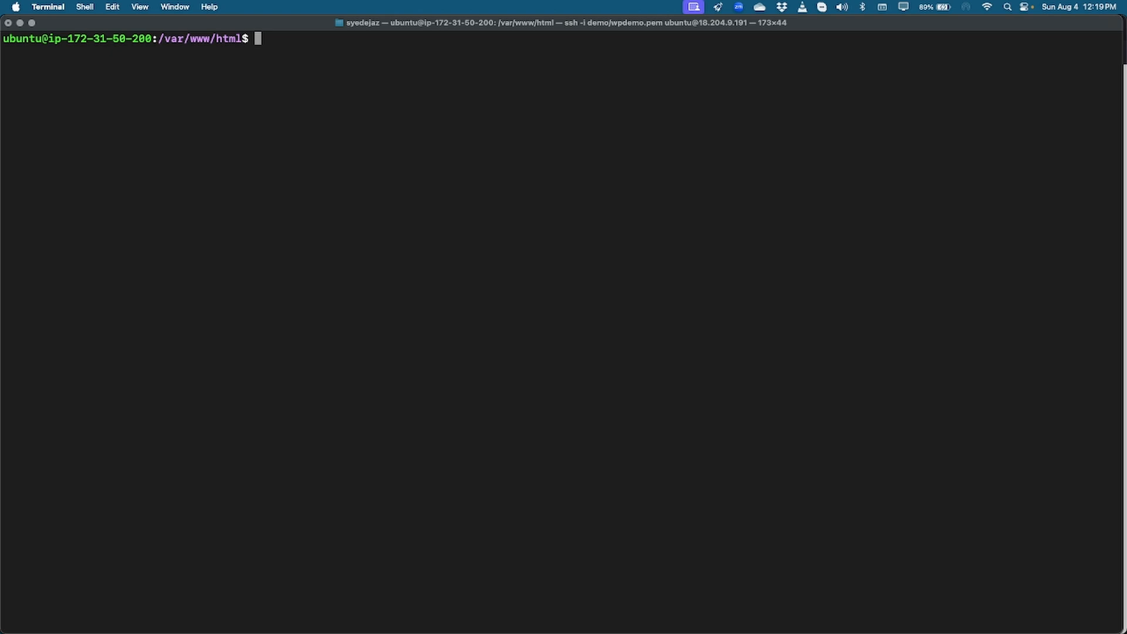
Download WordPress 6.6.1 core files with sudo wp core download --allow-root
{"action": "type", "text": "wp"}
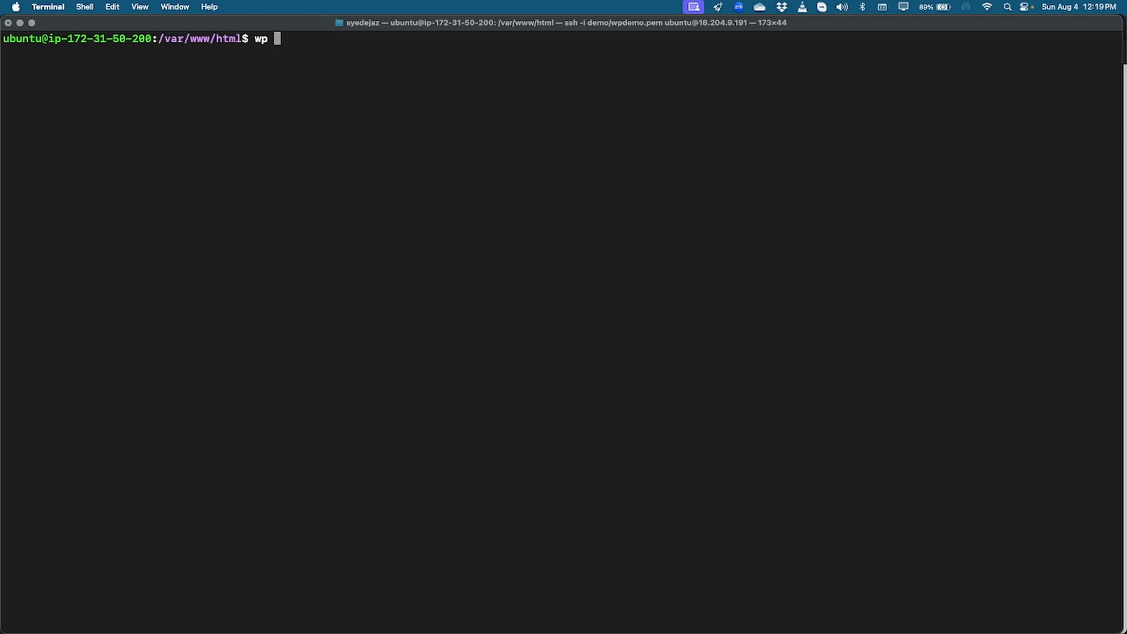
{"action": "type", "text": "cor"}
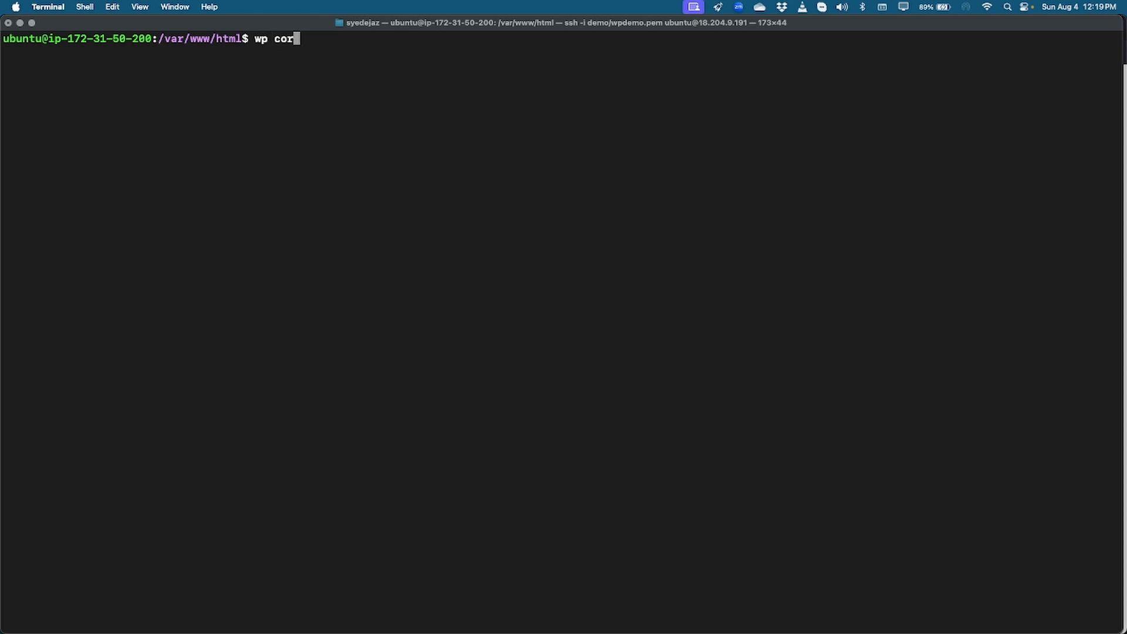
{"action": "type", "text": "e downkl"}
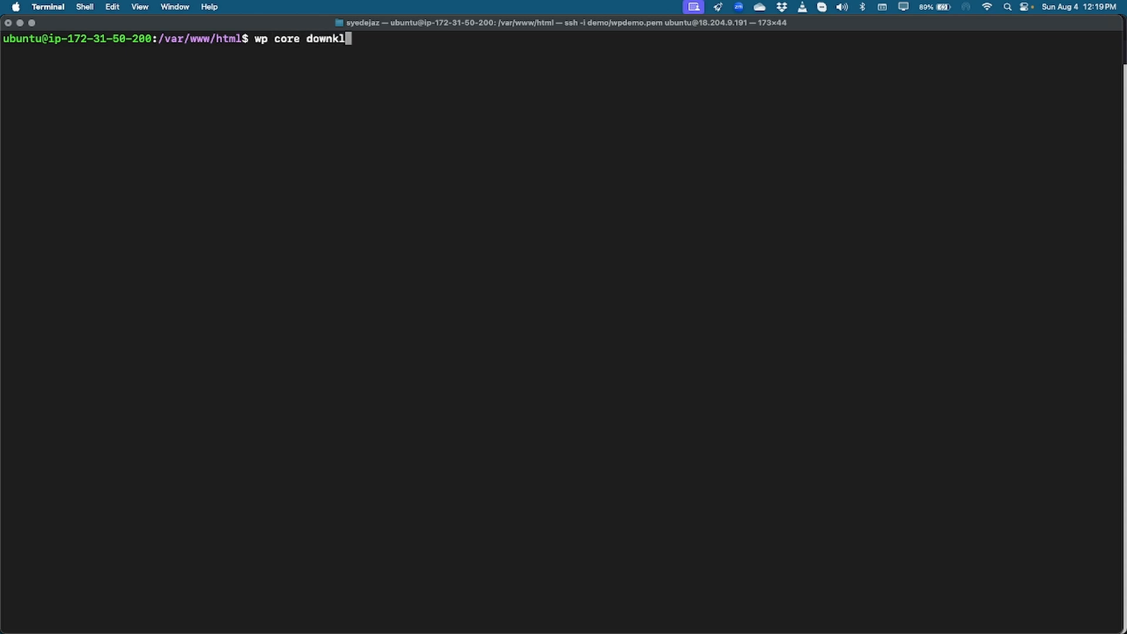
{"action": "key", "text": "Backspace"}
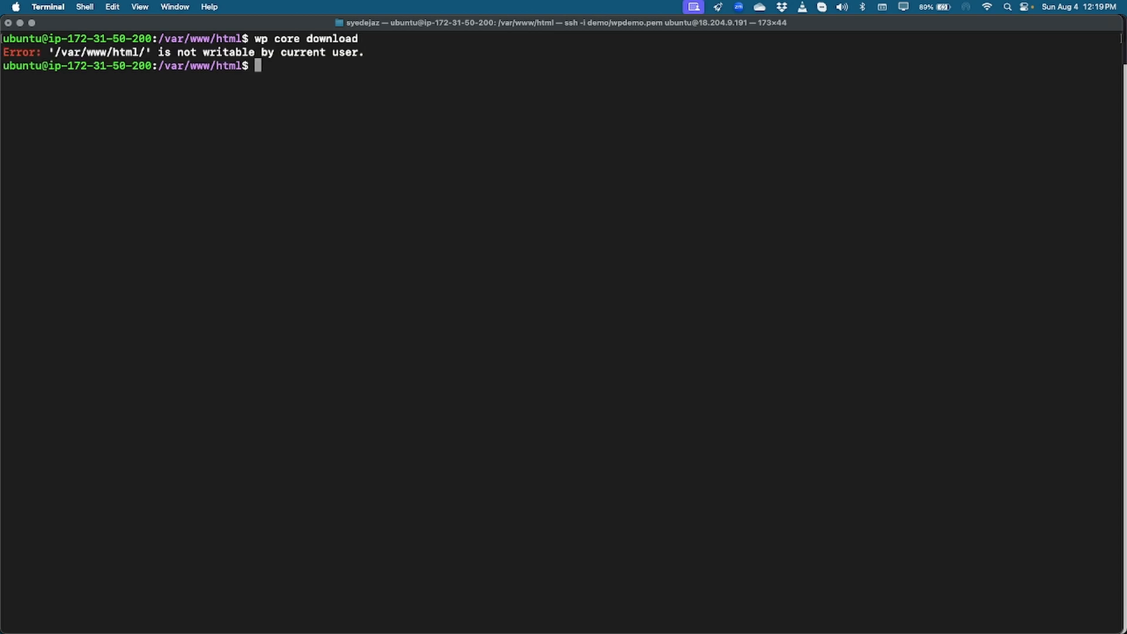
{"action": "type", "text": "wp core download"}
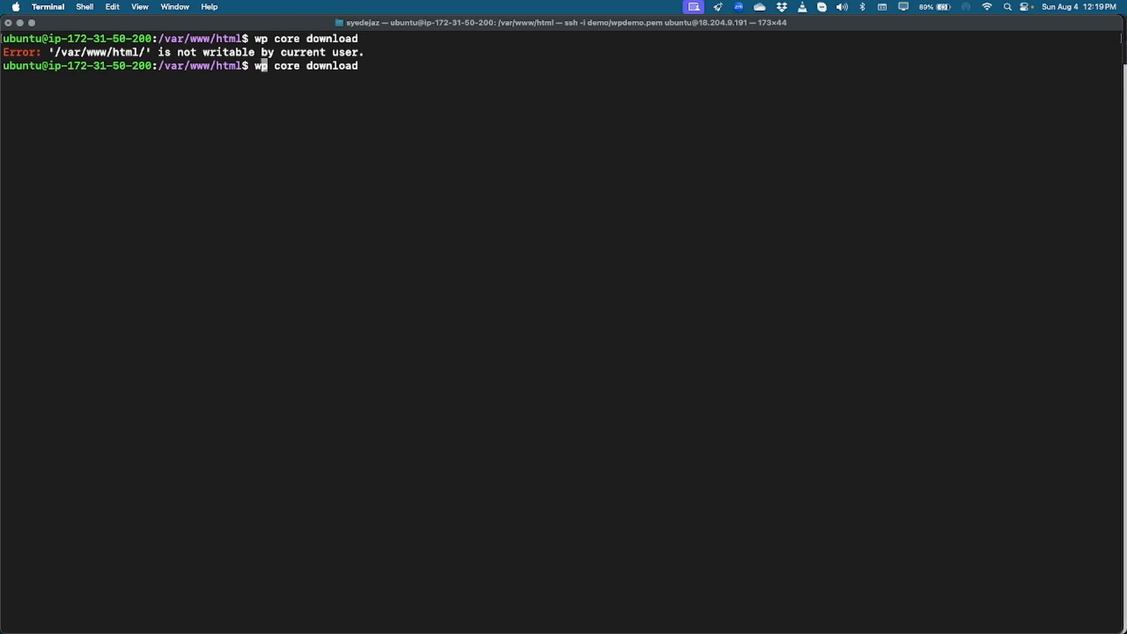
{"action": "type", "text": "sudo"}
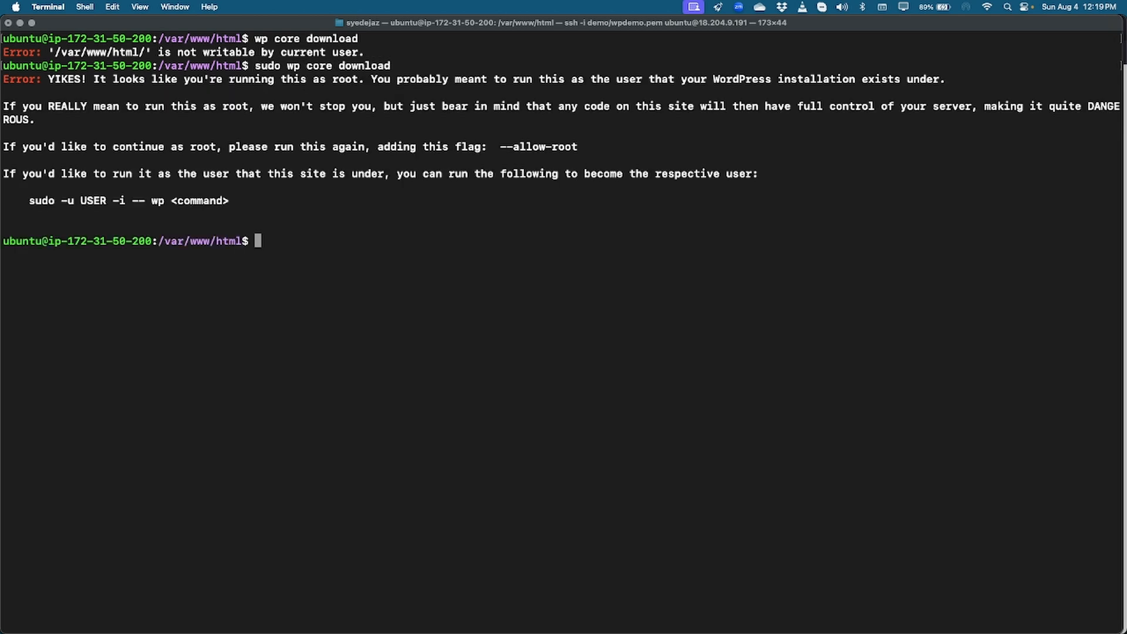
{"action": "type", "text": "sudo wp core download"}
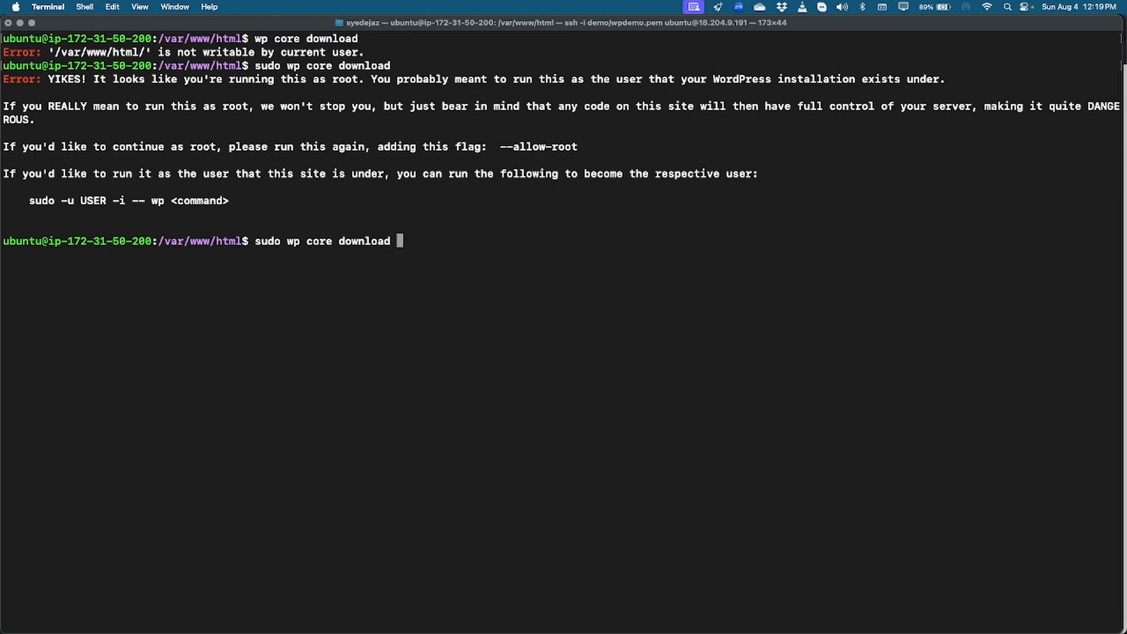
{"action": "type", "text": "--allow-r"}
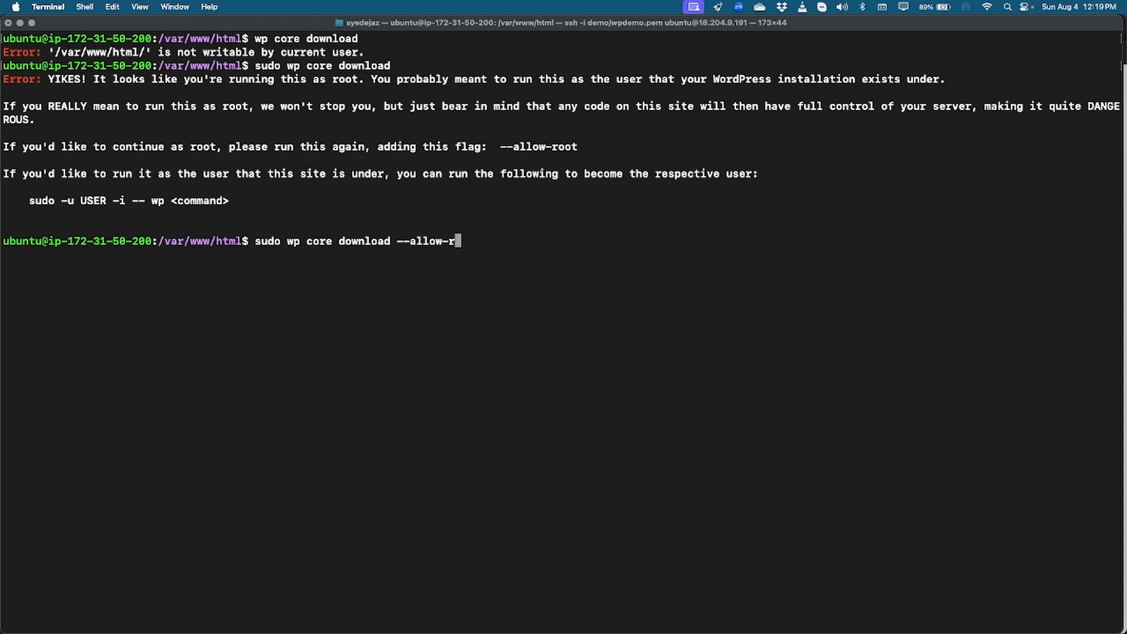
{"action": "type", "text": "oot"}
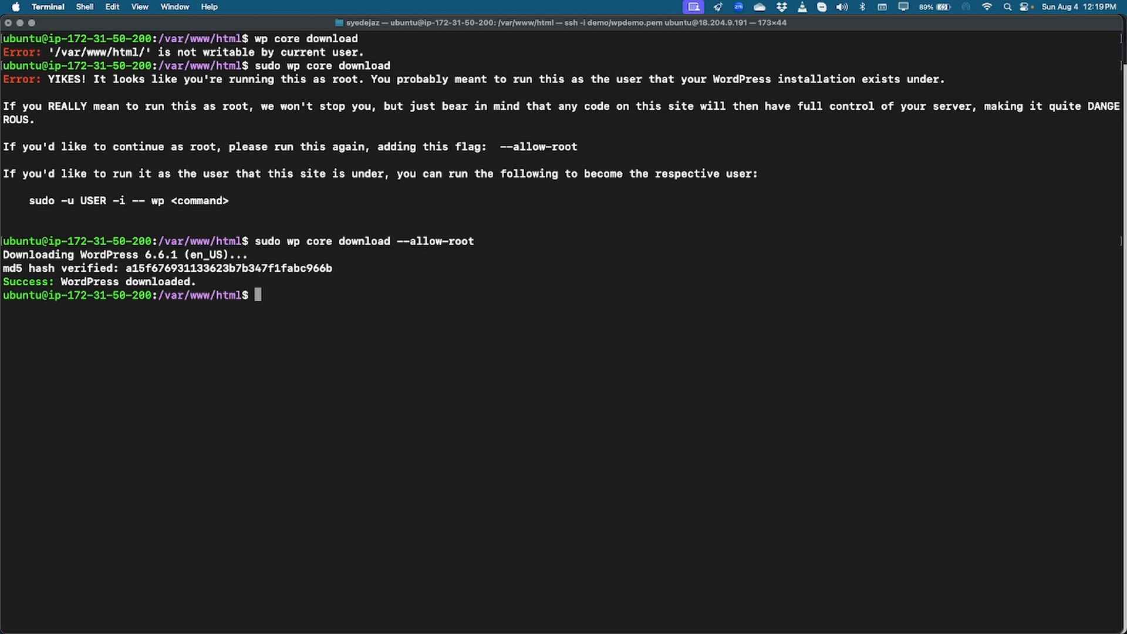
{"action": "type", "text": "ls -"}
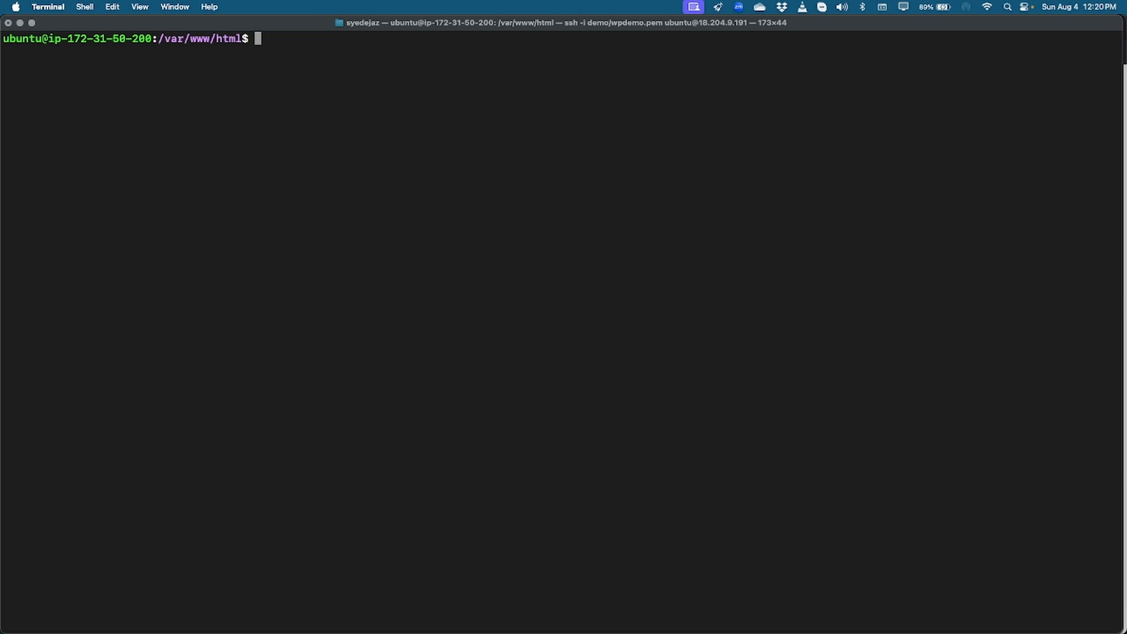
List the WordPress files and type sudo wp core config --dbhost=localhost without running it
{"action": "type", "text": "ls"}
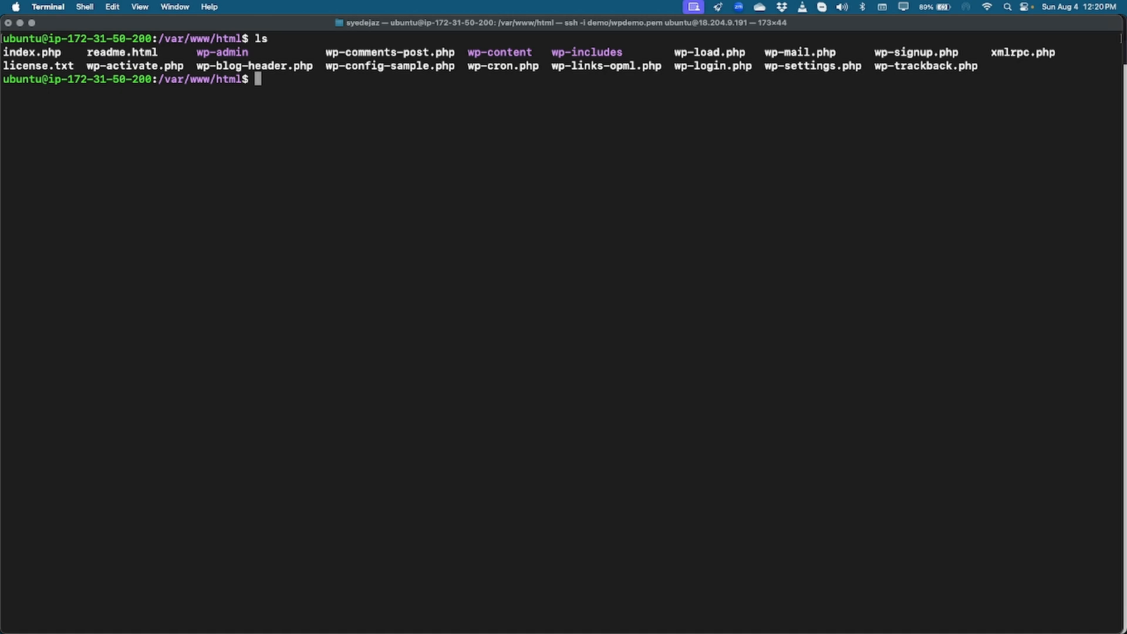
{"action": "type", "text": "wp"}
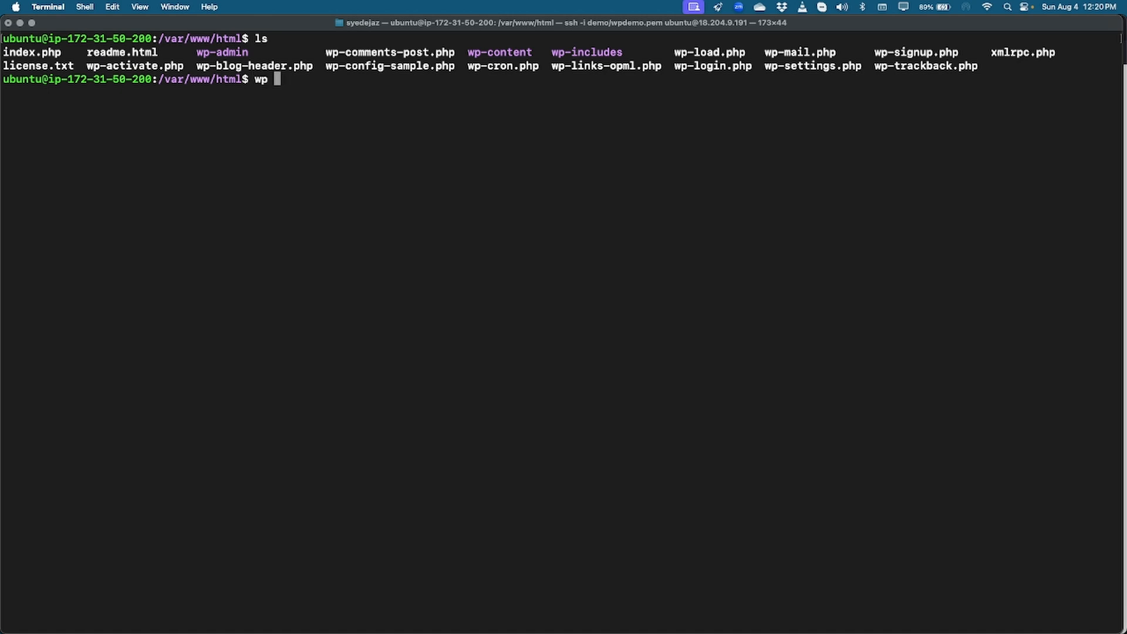
{"action": "type", "text": "sudo"}
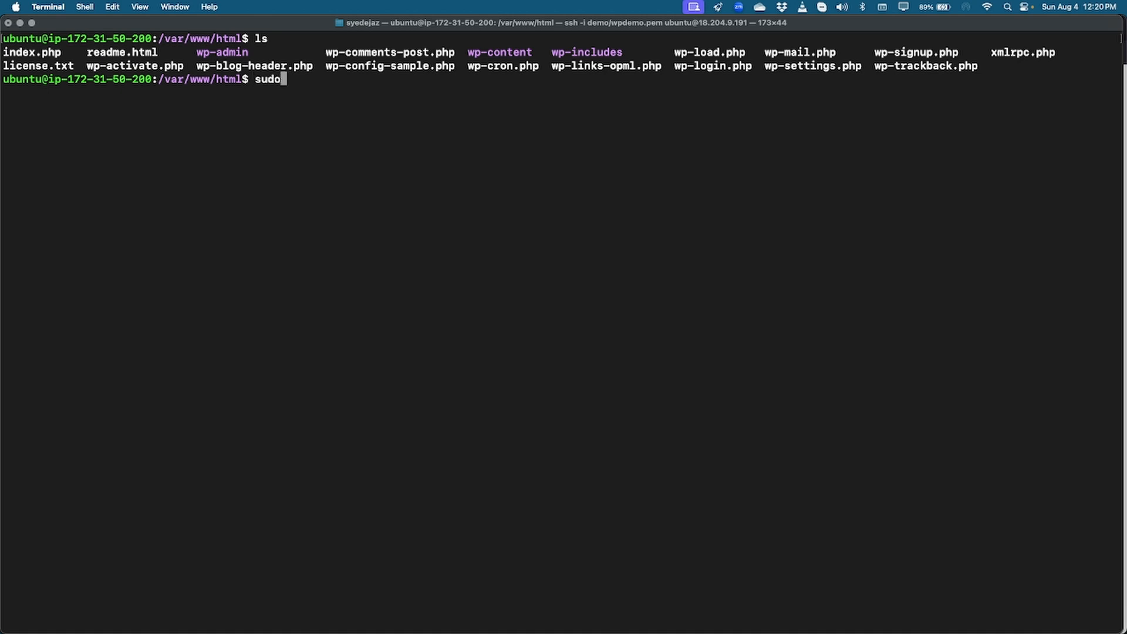
{"action": "type", "text": "wp core"}
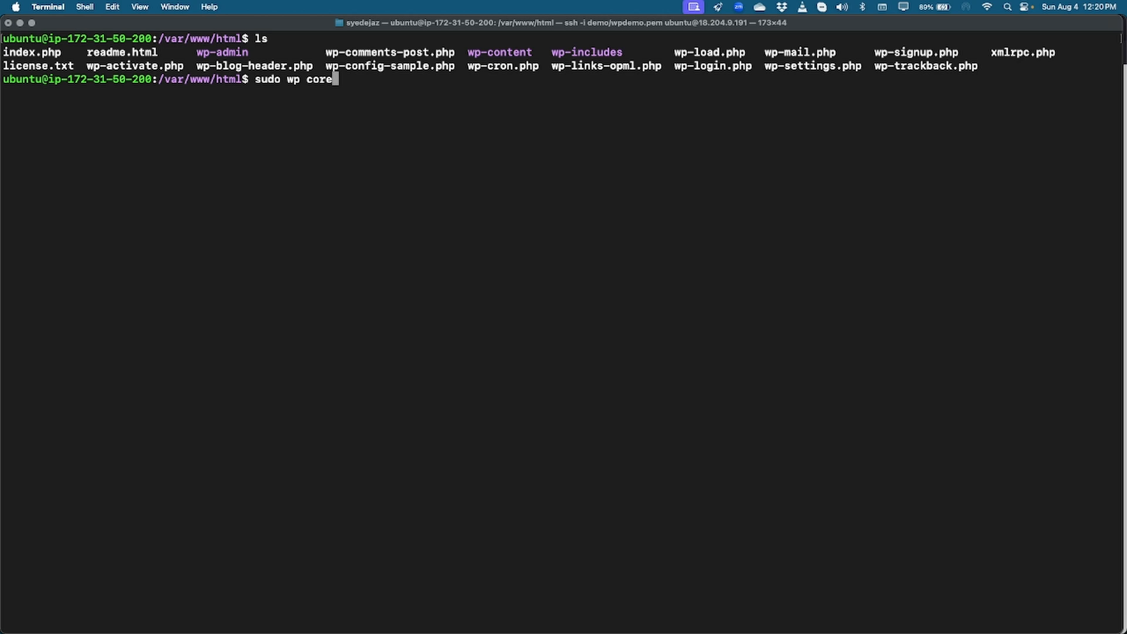
{"action": "type", "text": "co"}
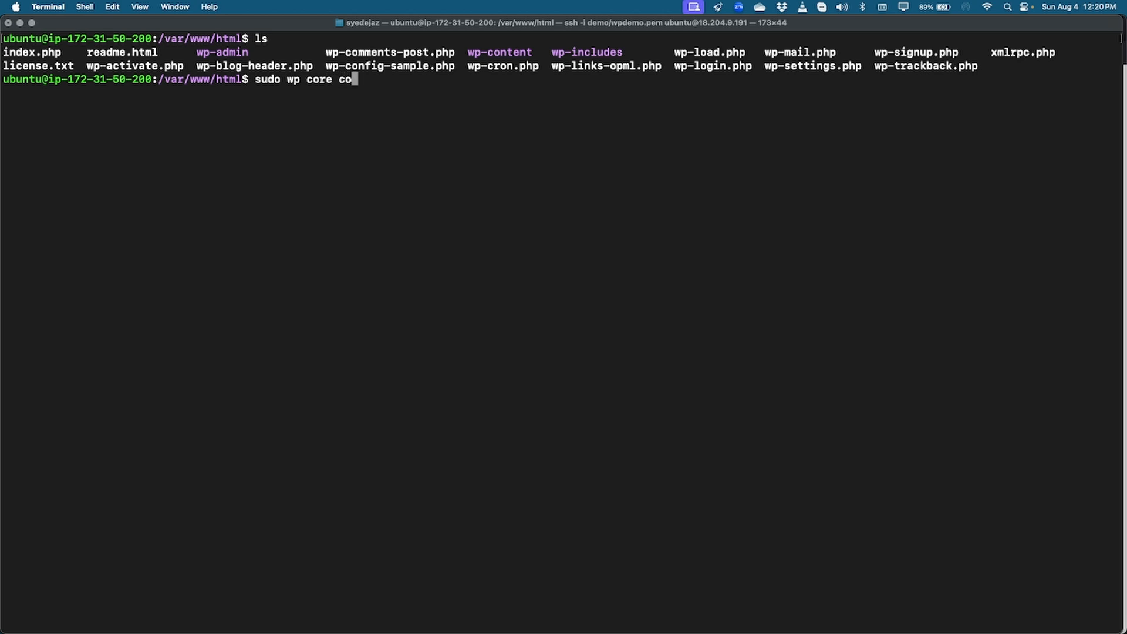
{"action": "type", "text": "nfig"}
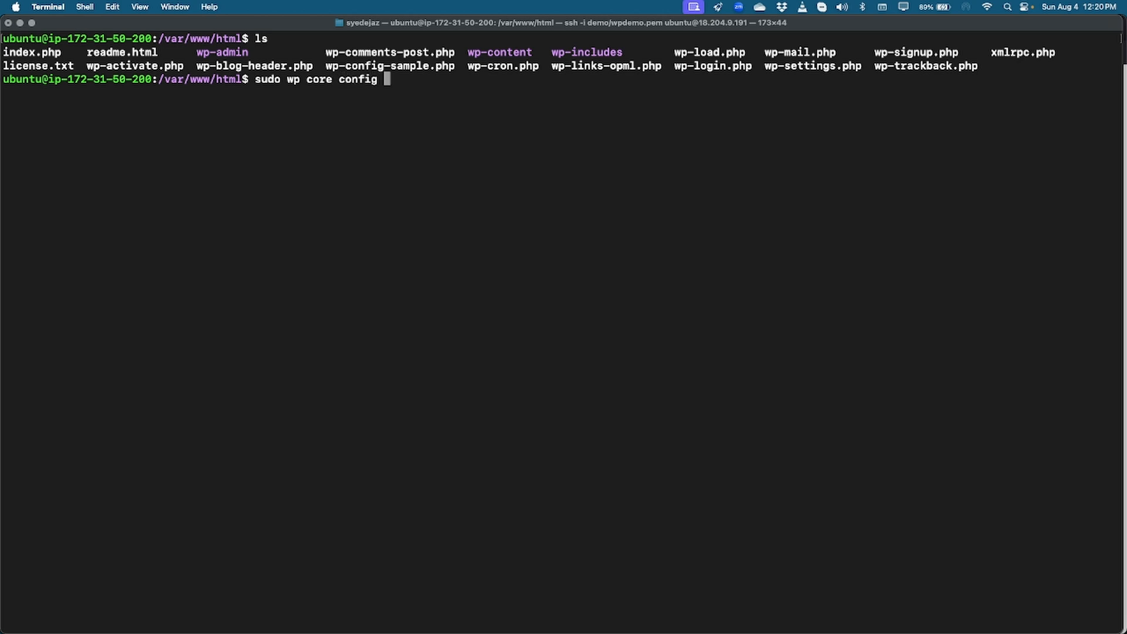
{"action": "type", "text": "--db"}
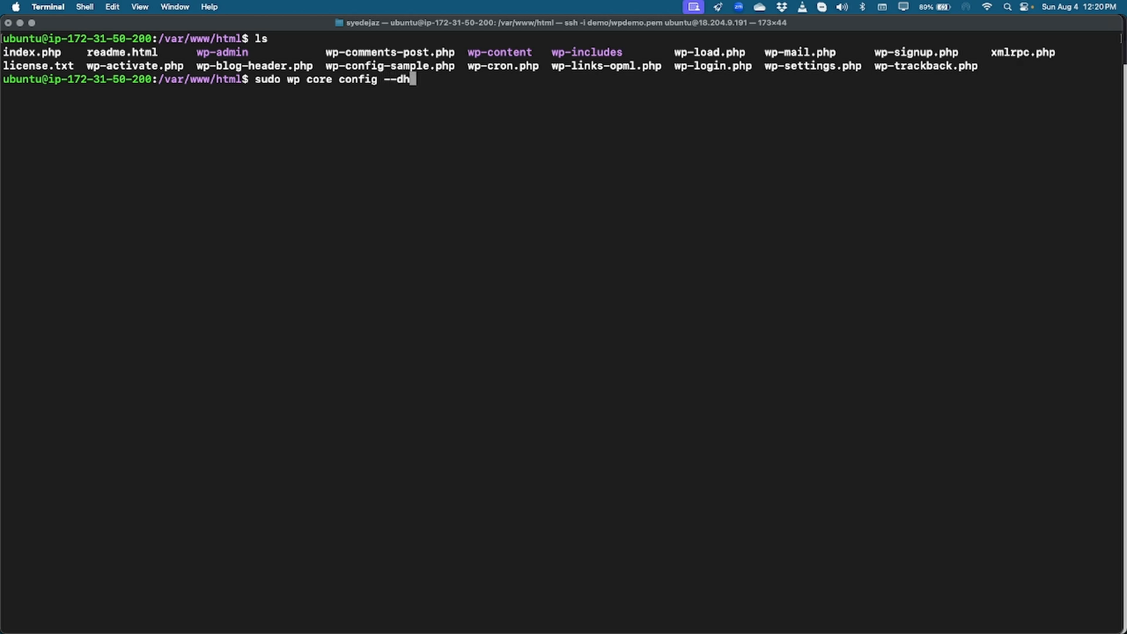
{"action": "type", "text": "bhost"}
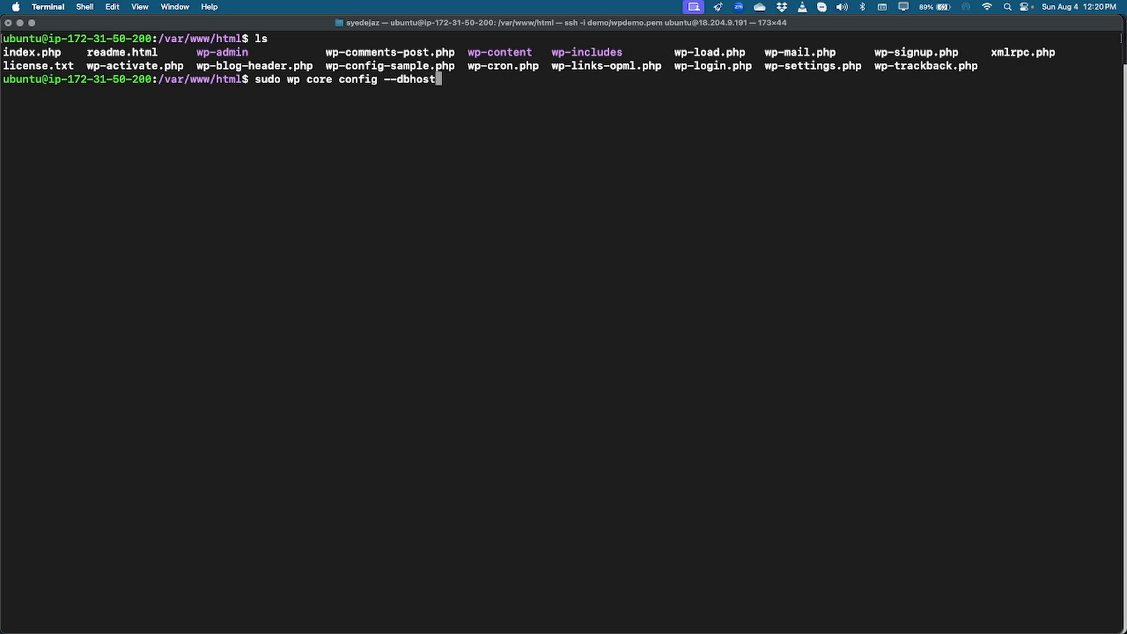
{"action": "type", "text": "=localh"}
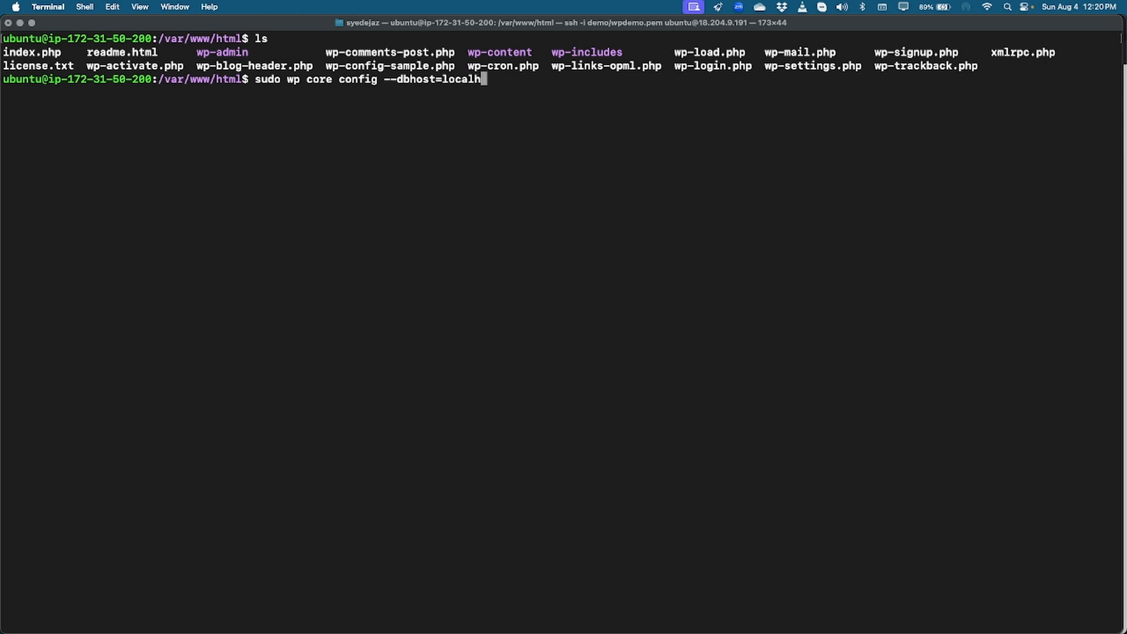
{"action": "type", "text": "ost --d"}
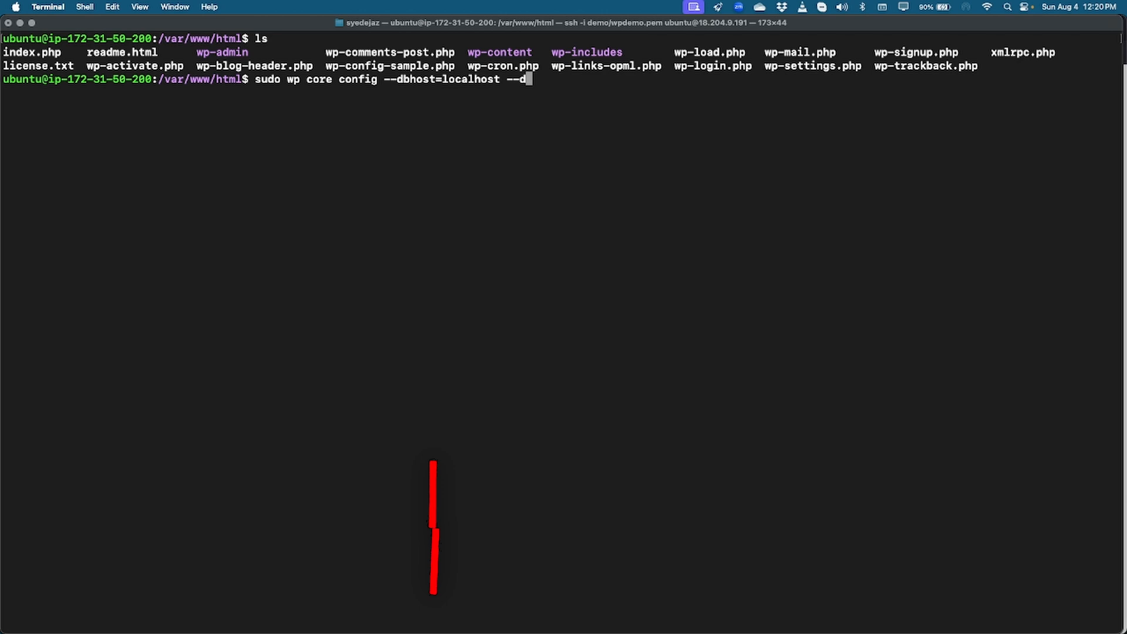
{"action": "type", "text": "bname"}
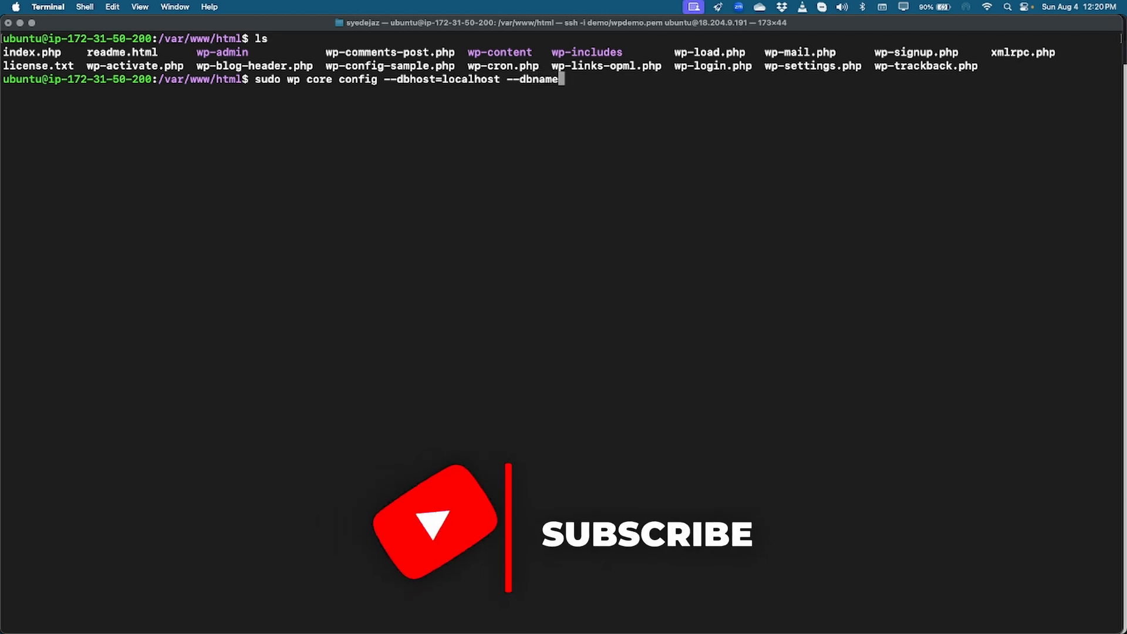
{"action": "key", "text": "Backspace"}
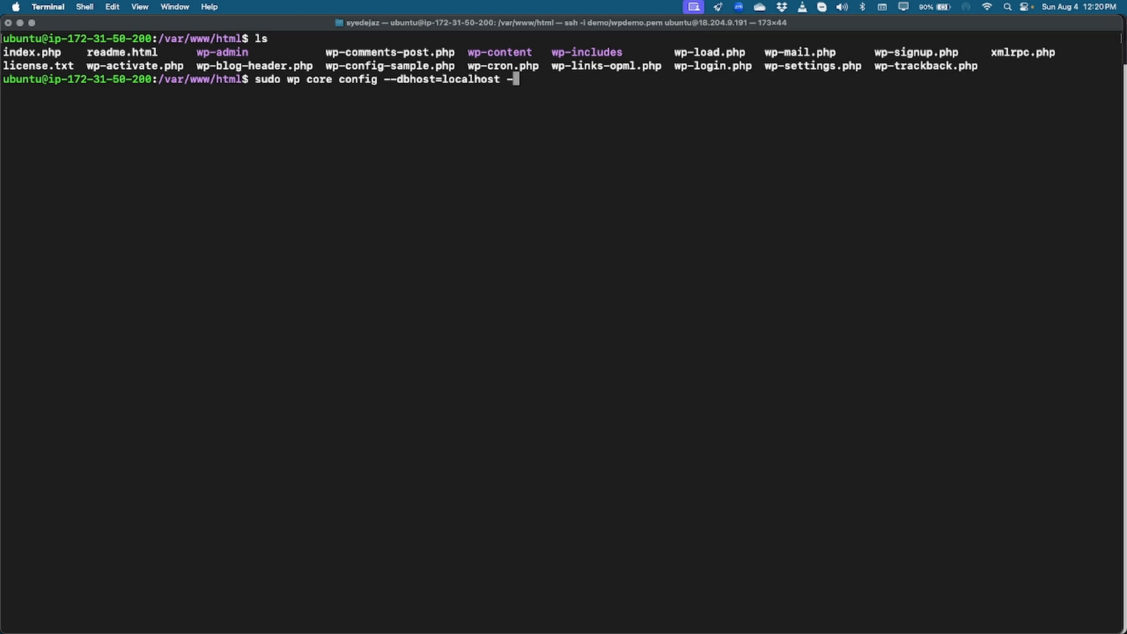
Create the MySQL database 'wordpress' through sudo mysql, then exit to the shell
{"action": "key", "text": "Backspace"}
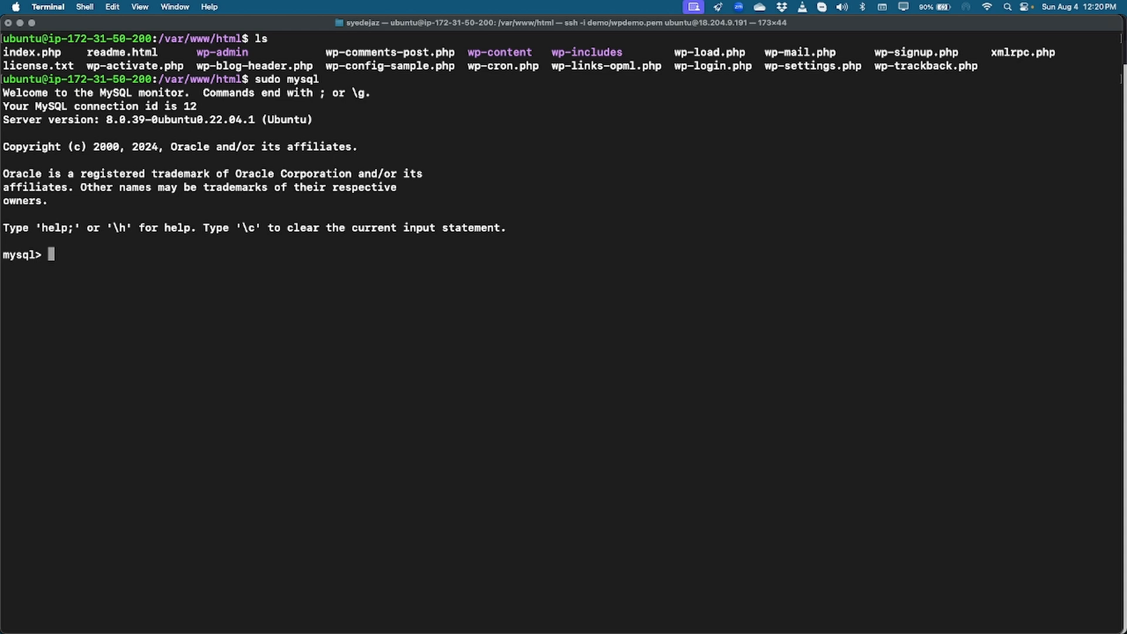
{"action": "type", "text": "create d"}
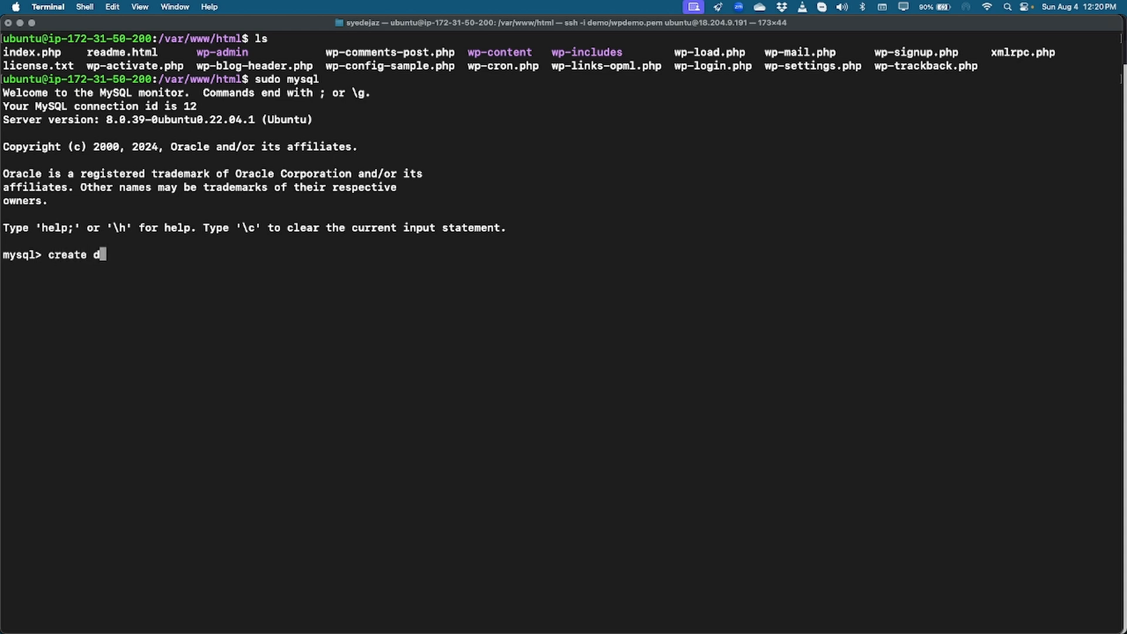
{"action": "type", "text": "atabase"}
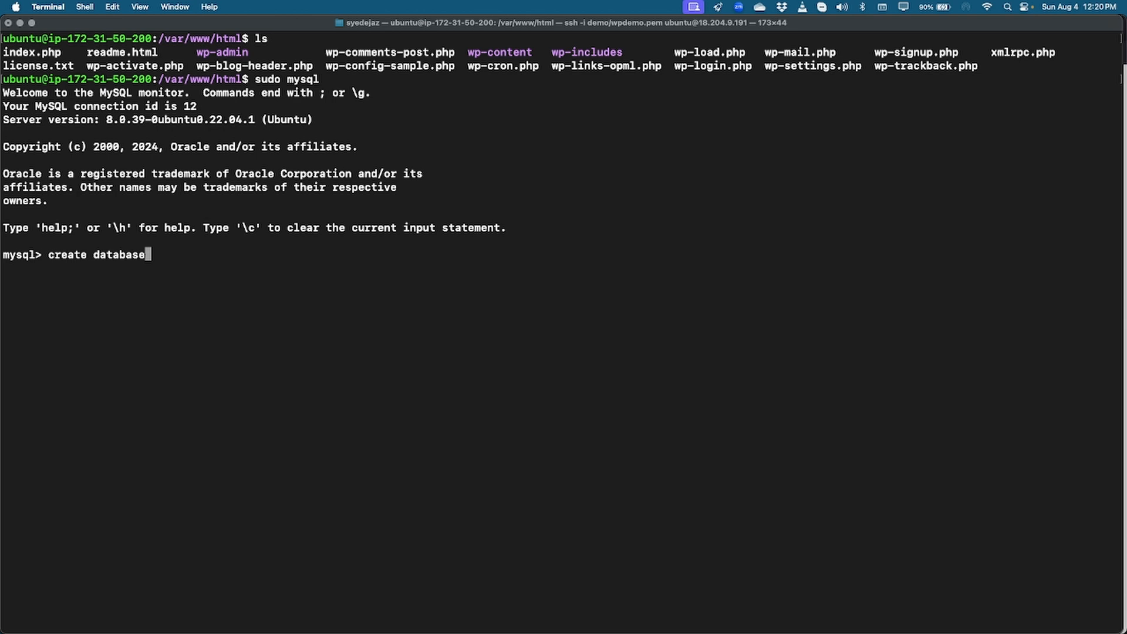
{"action": "type", "text": "wordpress;"}
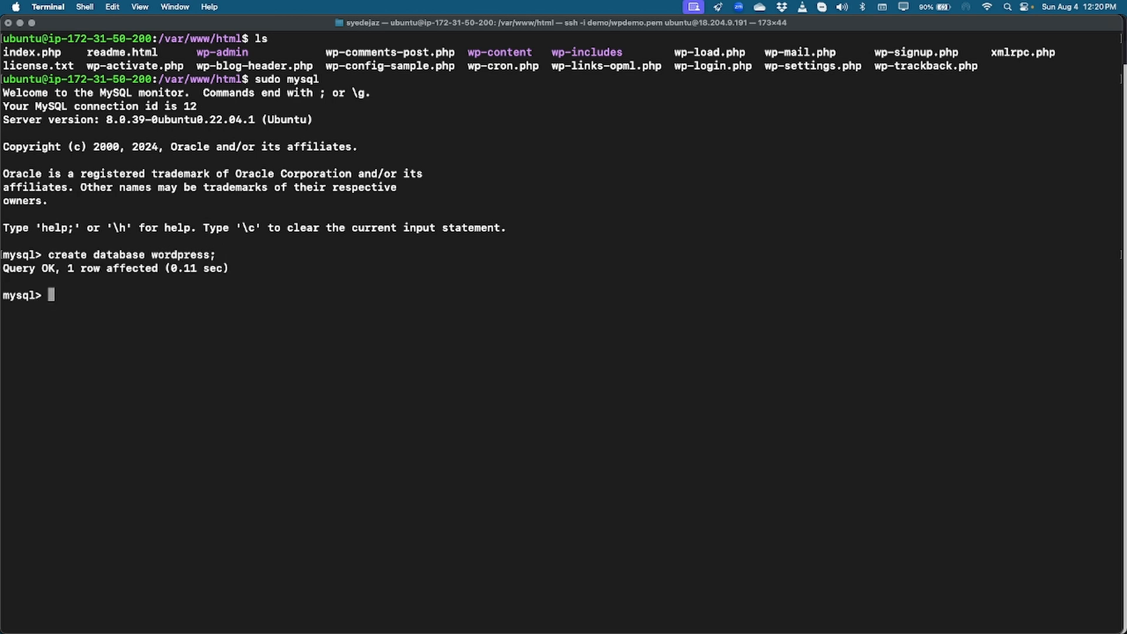
{"action": "type", "text": "exit"}
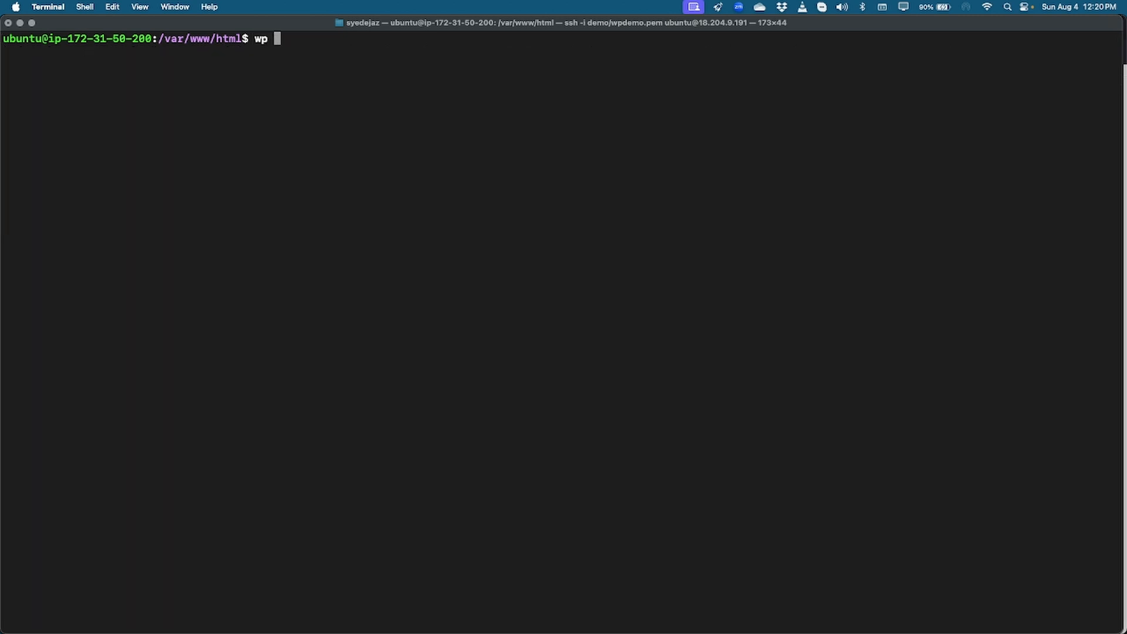
Begin wp core config with --dbhost=localhost and --dbname=wordpress
{"action": "type", "text": "core config"}
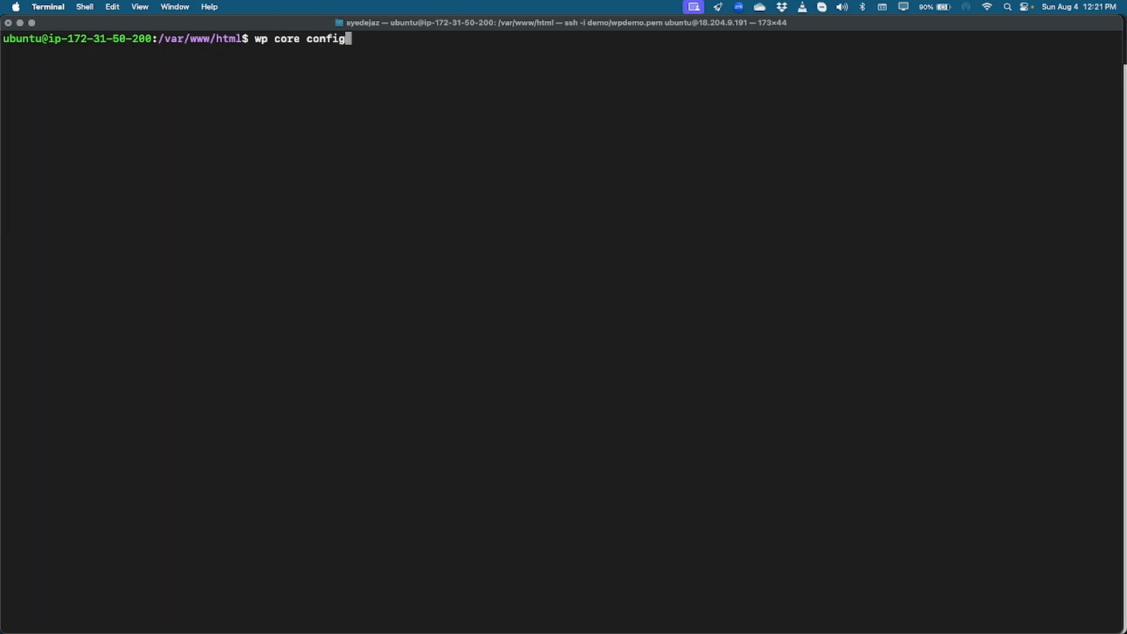
{"action": "type", "text": "--"}
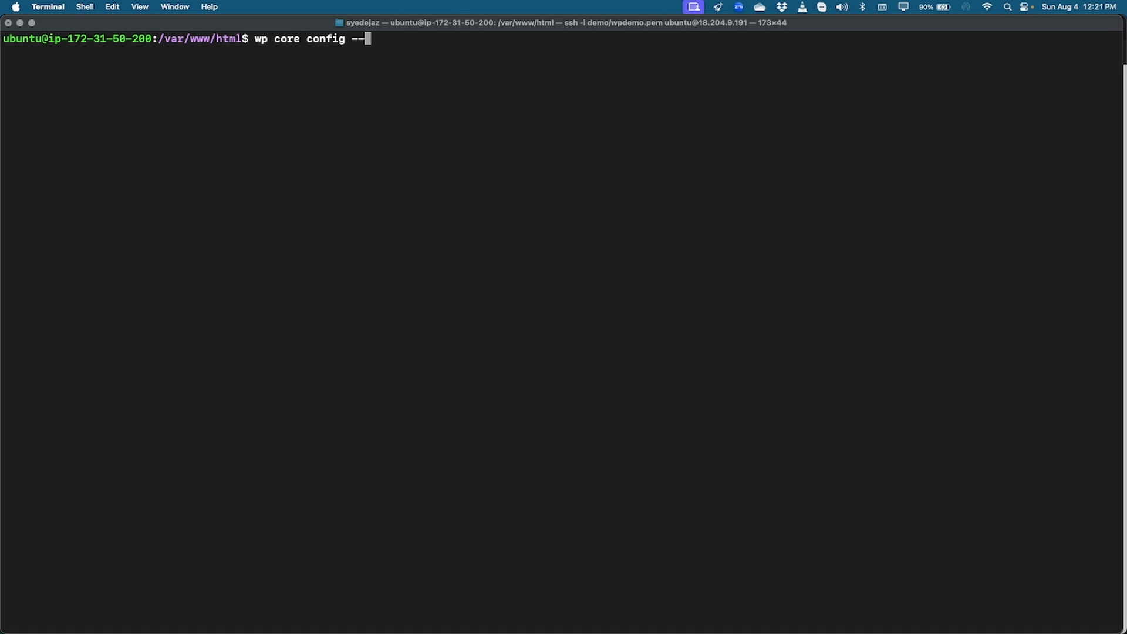
{"action": "type", "text": "dhbot"}
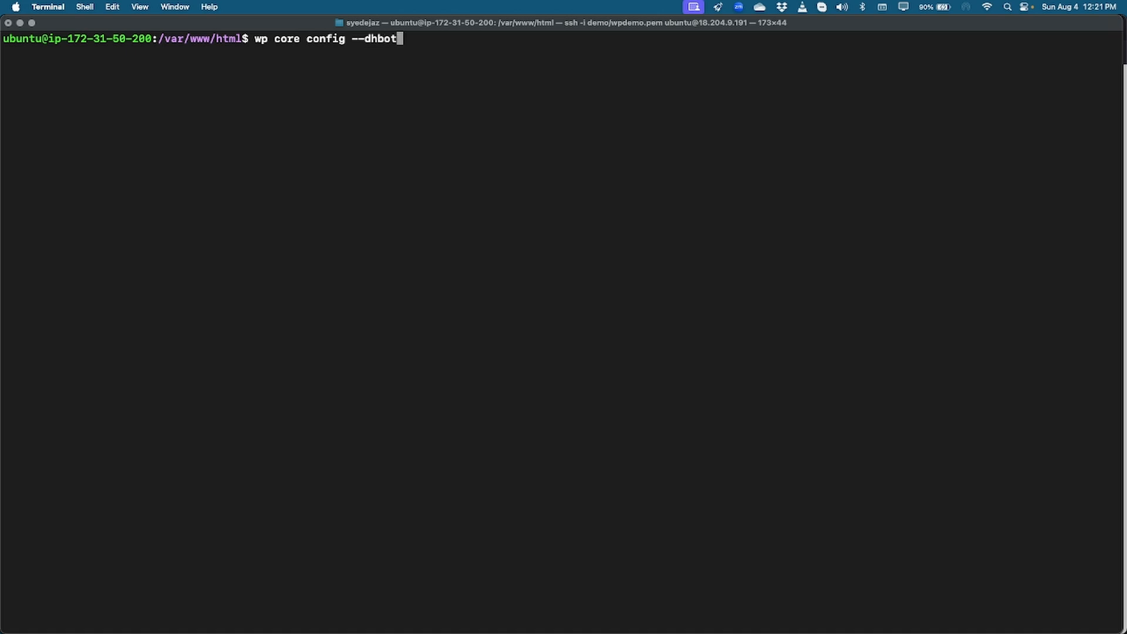
{"action": "key", "text": "Backspace"}
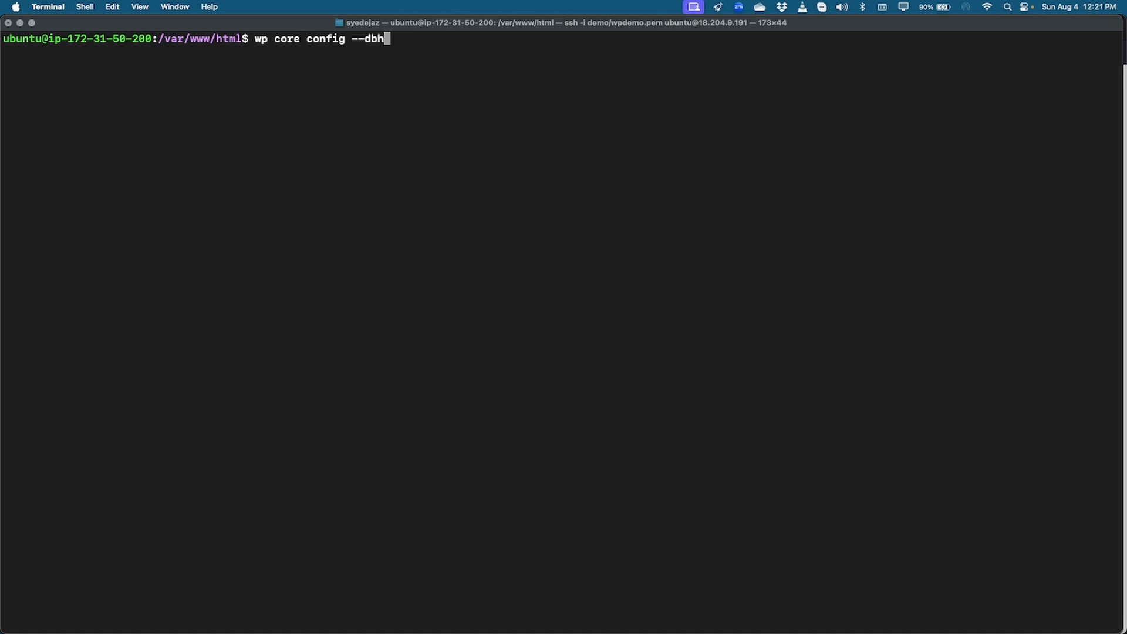
{"action": "type", "text": "ost="}
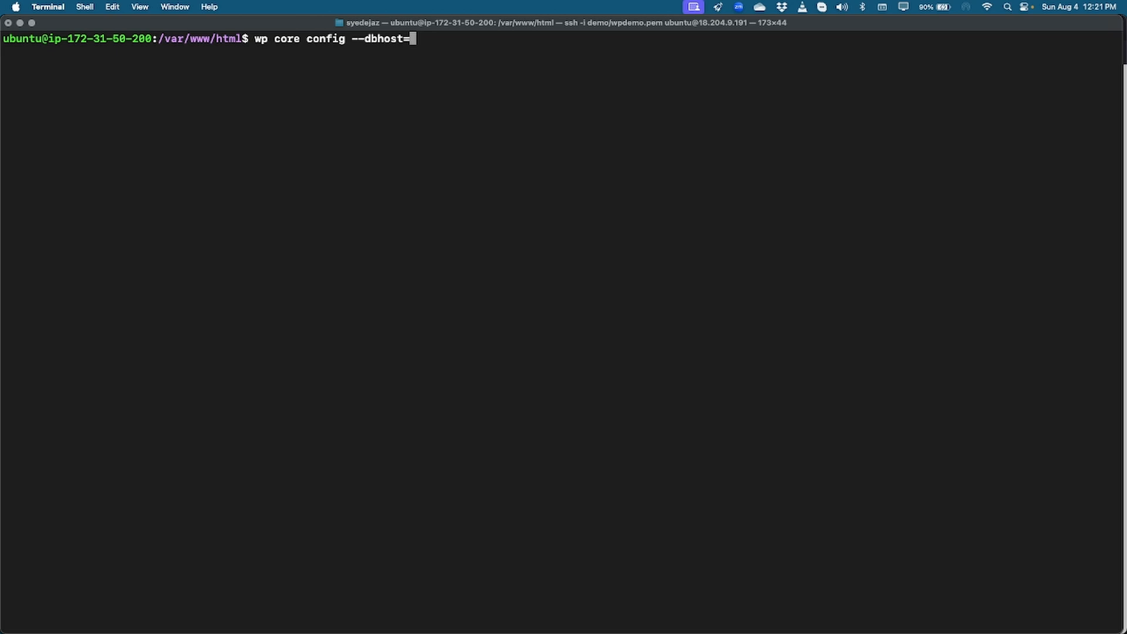
{"action": "type", "text": "l"}
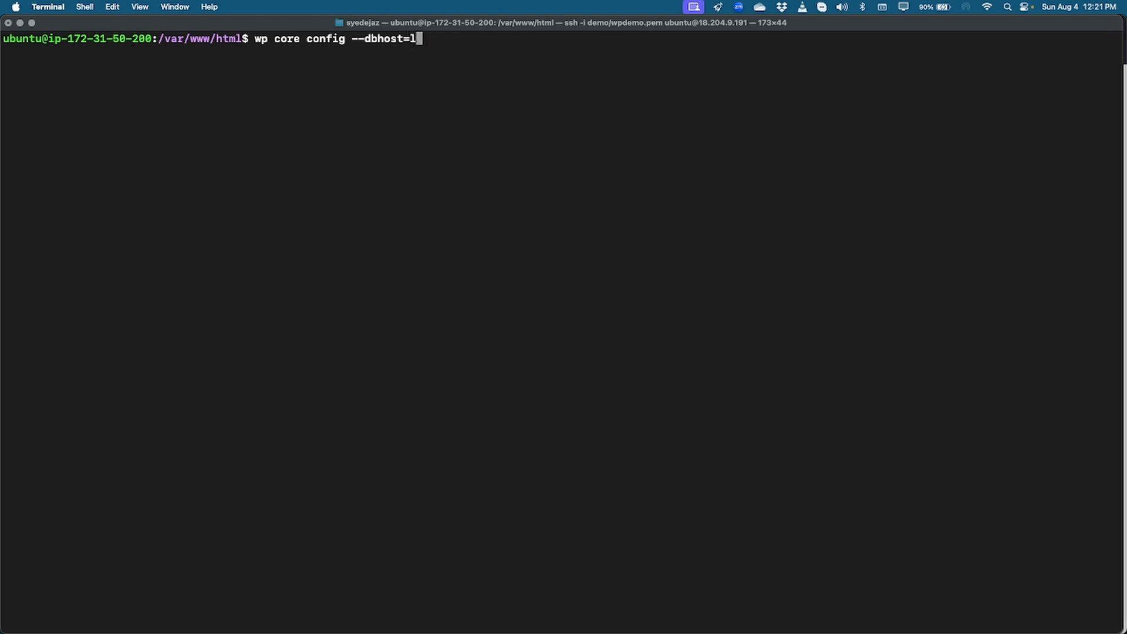
{"action": "type", "text": "ocal"}
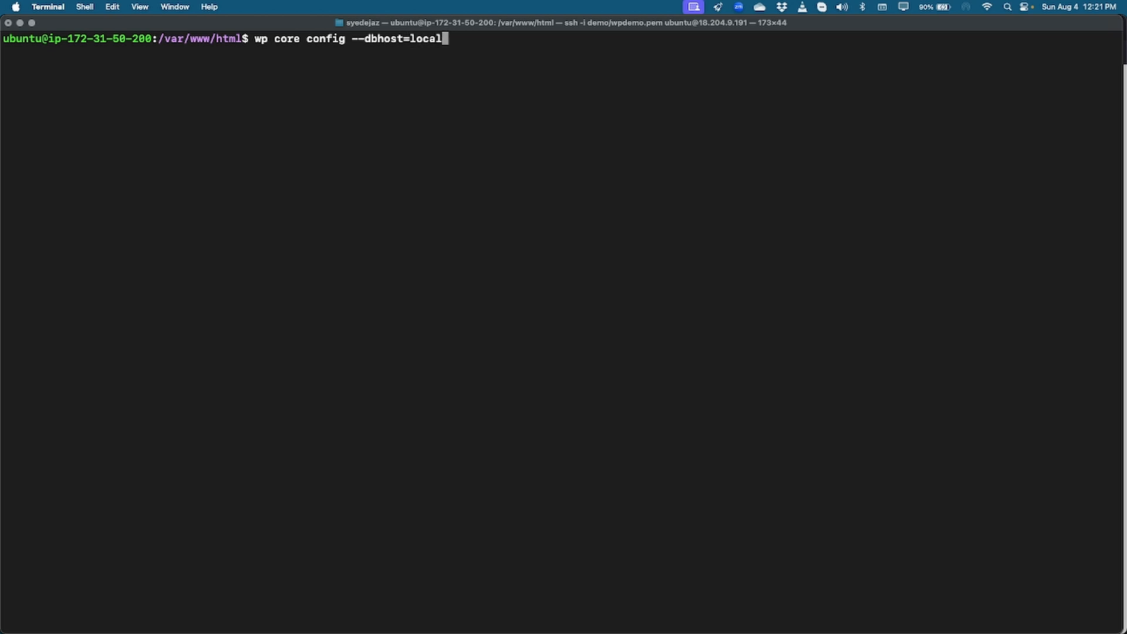
{"action": "type", "text": "host"}
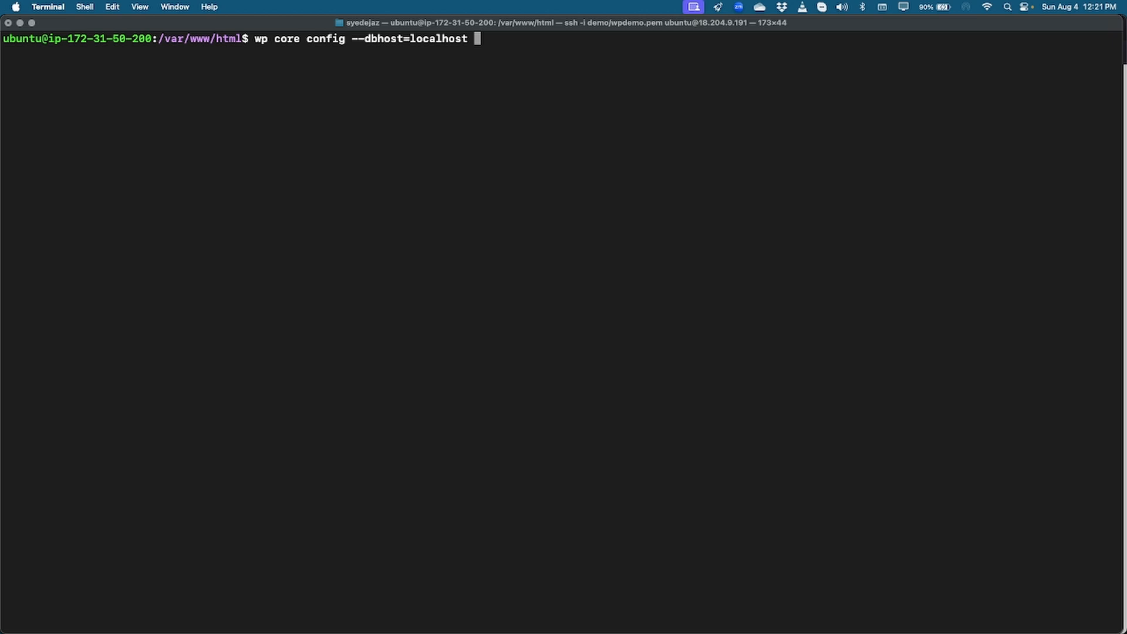
{"action": "type", "text": "dbnam"}
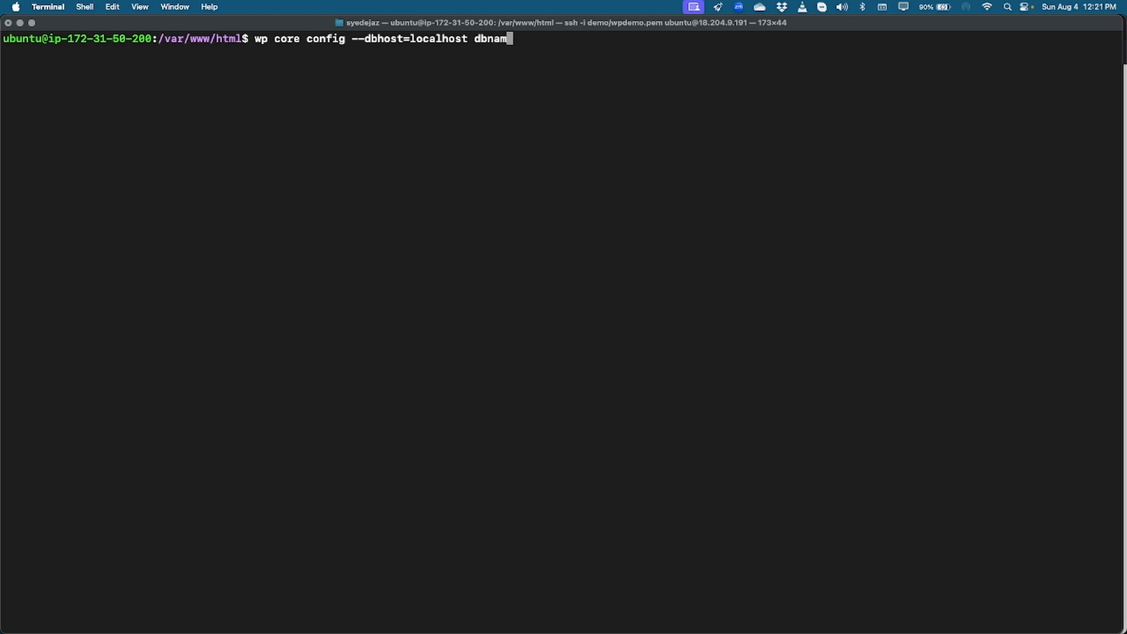
{"action": "key", "text": "Backspace"}
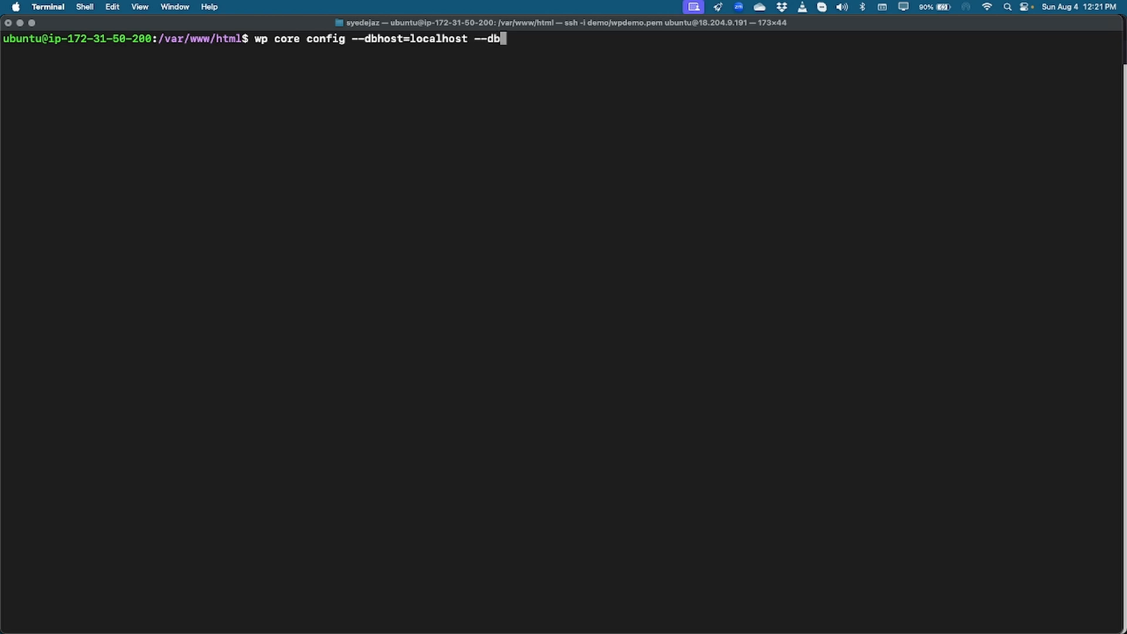
{"action": "type", "text": "name="}
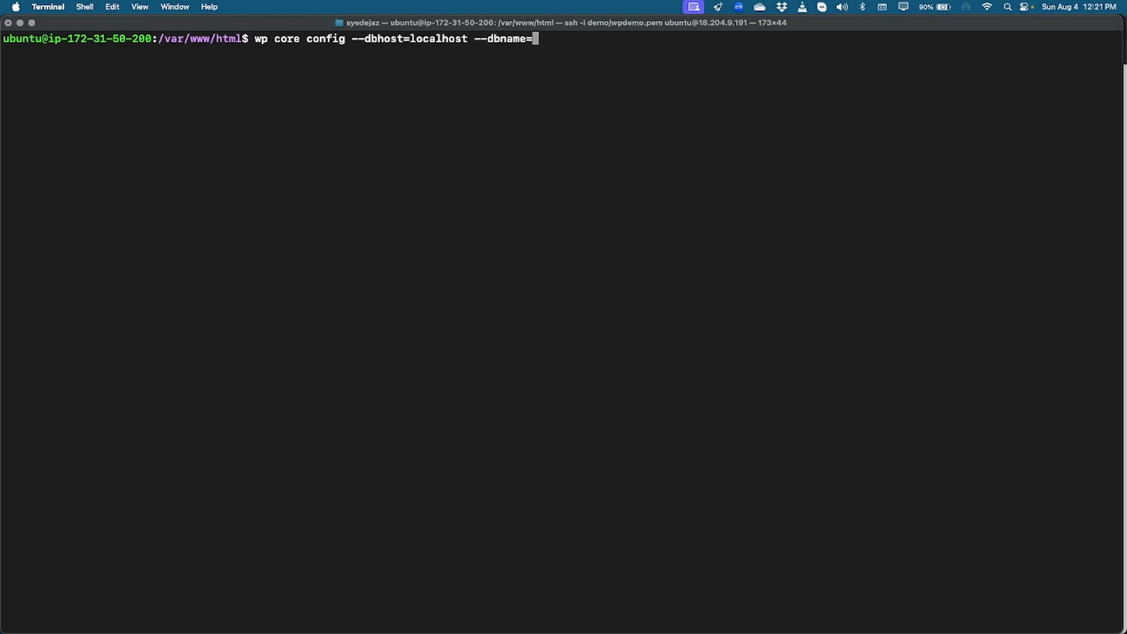
{"action": "type", "text": "wordpress --dbuser"}
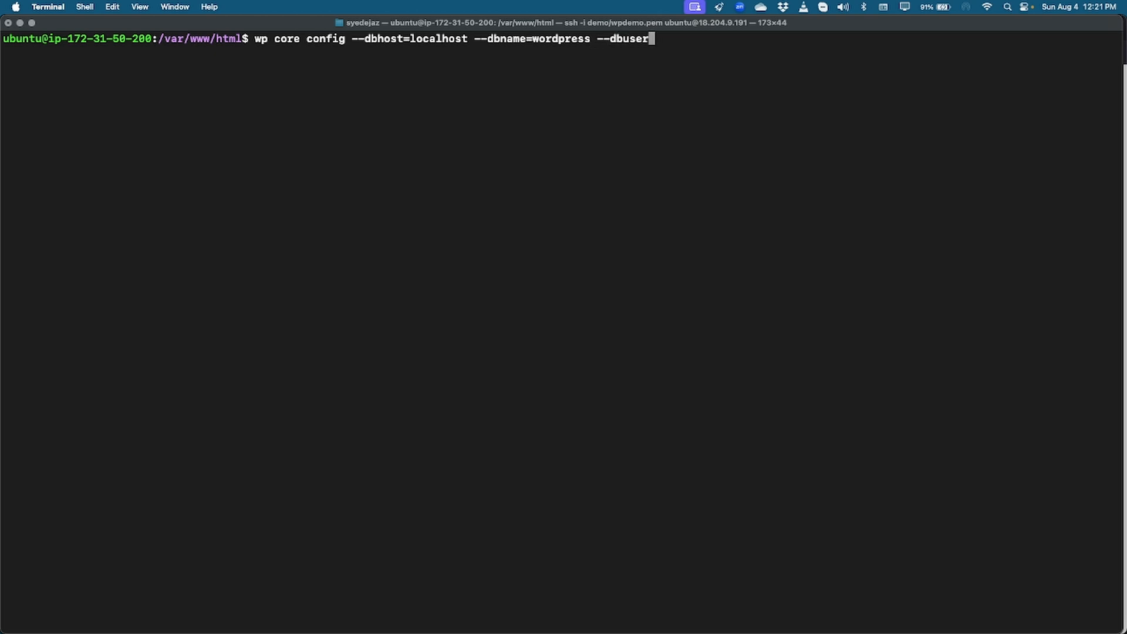
Add database user root, its password and --allow-root to generate wp-config.php, then list files
{"action": "type", "text": "="}
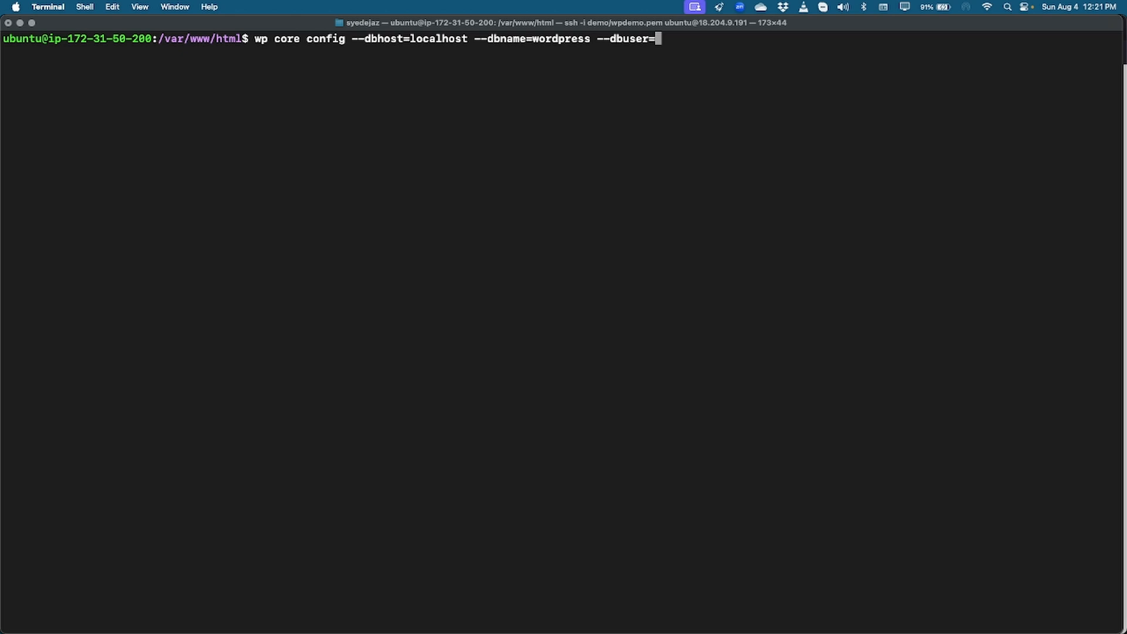
{"action": "type", "text": "root"}
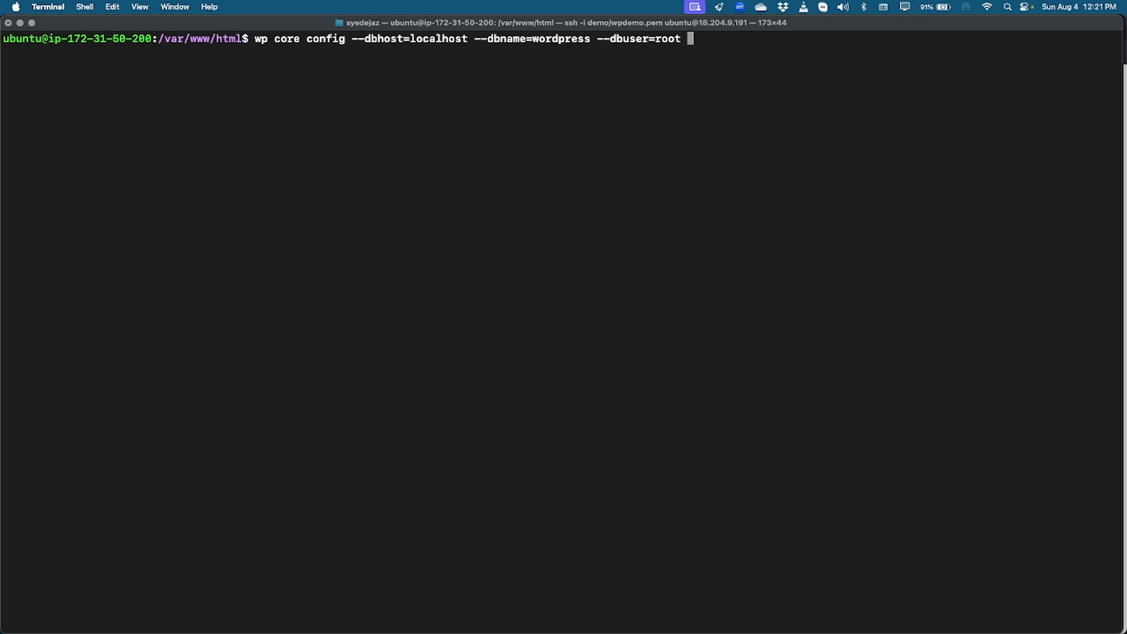
{"action": "type", "text": "--d"}
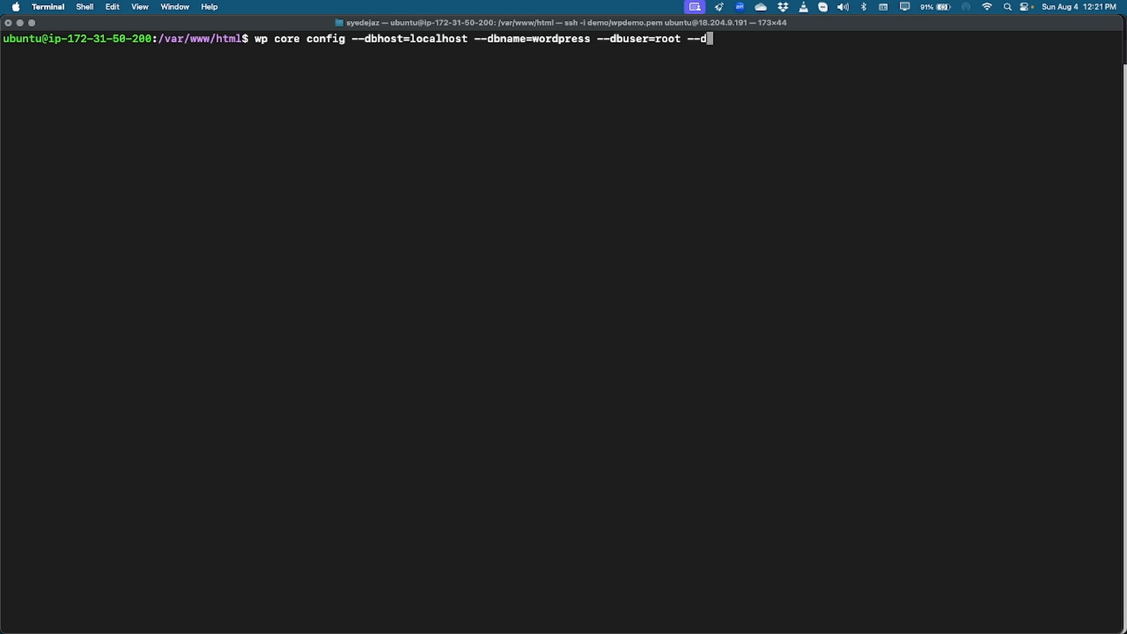
{"action": "type", "text": "pass"}
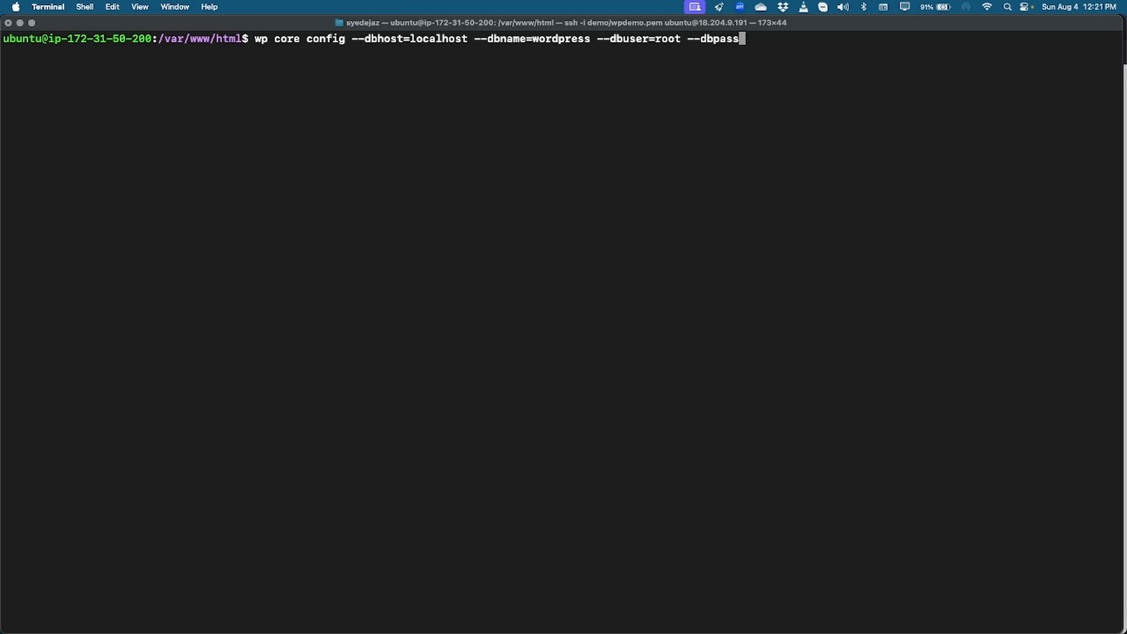
{"action": "type", "text": "="}
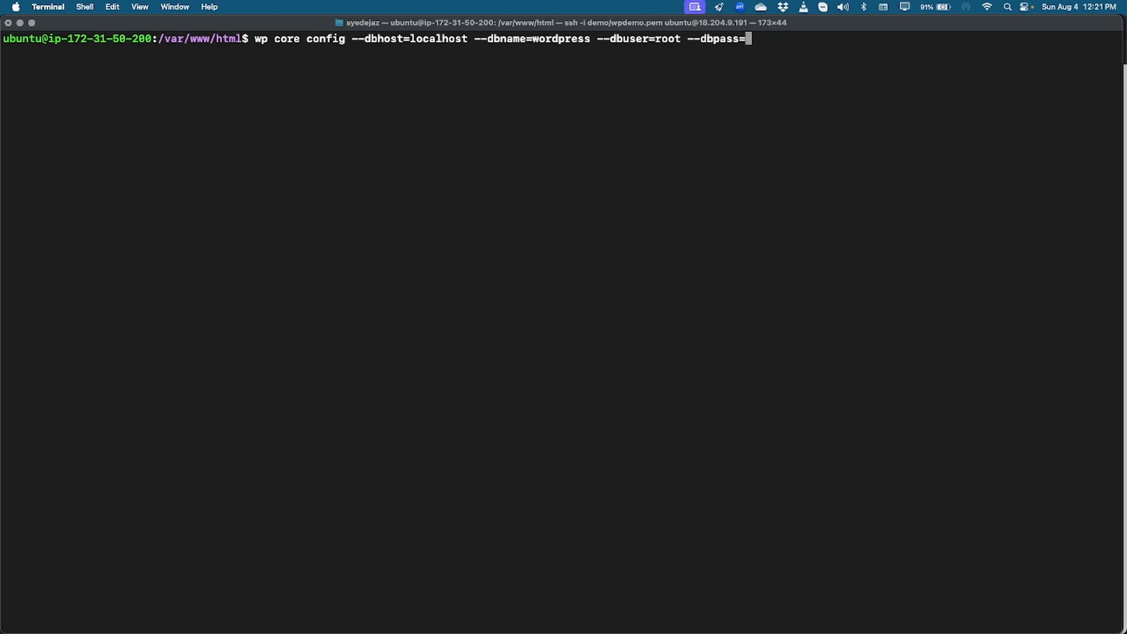
{"action": "mouse_move", "coordinate": [396, 114]}
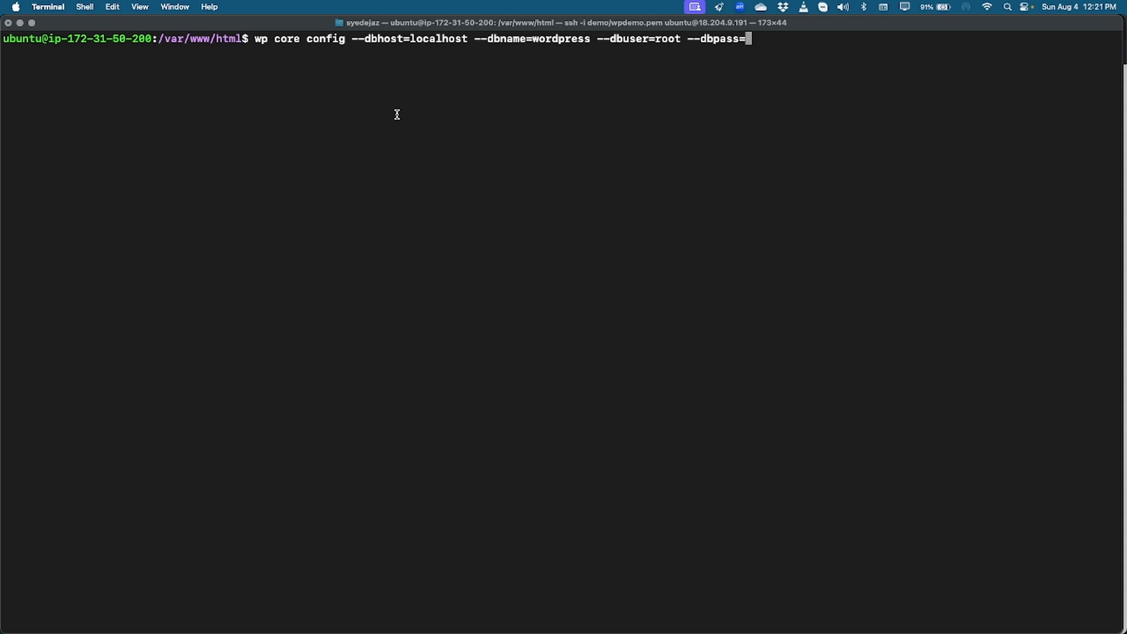
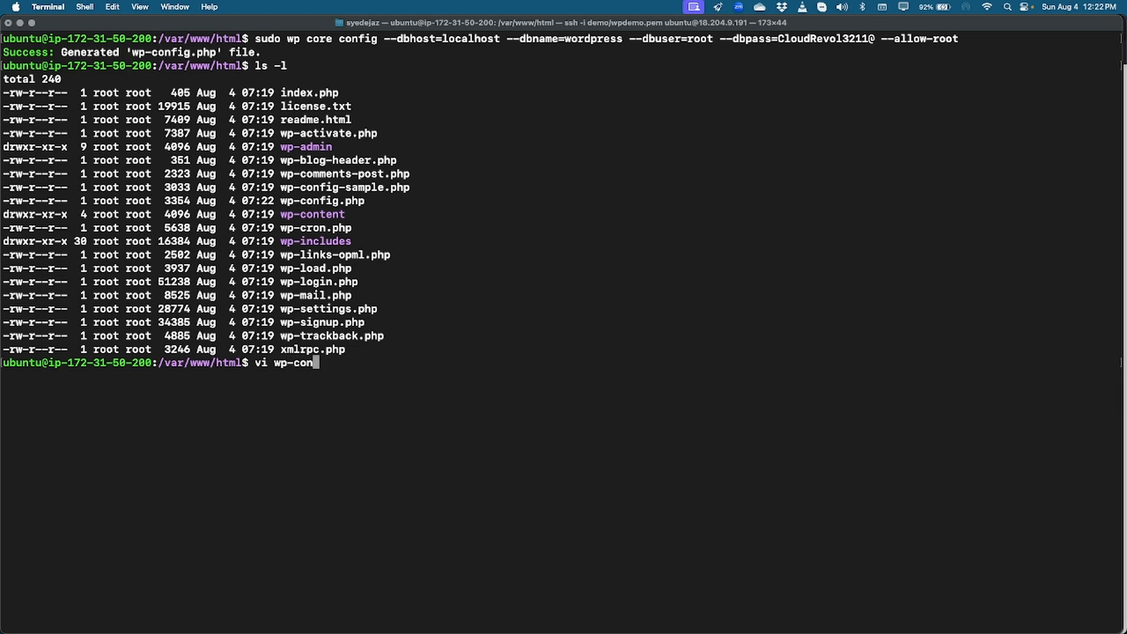
{"action": "key", "text": "Return"}
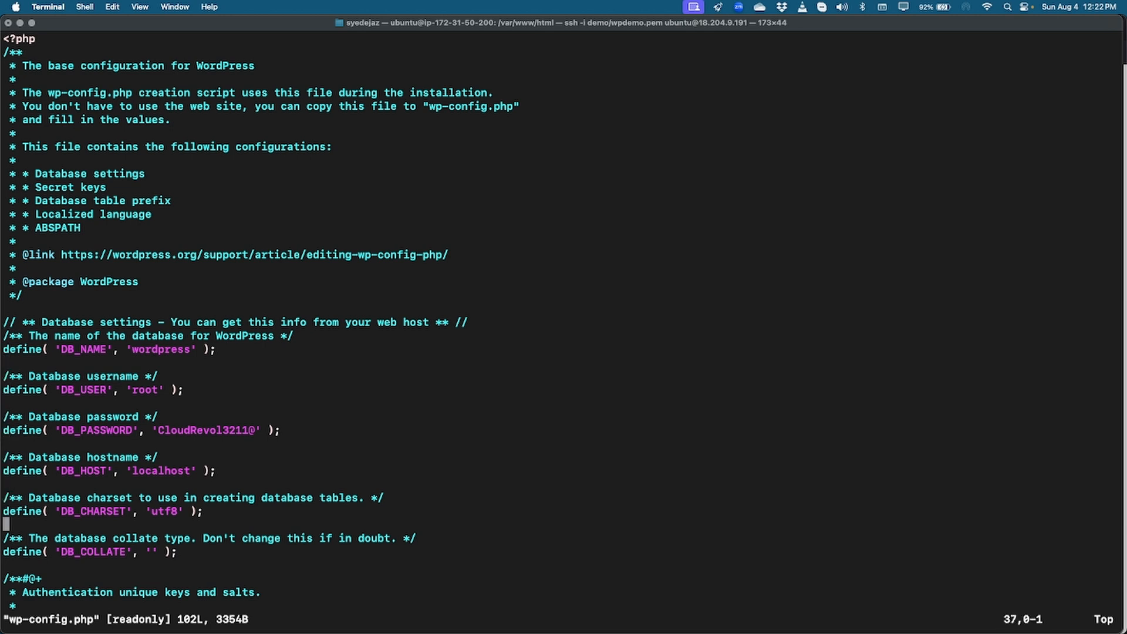
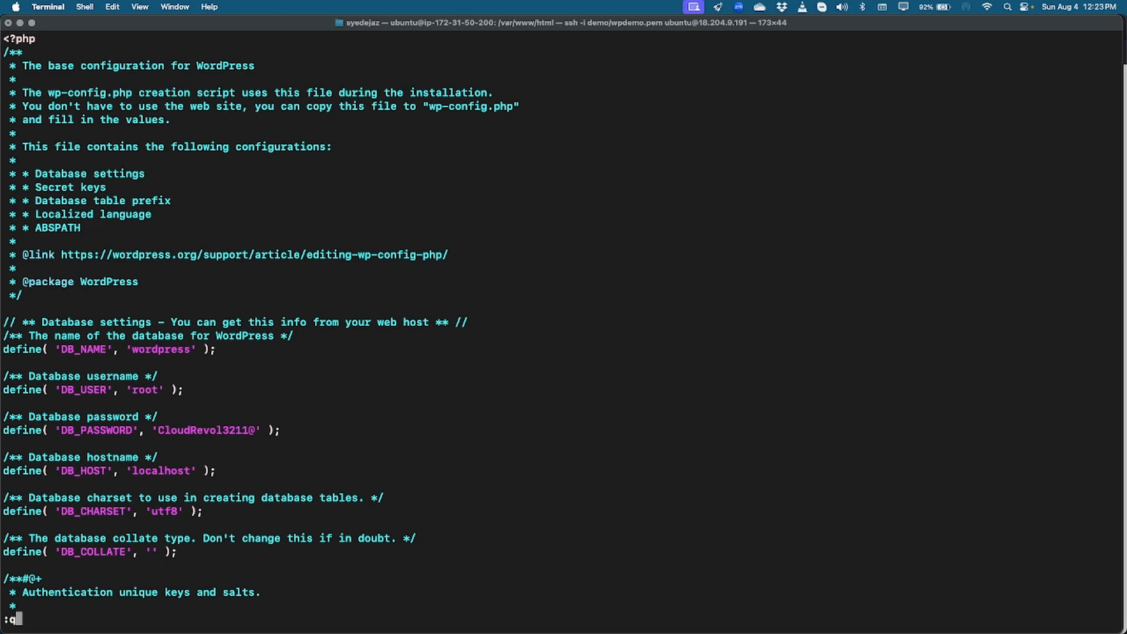
{"action": "key", "text": "enter"}
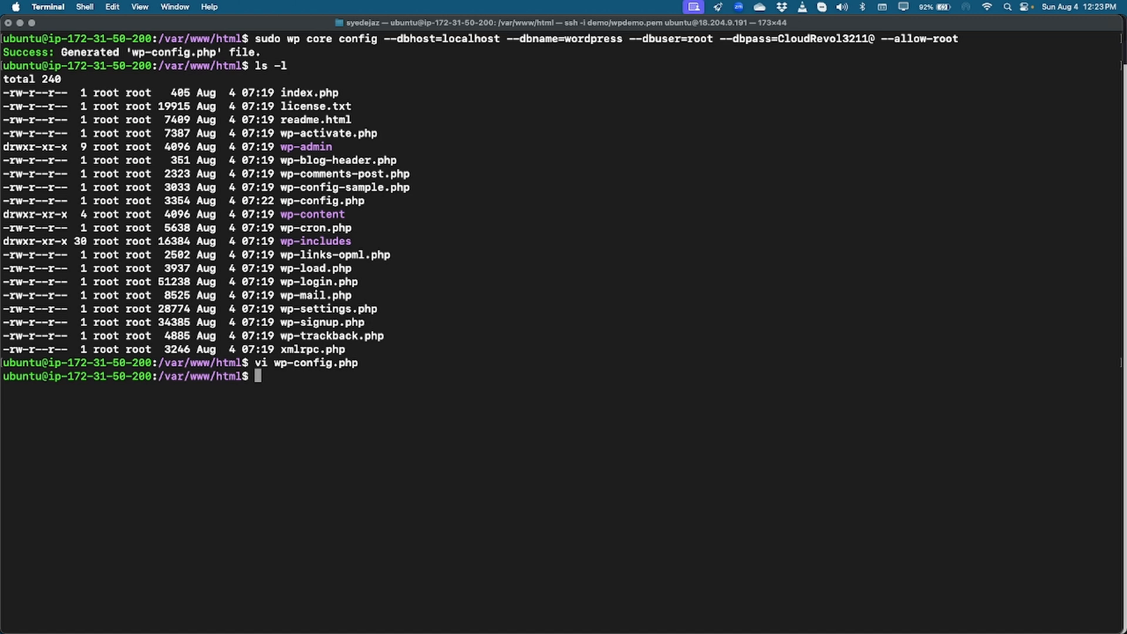
{"action": "mouse_move", "coordinate": [490, 137]}
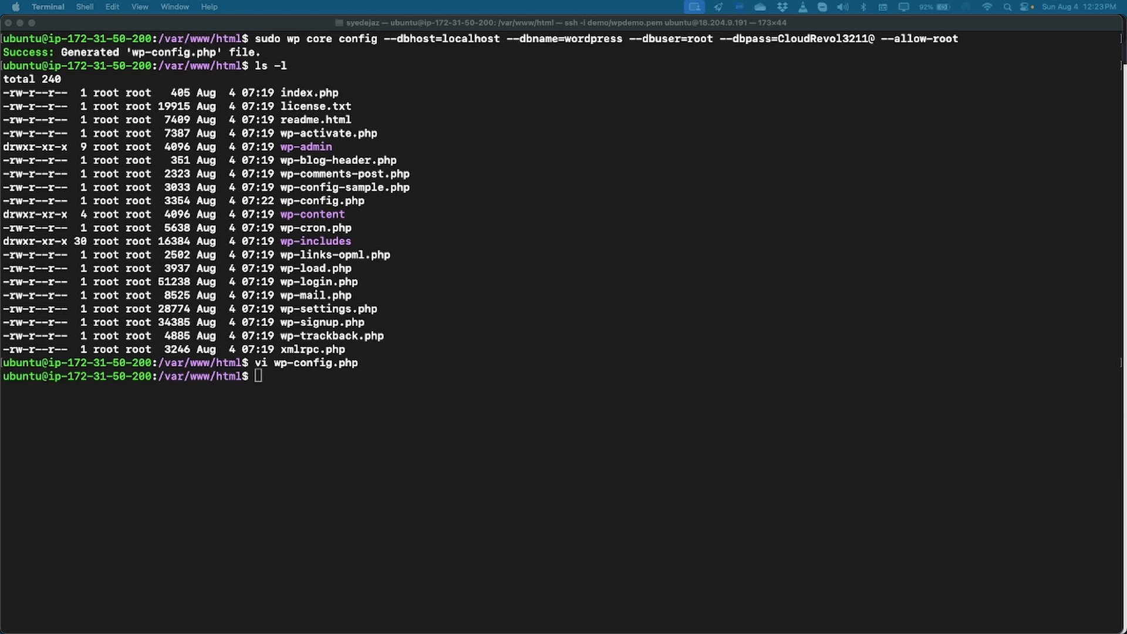
{"action": "mouse_move", "coordinate": [1012, 218]}
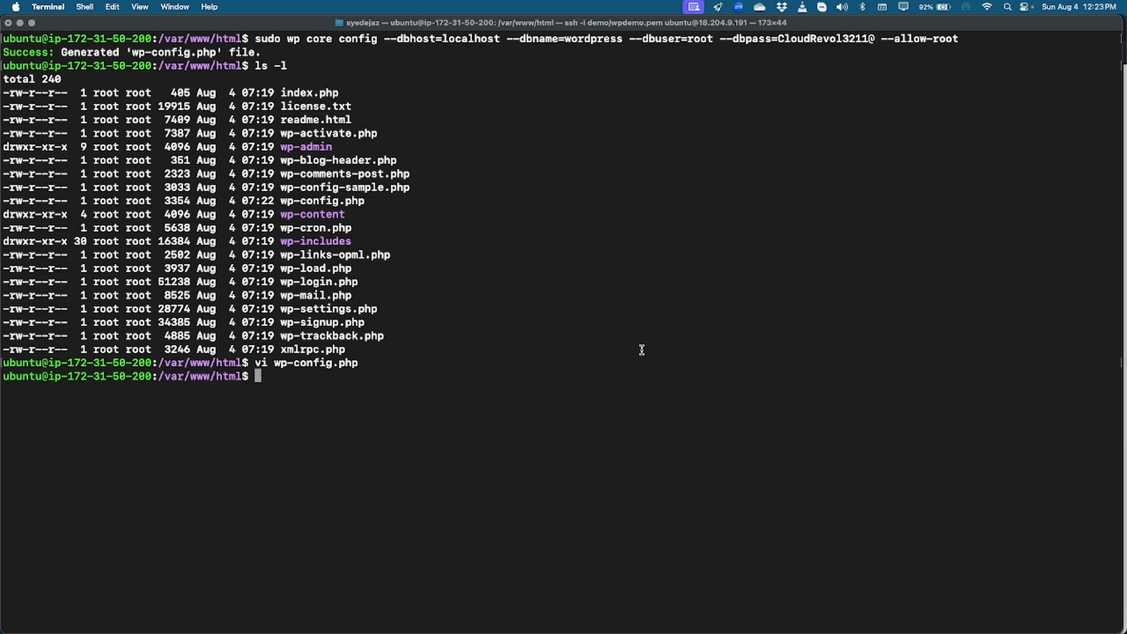
{"action": "type", "text": "wp core"}
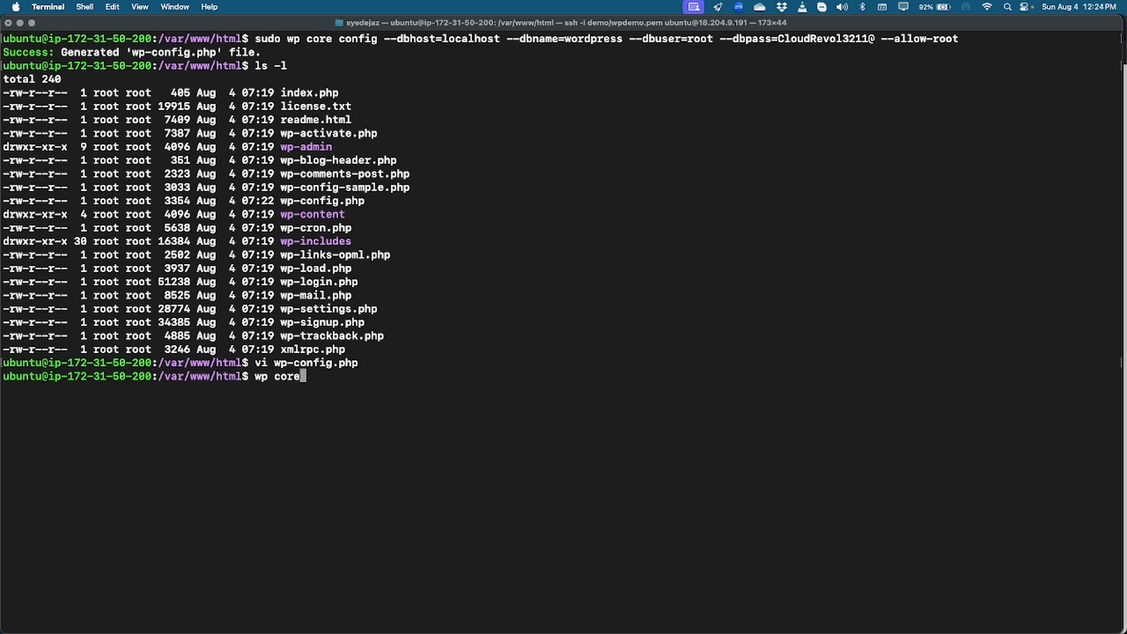
{"action": "type", "text": "install"}
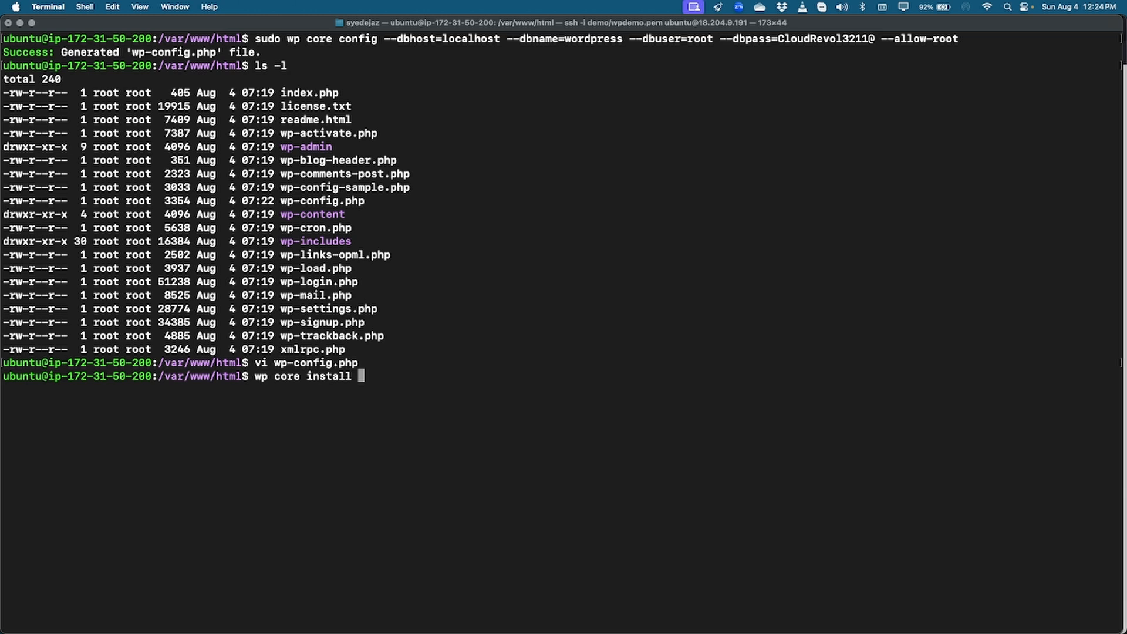
{"action": "type", "text": "--url"}
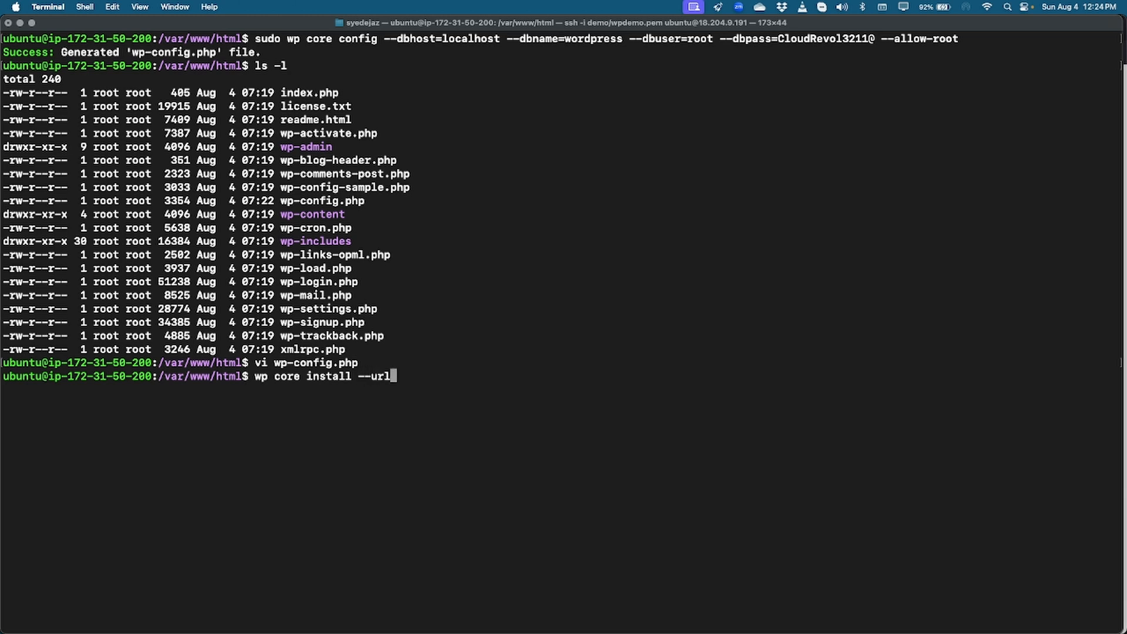
{"action": "type", "text": "="}
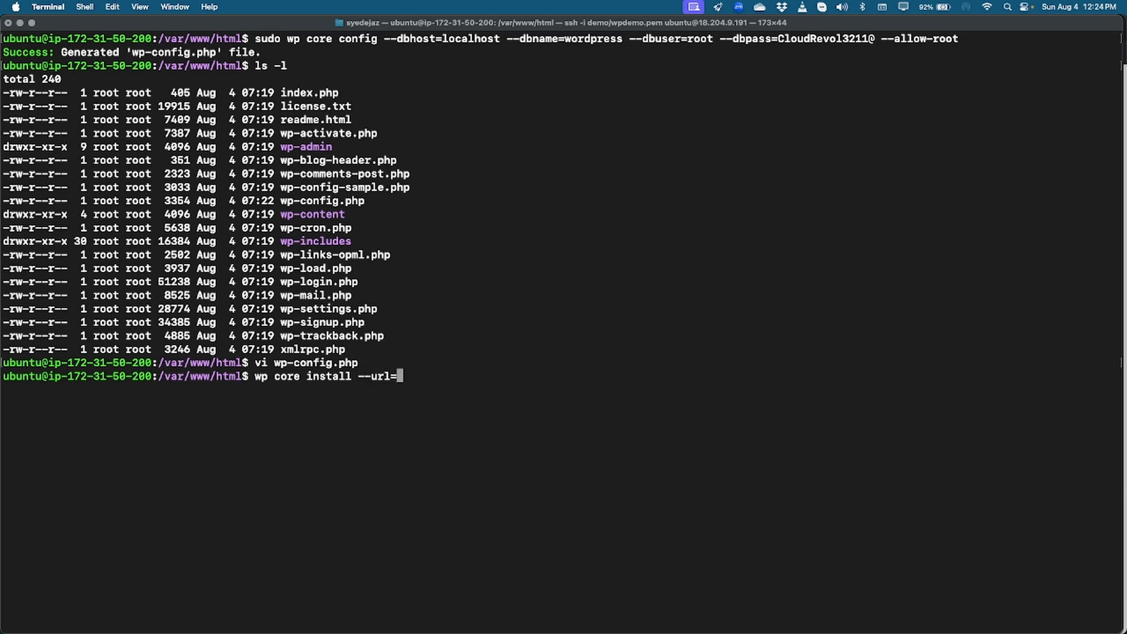
{"action": "type", "text": "\"\""}
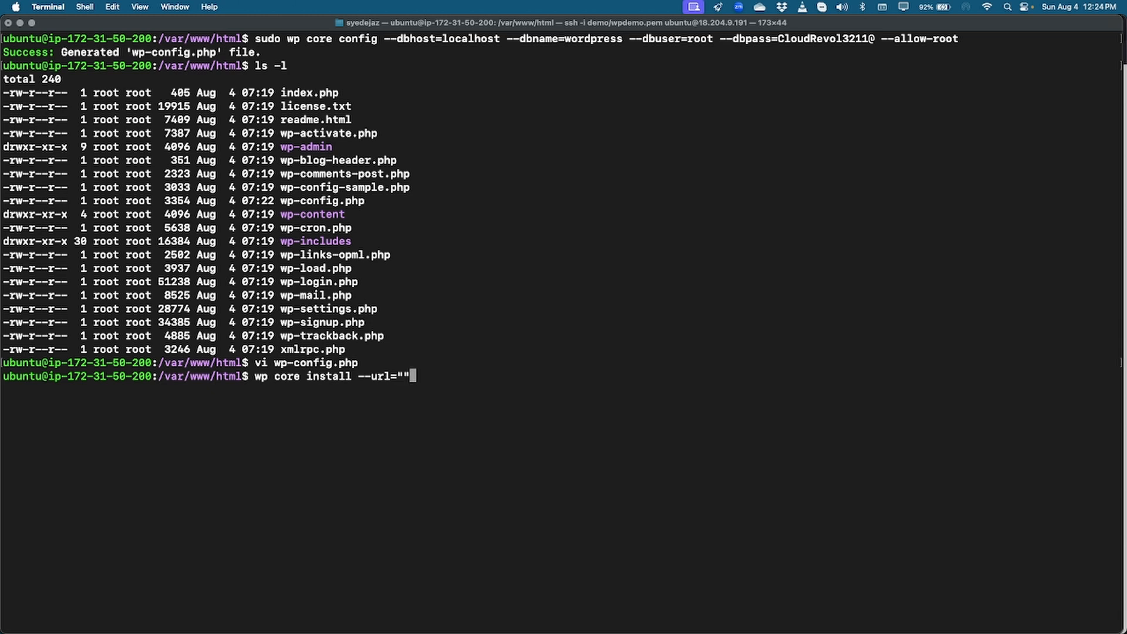
{"action": "type", "text": "http"}
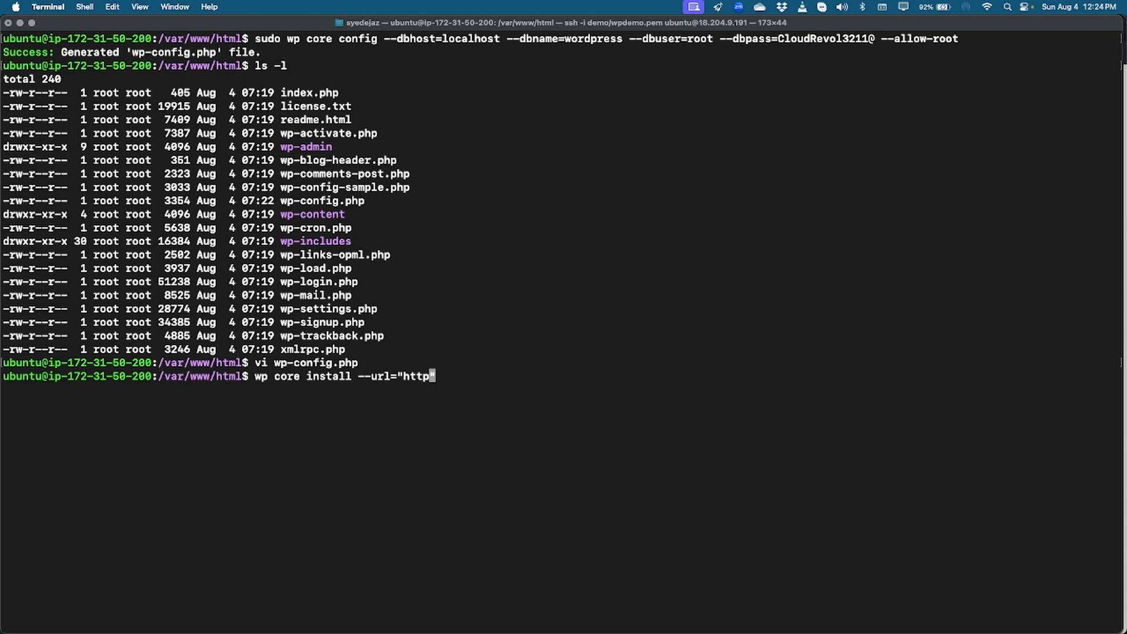
{"action": "type", "text": "://"}
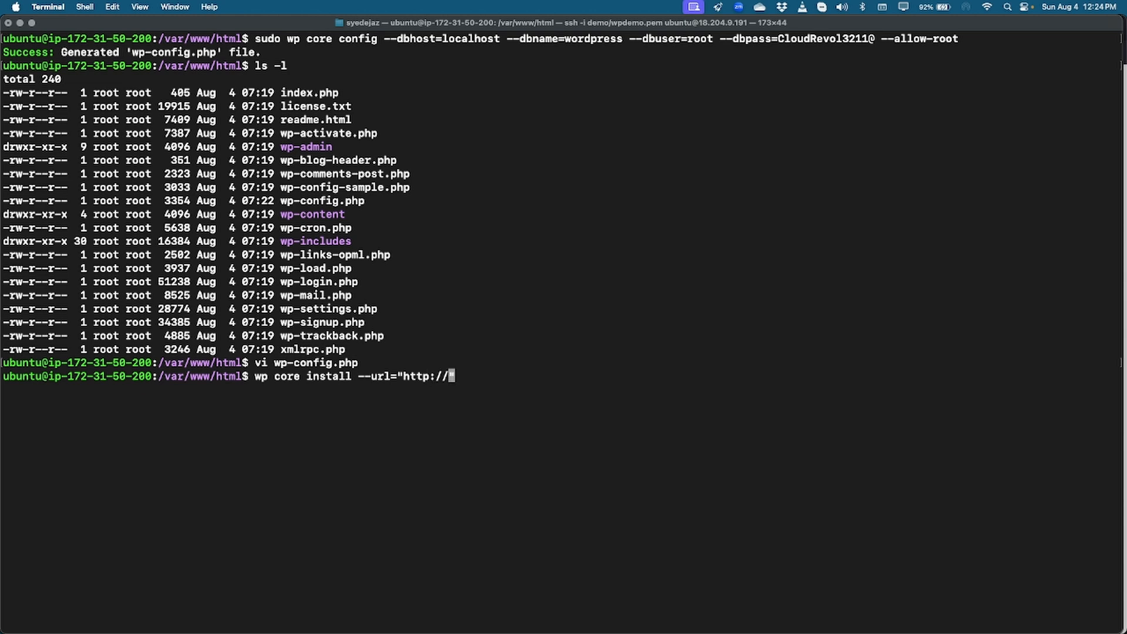
{"action": "mouse_move", "coordinate": [642, 355]}
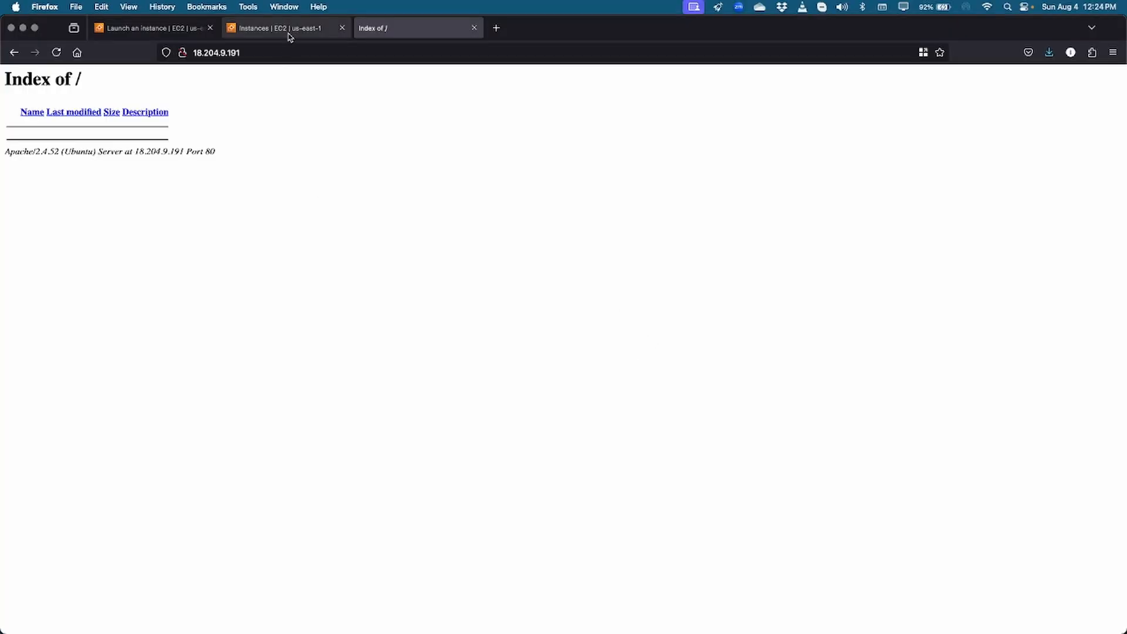
{"action": "left_click", "coordinate": [284, 28]}
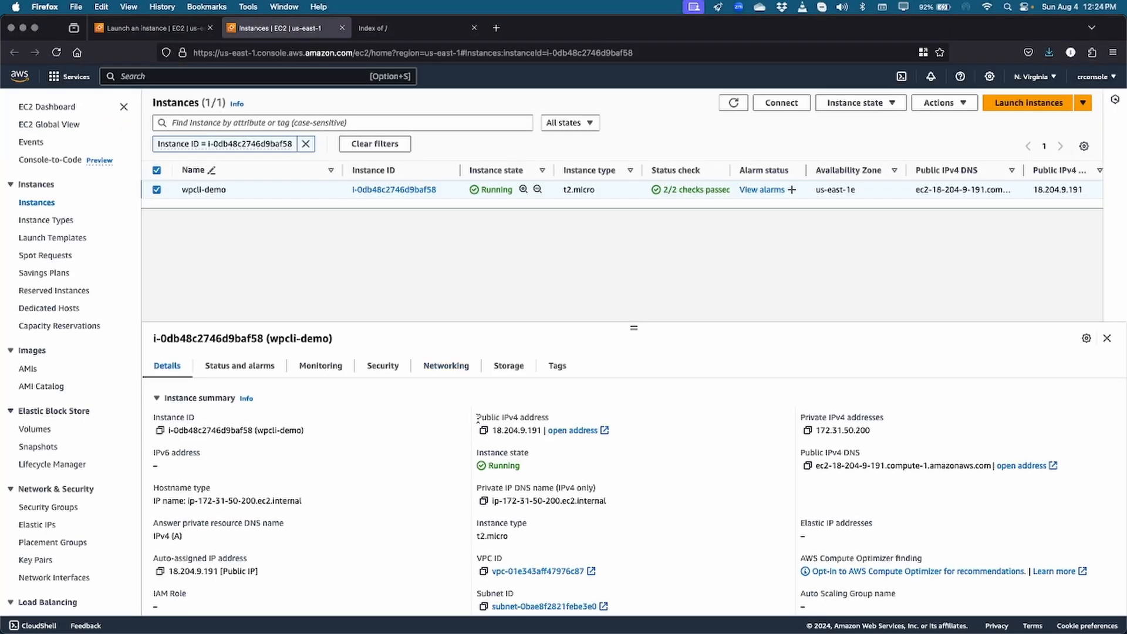
{"action": "left_click", "coordinate": [483, 429]}
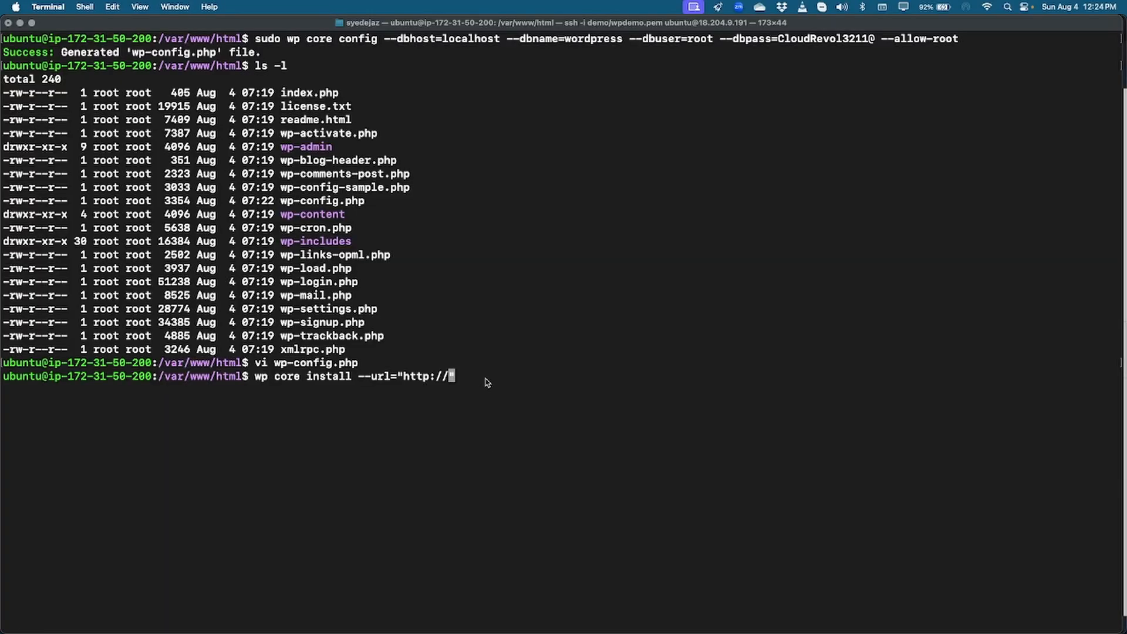
{"action": "type", "text": "18.204.9.191"}
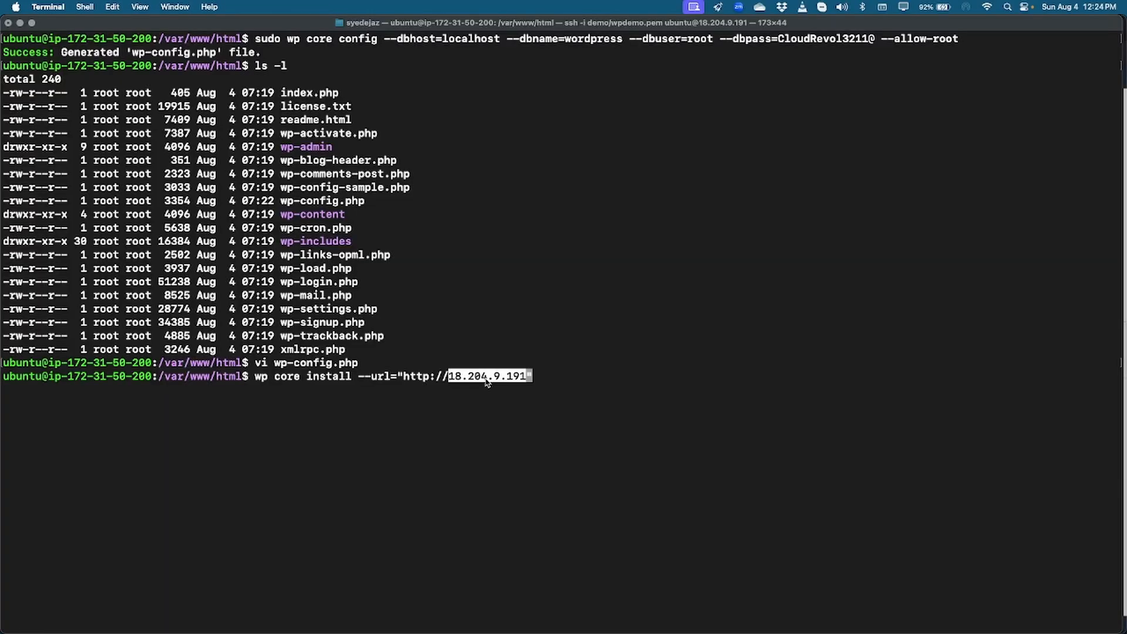
{"action": "type", "text": "\""}
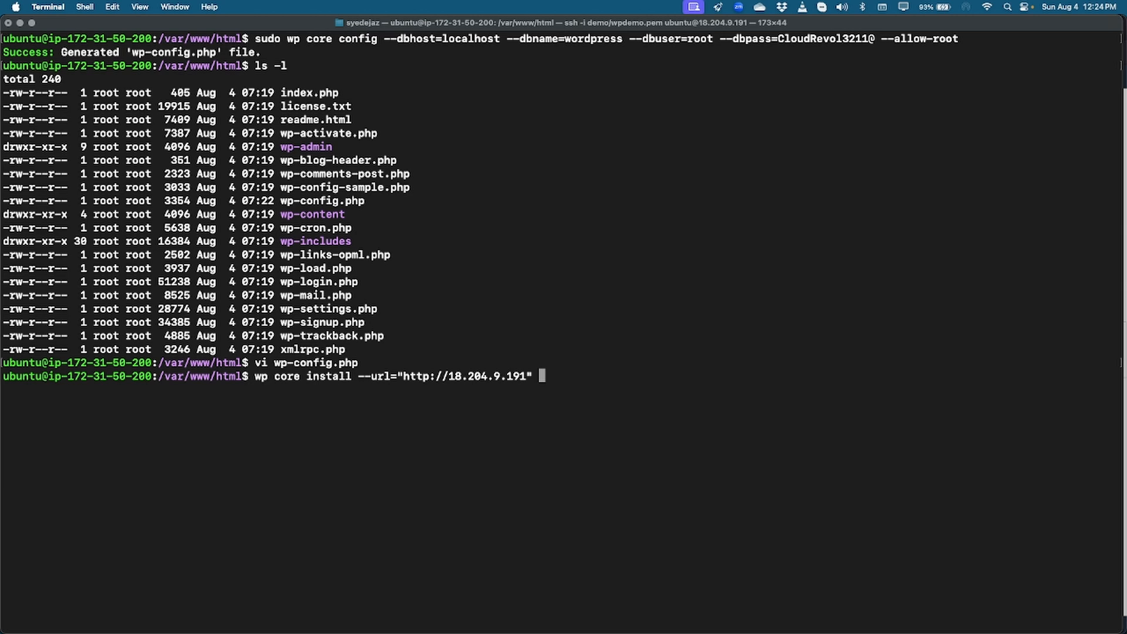
{"action": "type", "text": "--"}
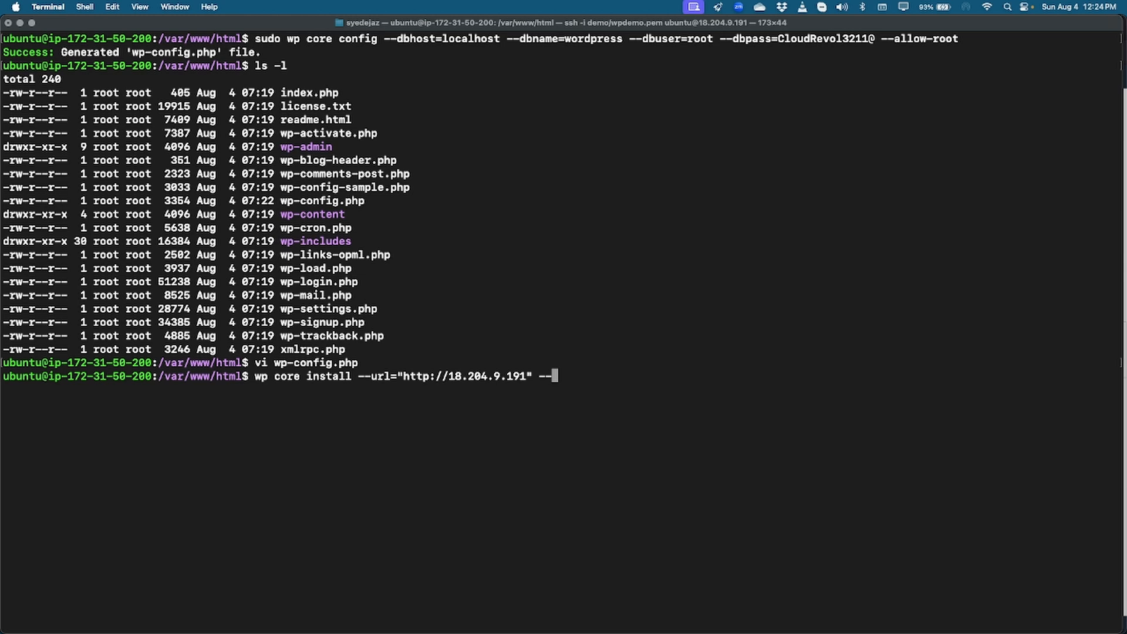
{"action": "type", "text": "title"}
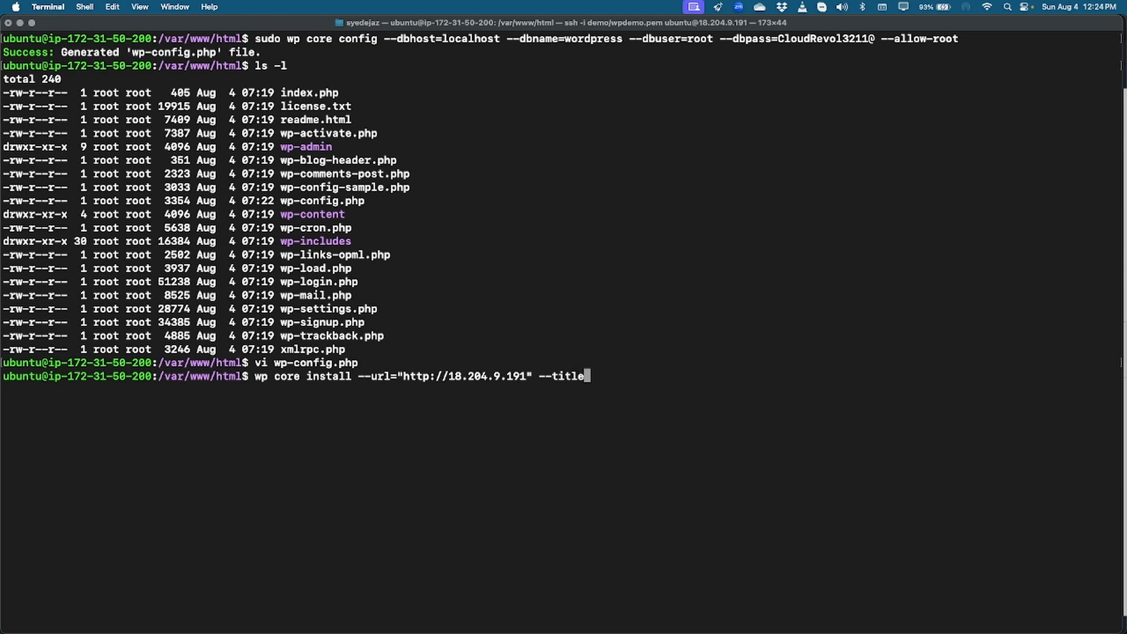
{"action": "type", "text": "\""}
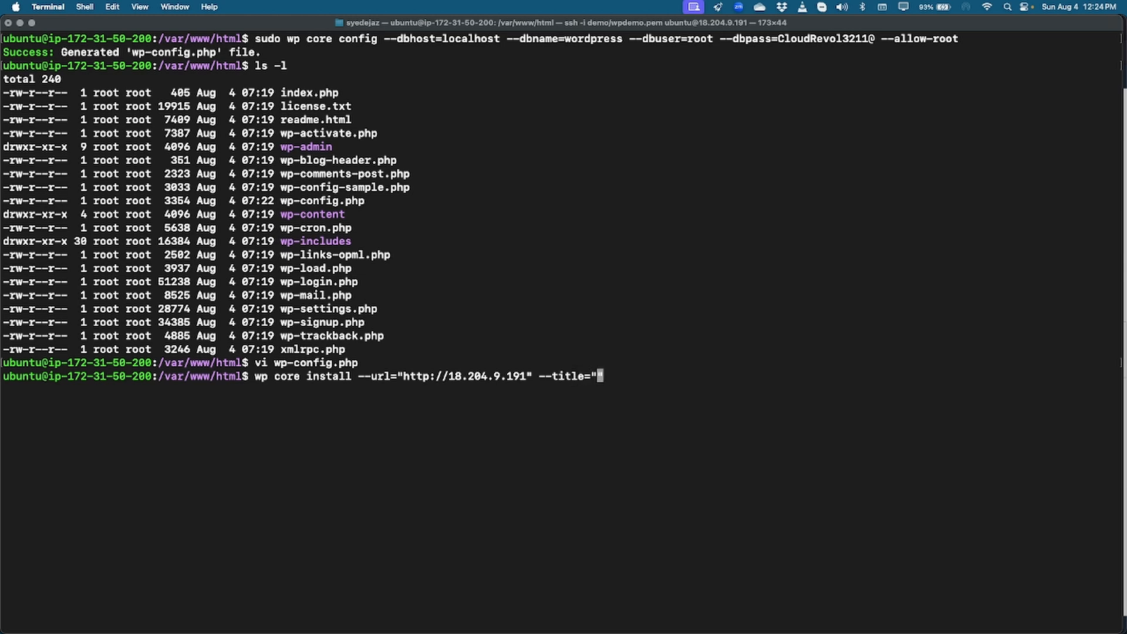
{"action": "type", "text": "my"}
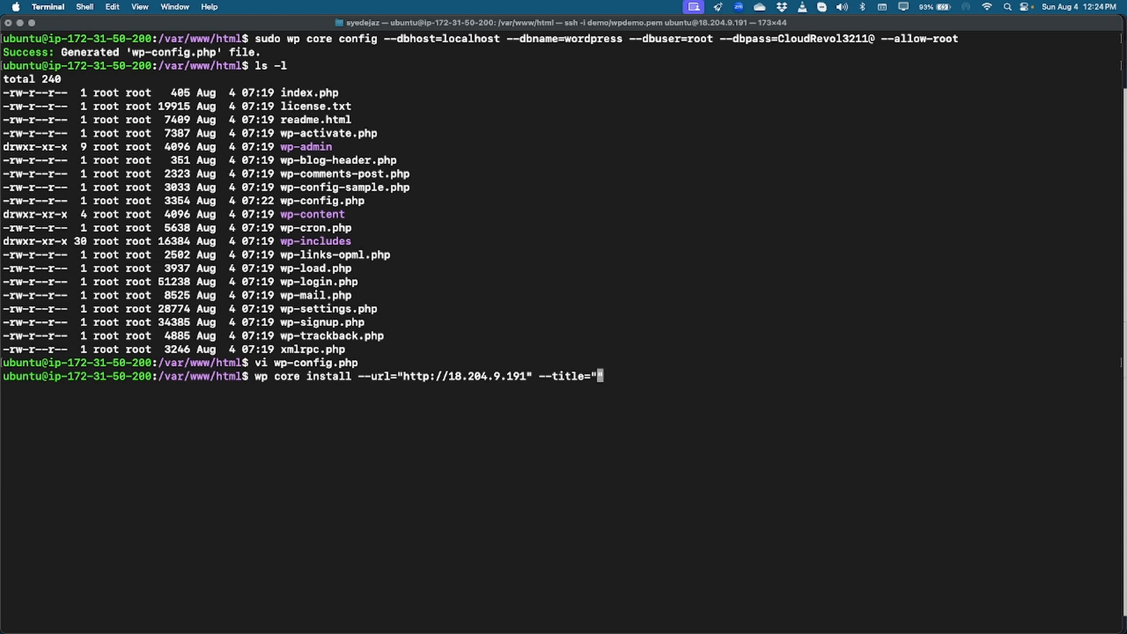
{"action": "type", "text": "Wordpress Install with WP"}
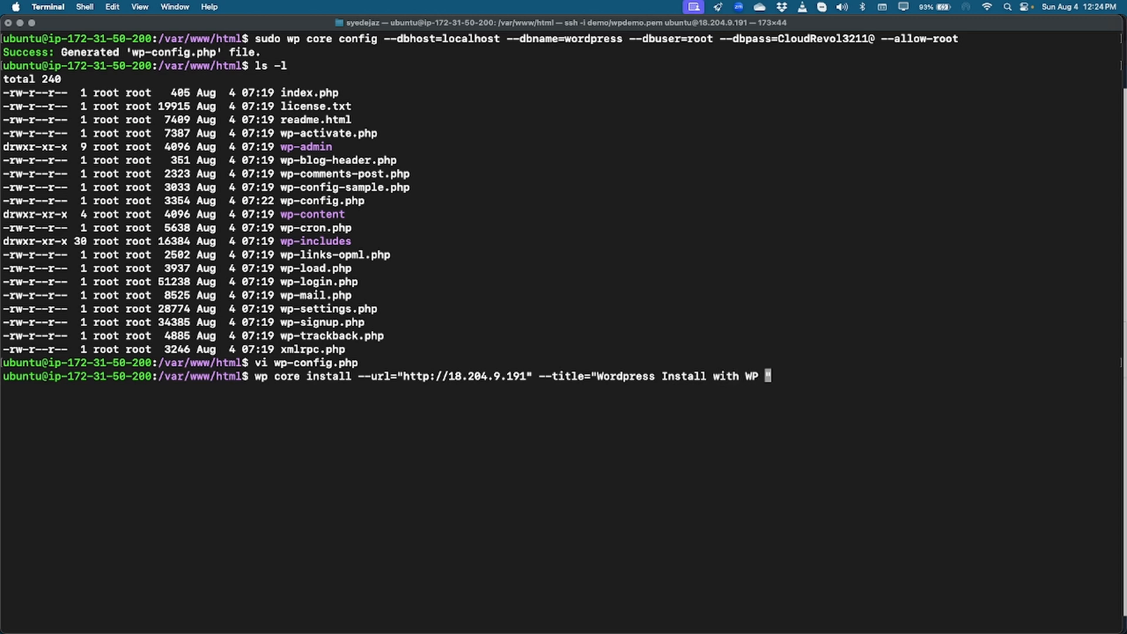
{"action": "type", "text": "CLI\""}
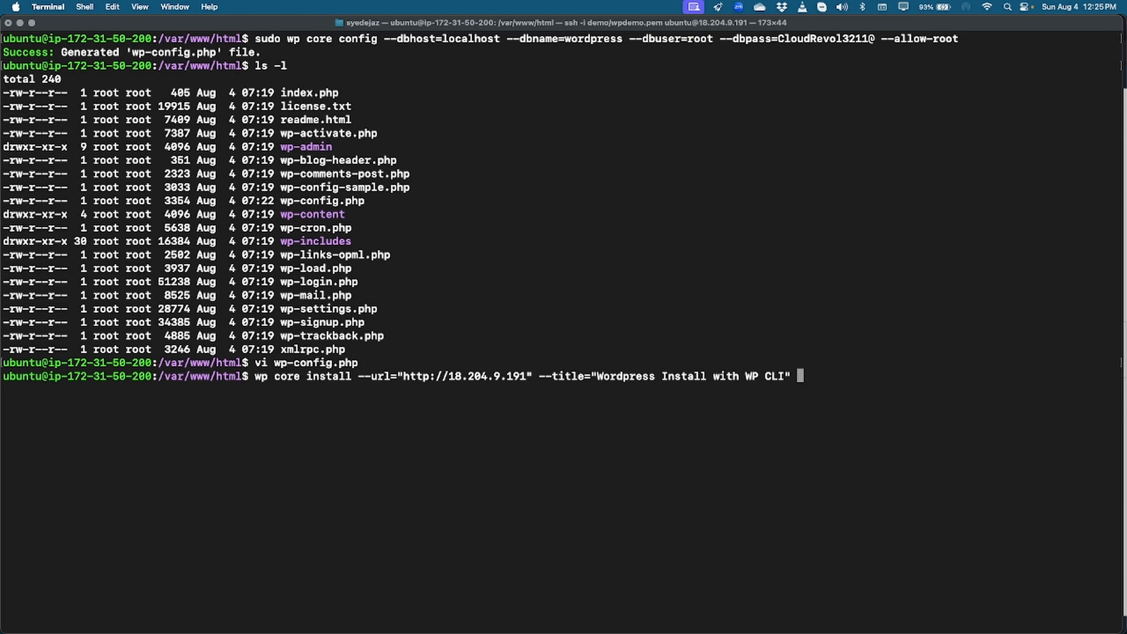
{"action": "type", "text": "--admin"}
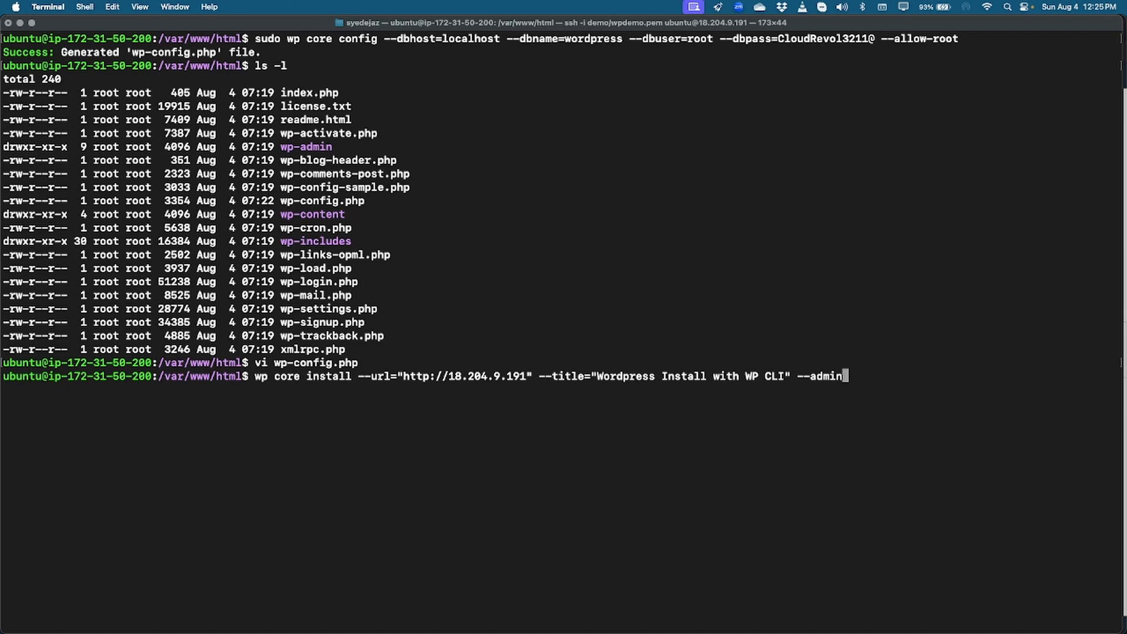
{"action": "type", "text": "_name"}
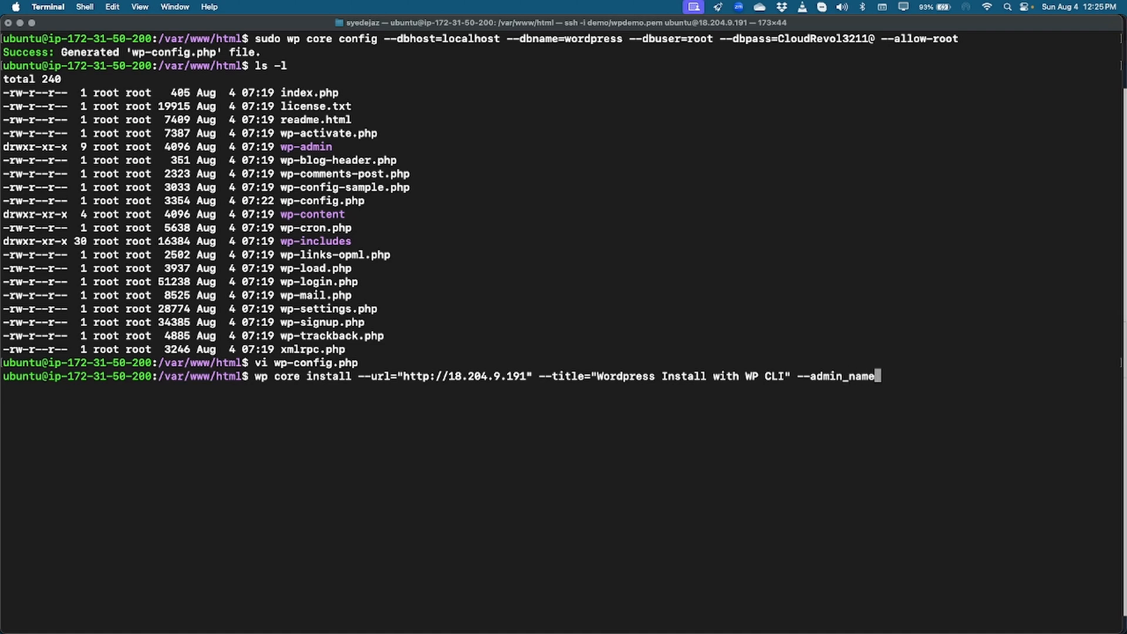
{"action": "type", "text": "="}
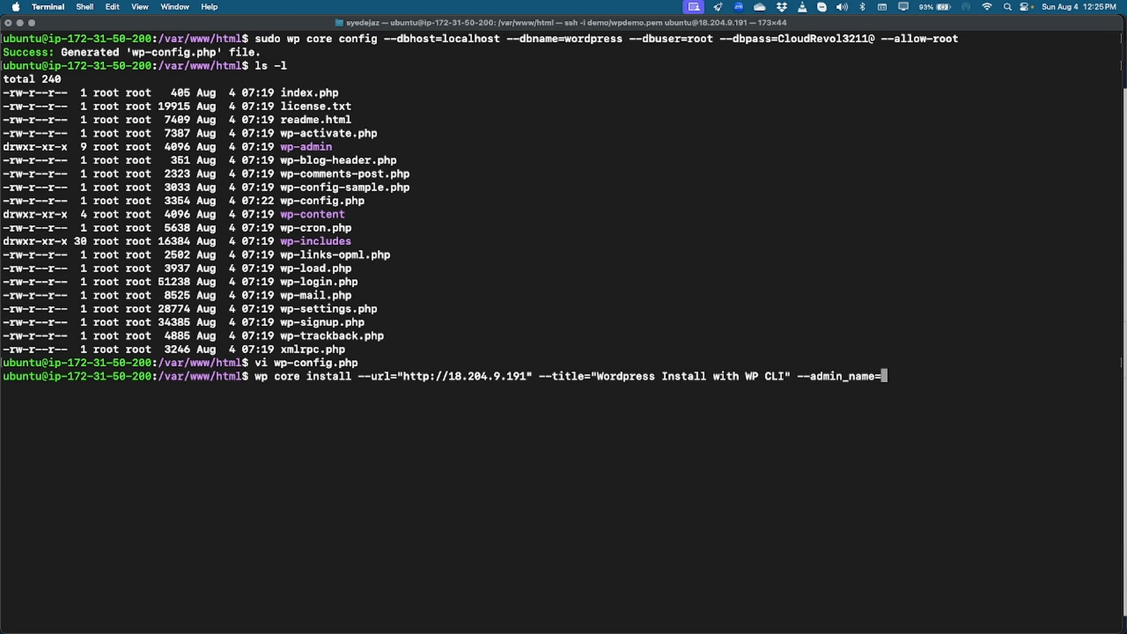
{"action": "type", "text": "wpadmin"}
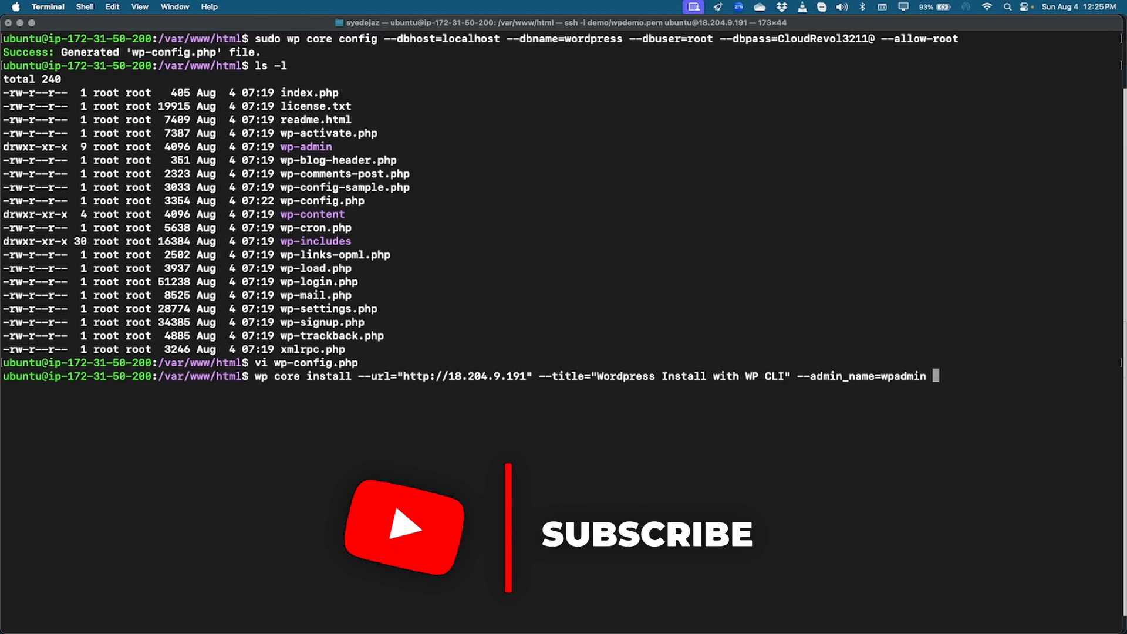
{"action": "type", "text": "--admin"}
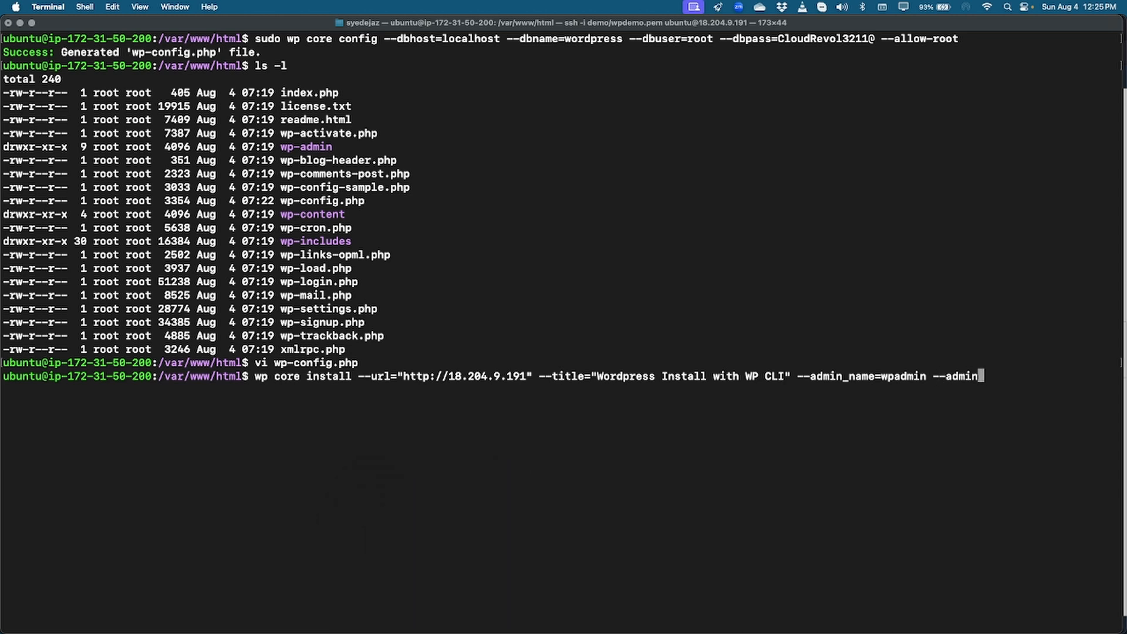
{"action": "type", "text": "_passwo"}
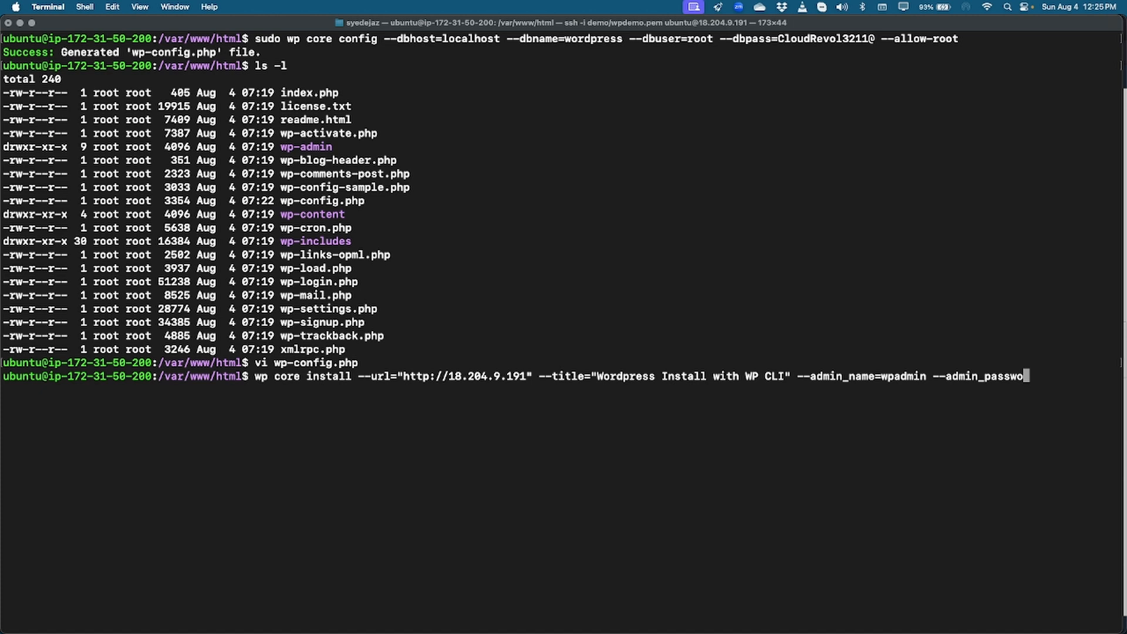
{"action": "type", "text": "rd"}
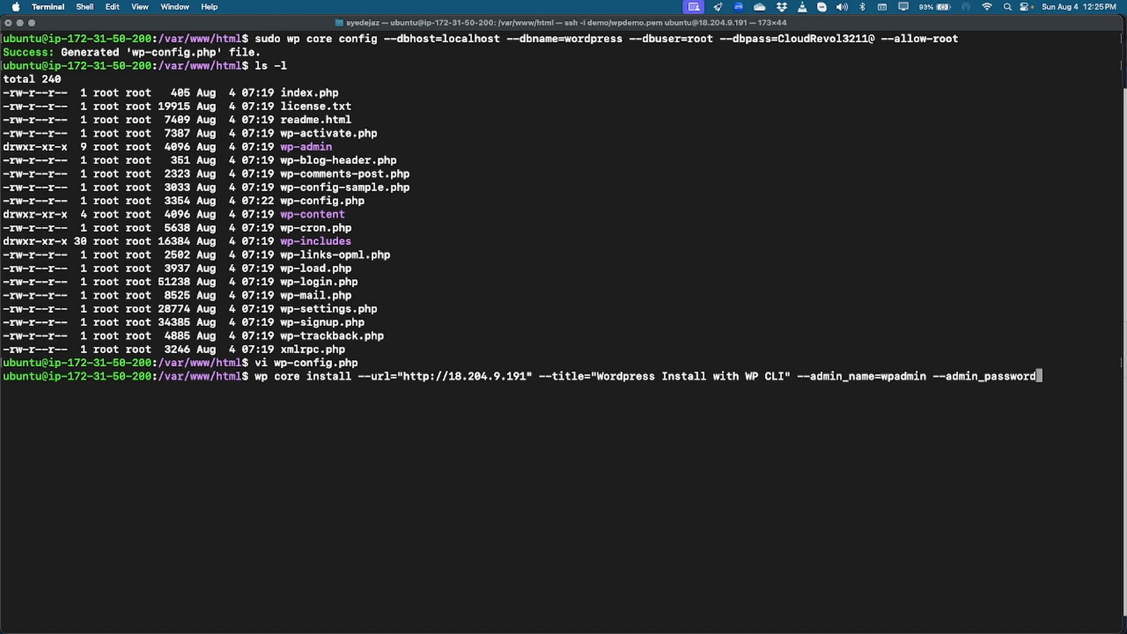
{"action": "type", "text": "="}
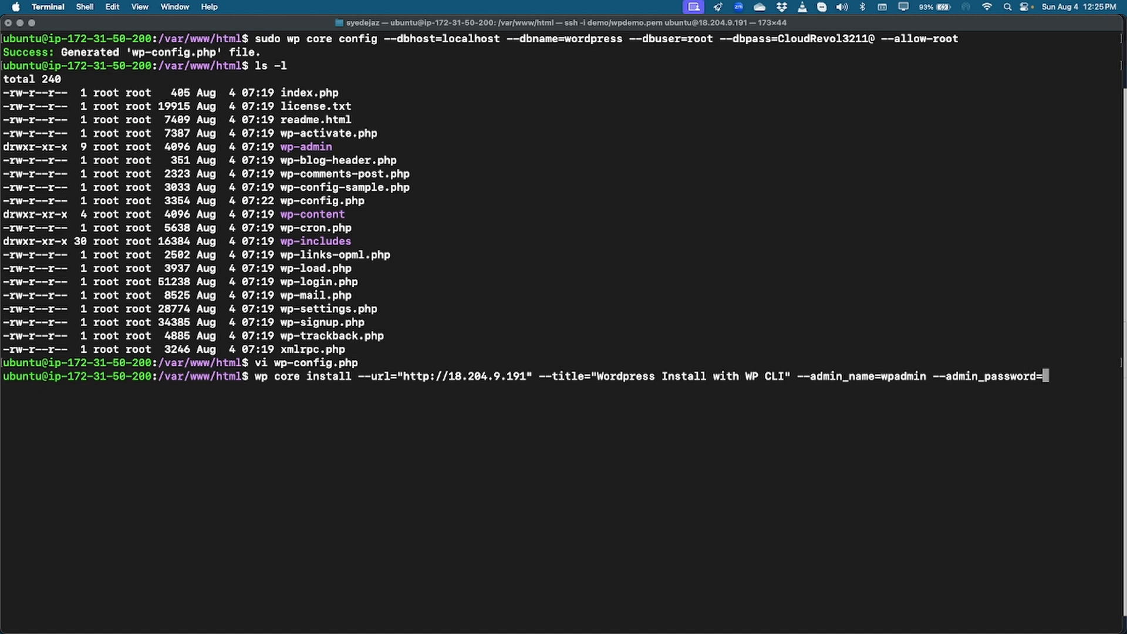
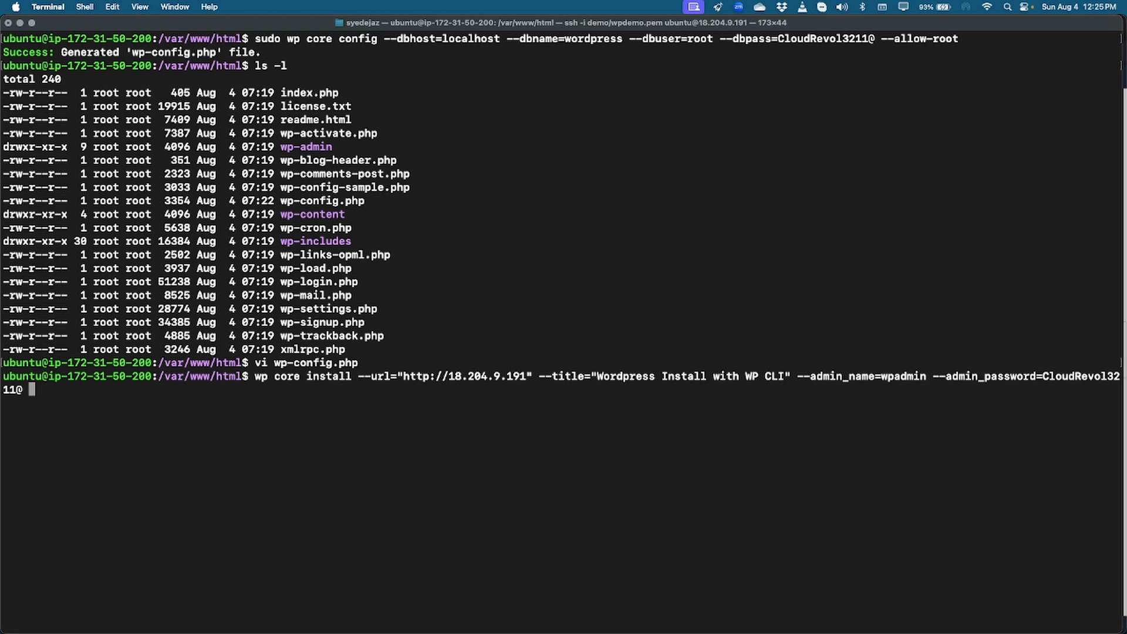
{"action": "type", "text": "--admin"}
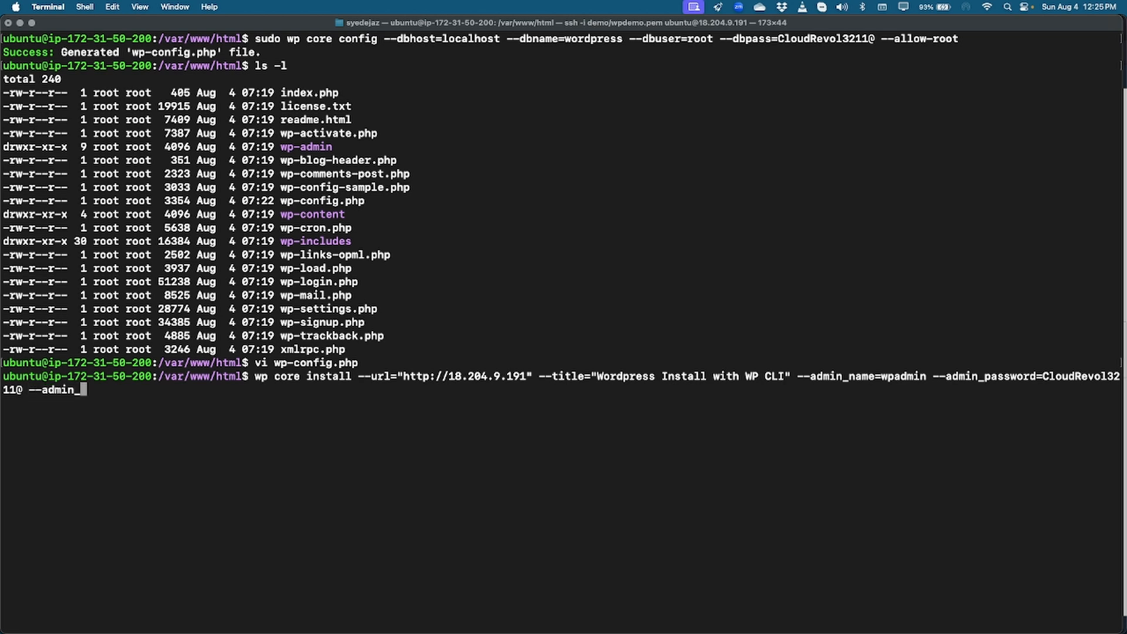
{"action": "type", "text": "_email"}
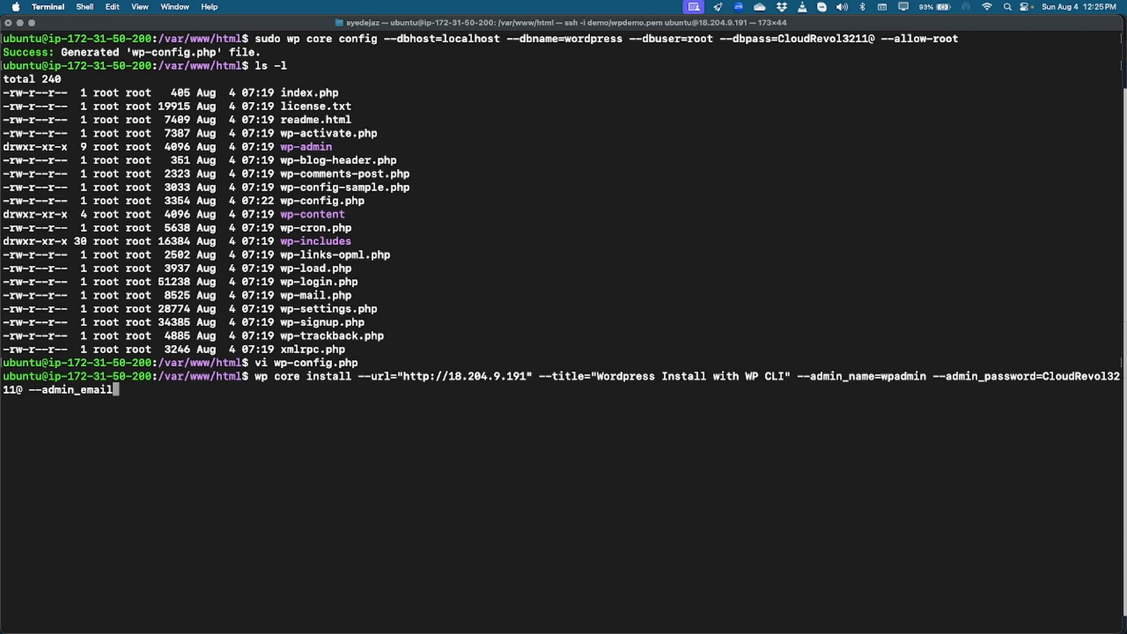
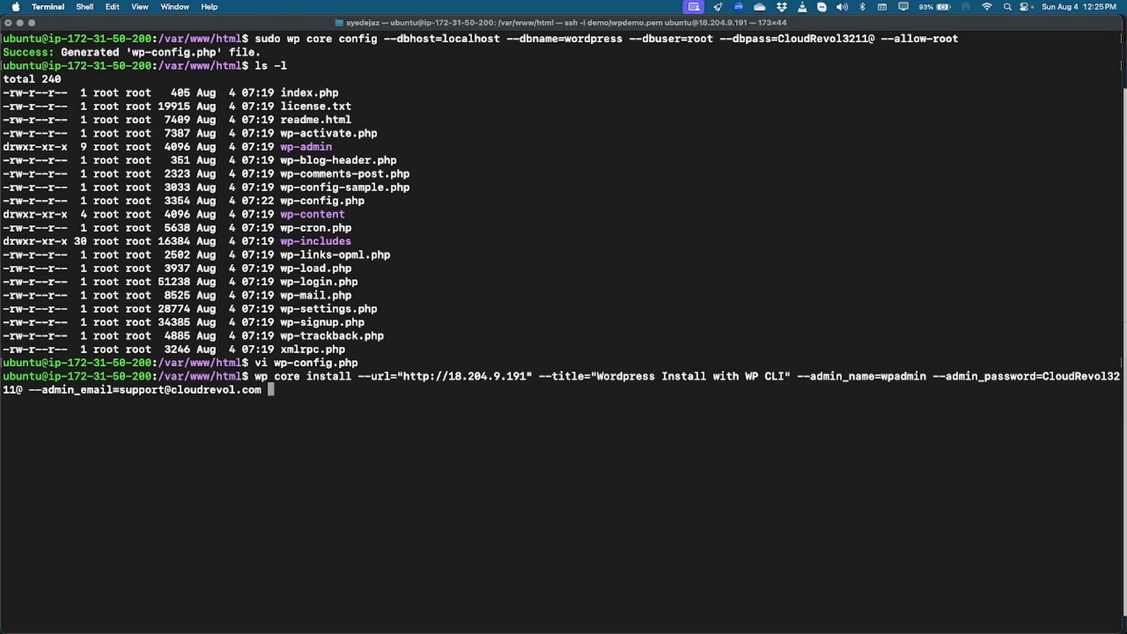
{"action": "type", "text": "--"}
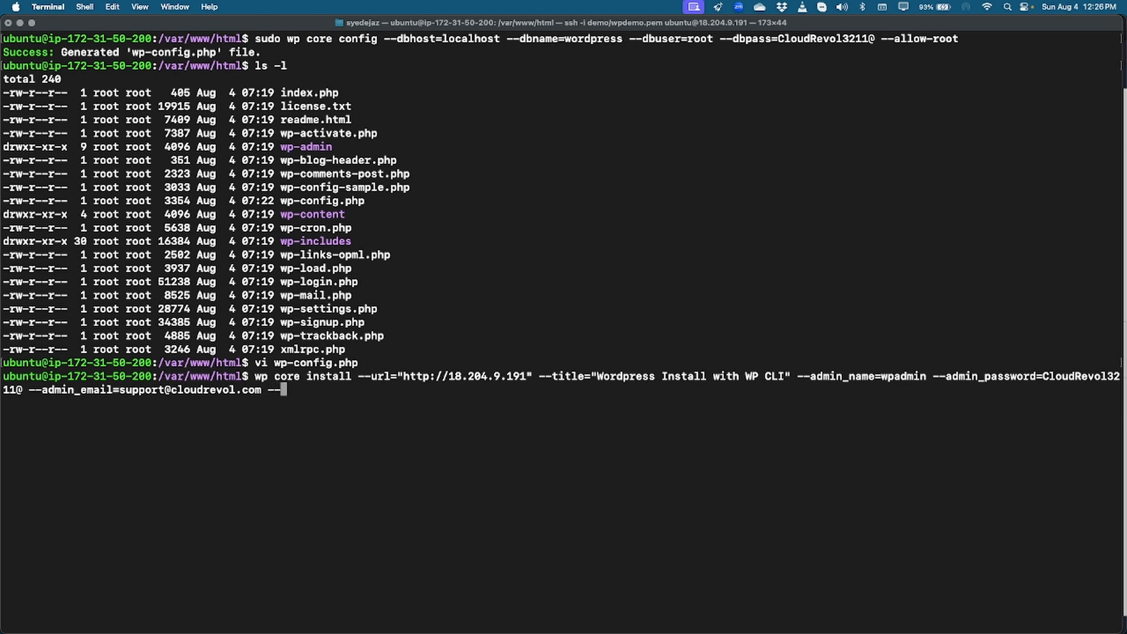
{"action": "type", "text": "allow"}
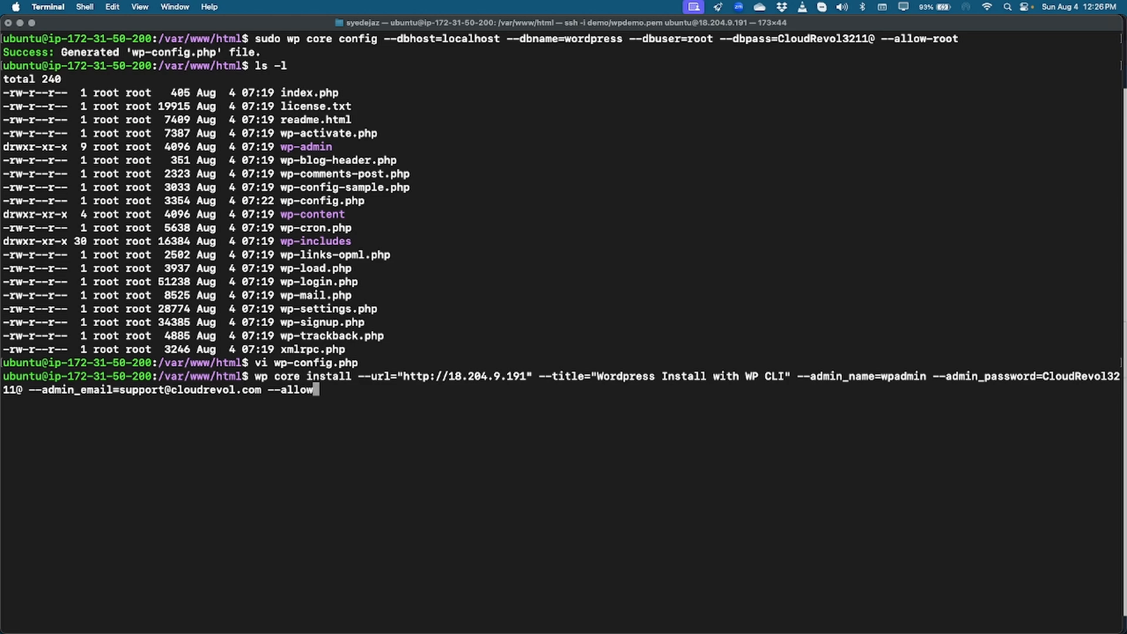
{"action": "type", "text": "-root"}
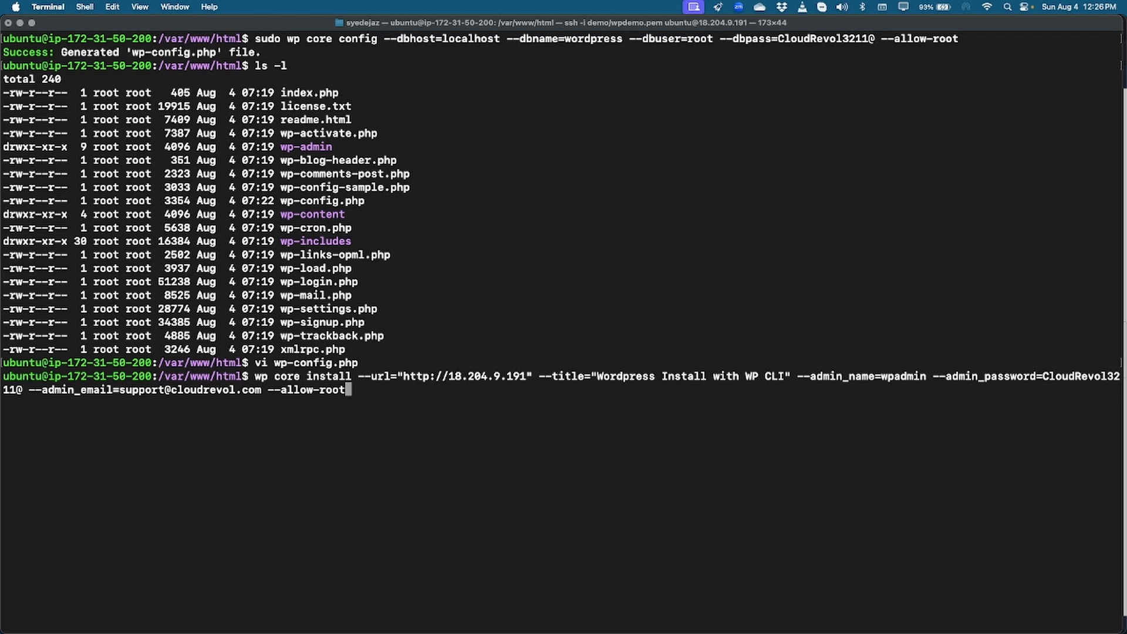
{"action": "type", "text": "sudo"}
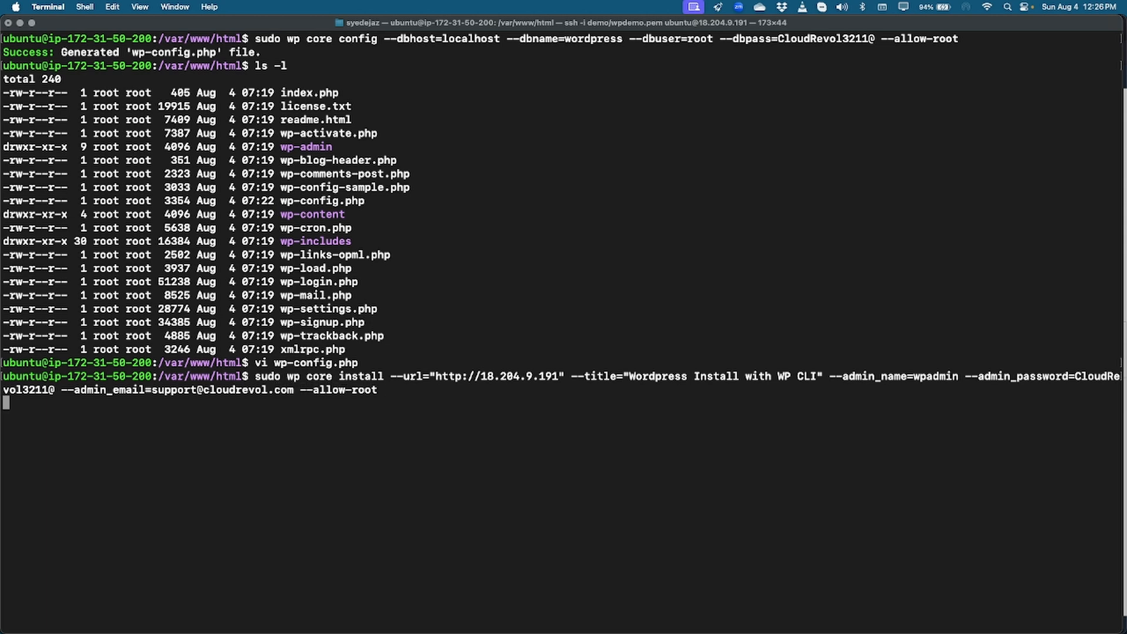
Run the sudo wp core install command, which reports WordPress installed successfully
{"action": "key", "text": "Return"}
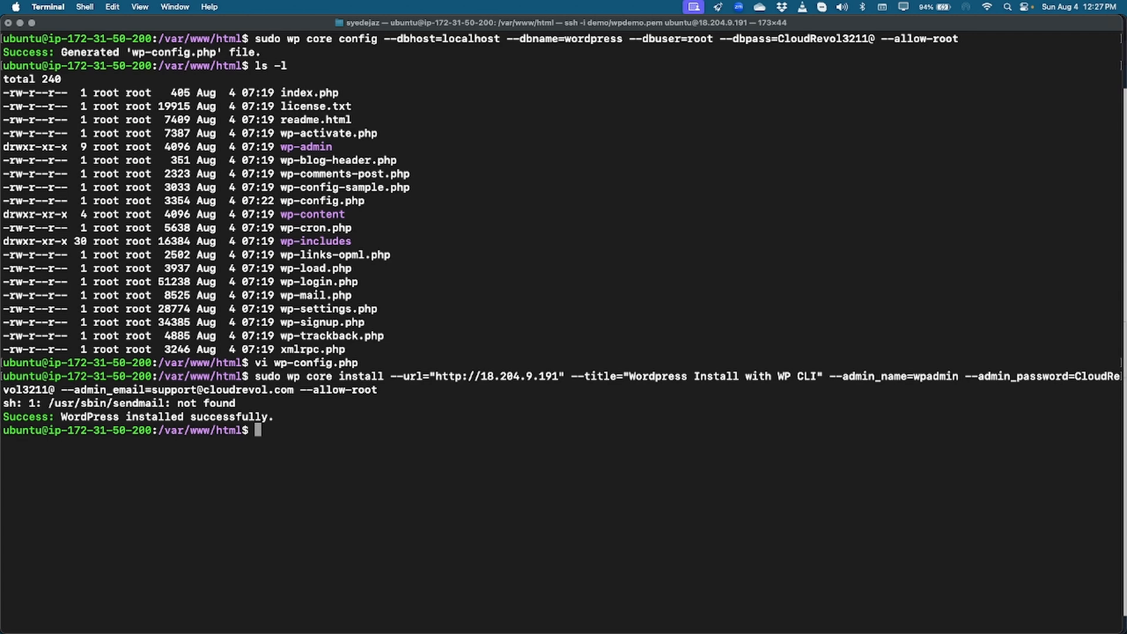
{"action": "mouse_move", "coordinate": [489, 359]}
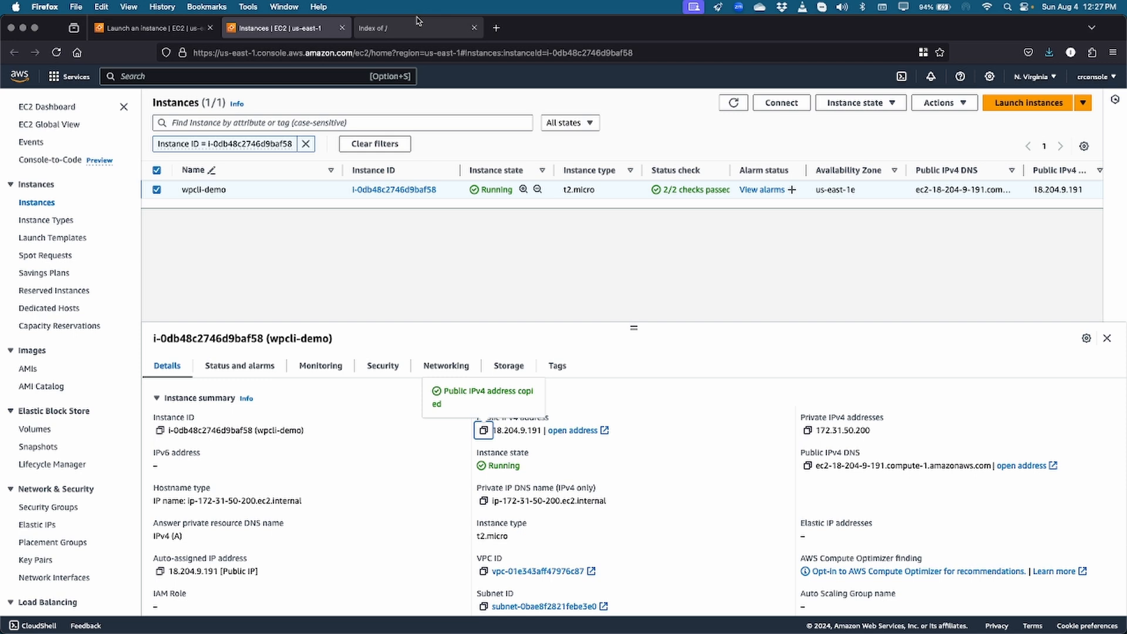
Copy the wpcli-demo instance's public IPv4 address from the EC2 instance details
{"action": "left_click", "coordinate": [403, 28]}
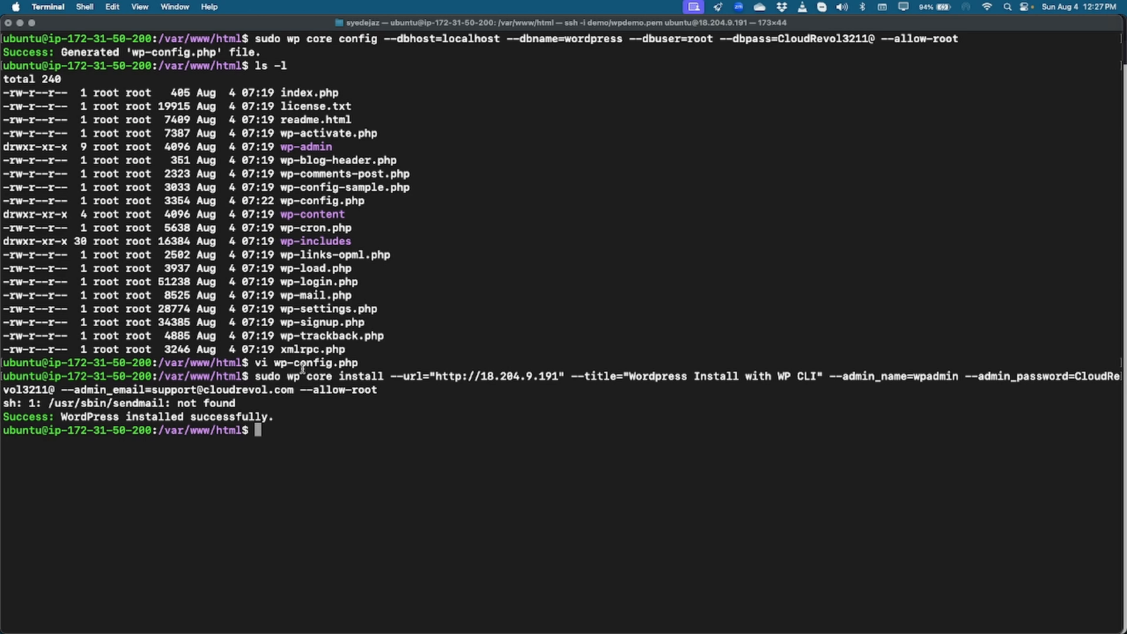
Restart Apache with systemctl restart apache2, retrying with sudo after authentication is demanded
{"action": "type", "text": "systemctl restart"}
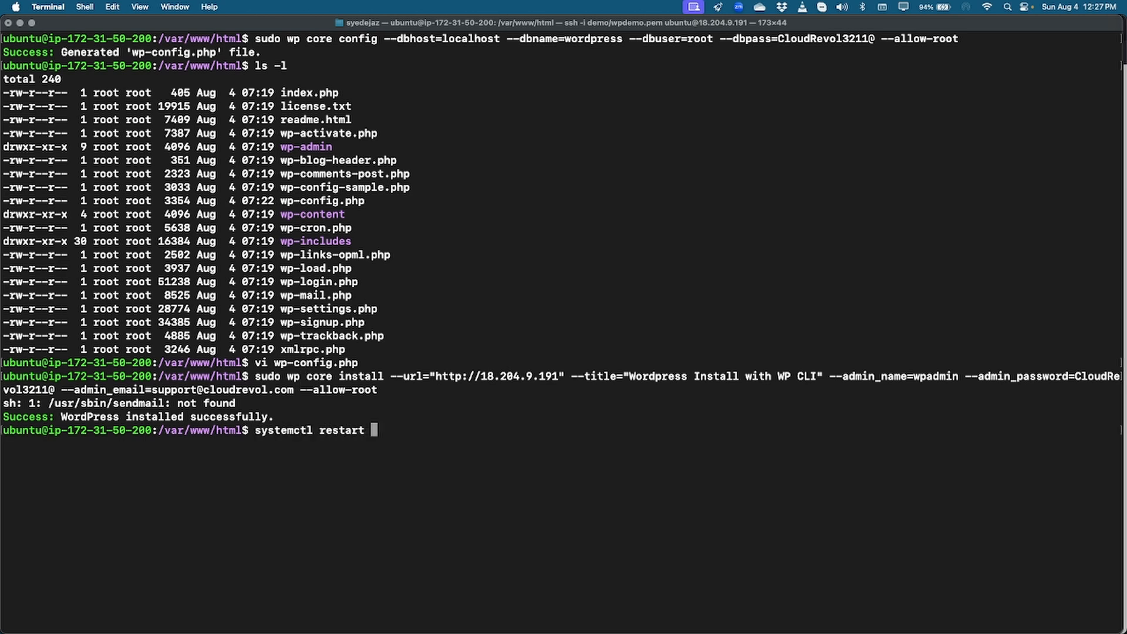
{"action": "type", "text": "apache2"}
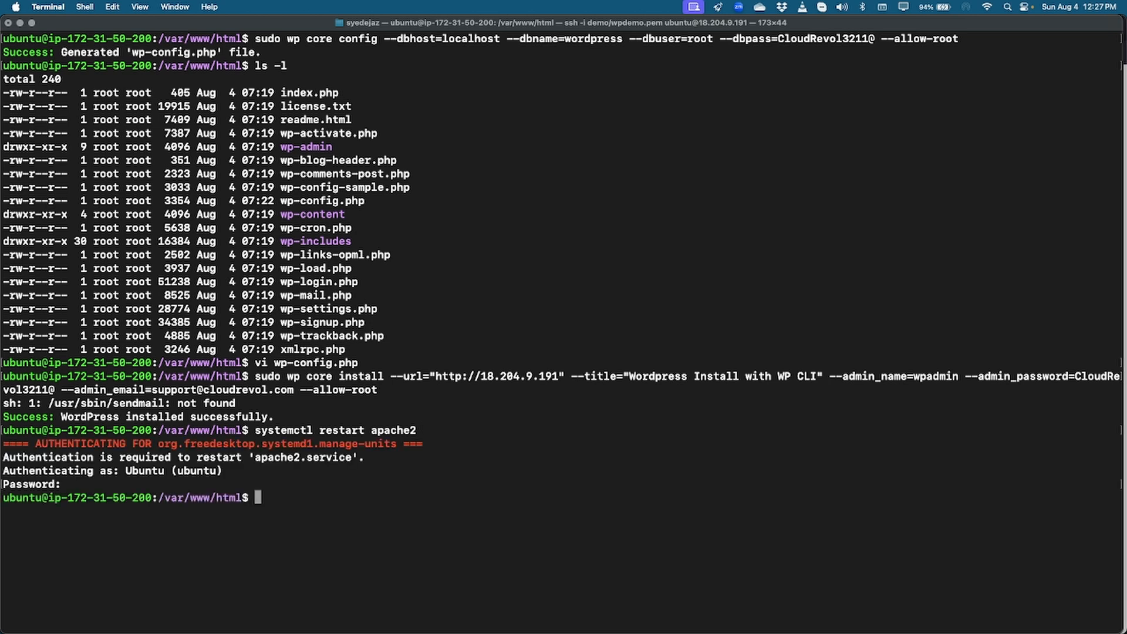
{"action": "type", "text": "sudsystemctl restart apache2"}
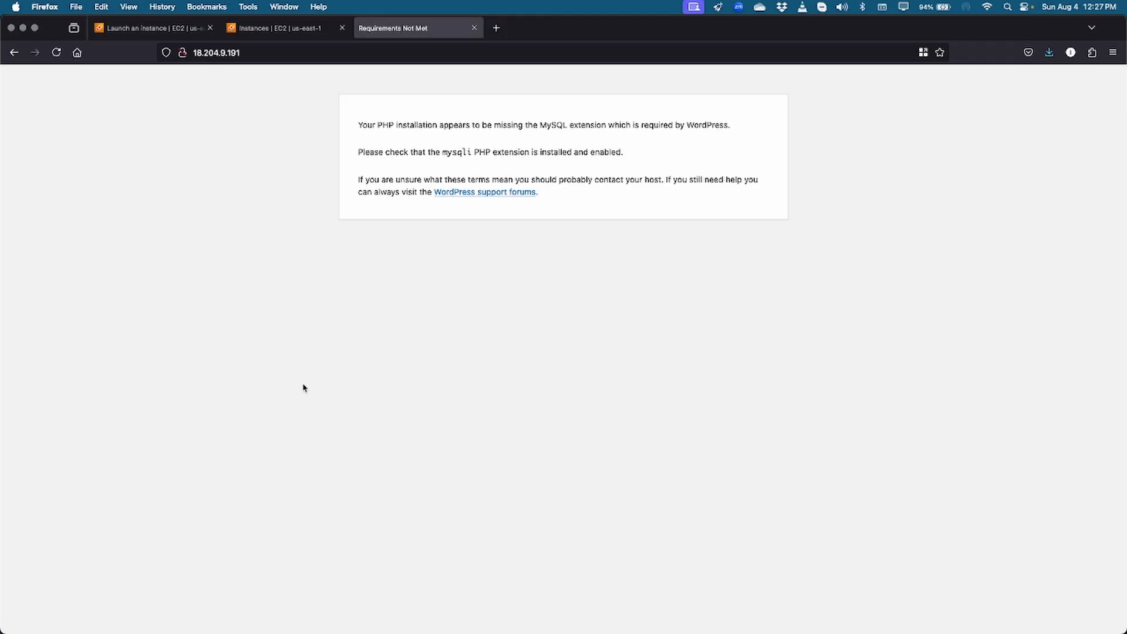
Reload the site at 18.204.9.191, which shows the missing MySQL extension error
{"action": "left_click", "coordinate": [57, 51]}
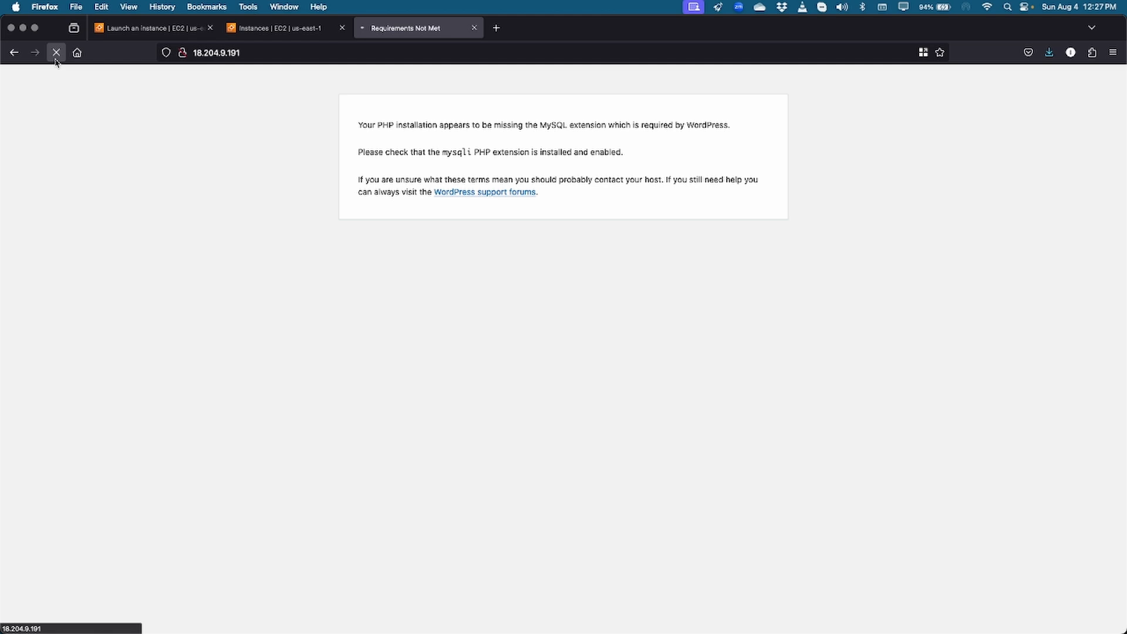
{"action": "left_click", "coordinate": [55, 52]}
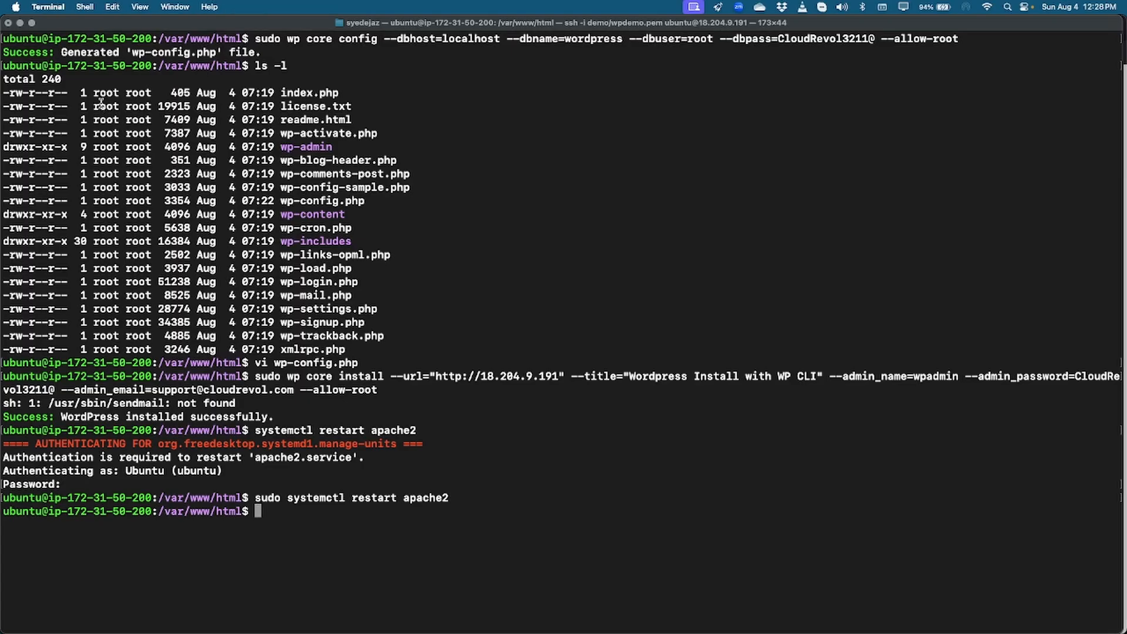
List installed PHP packages with sudo dpkg -l | grep php after a malformed first attempt
{"action": "type", "text": "sudo"}
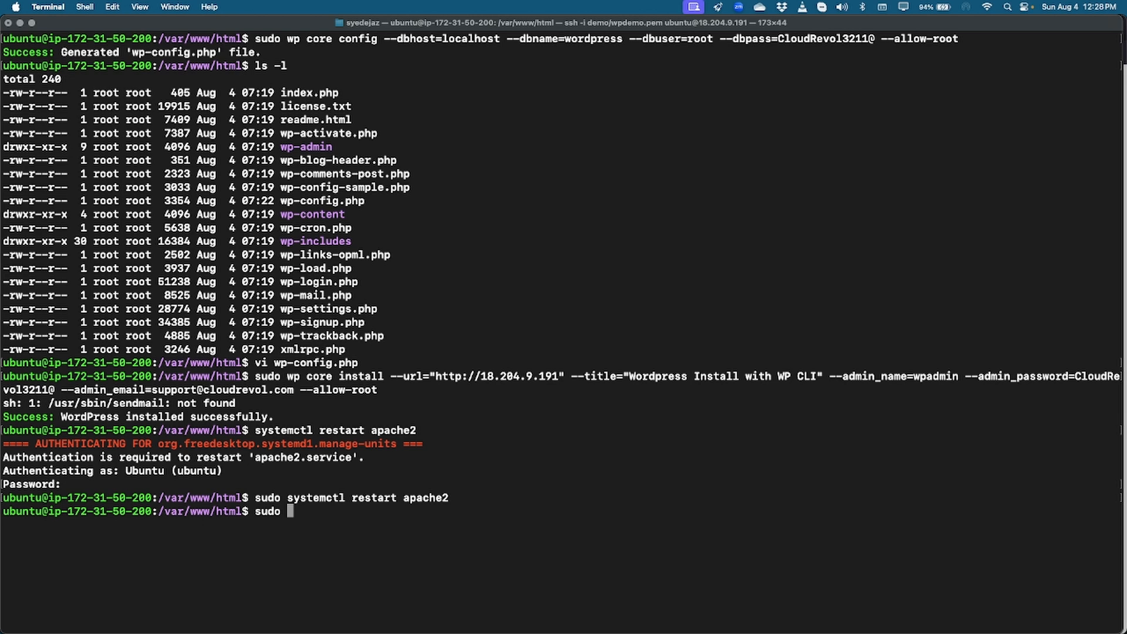
{"action": "type", "text": "-i"}
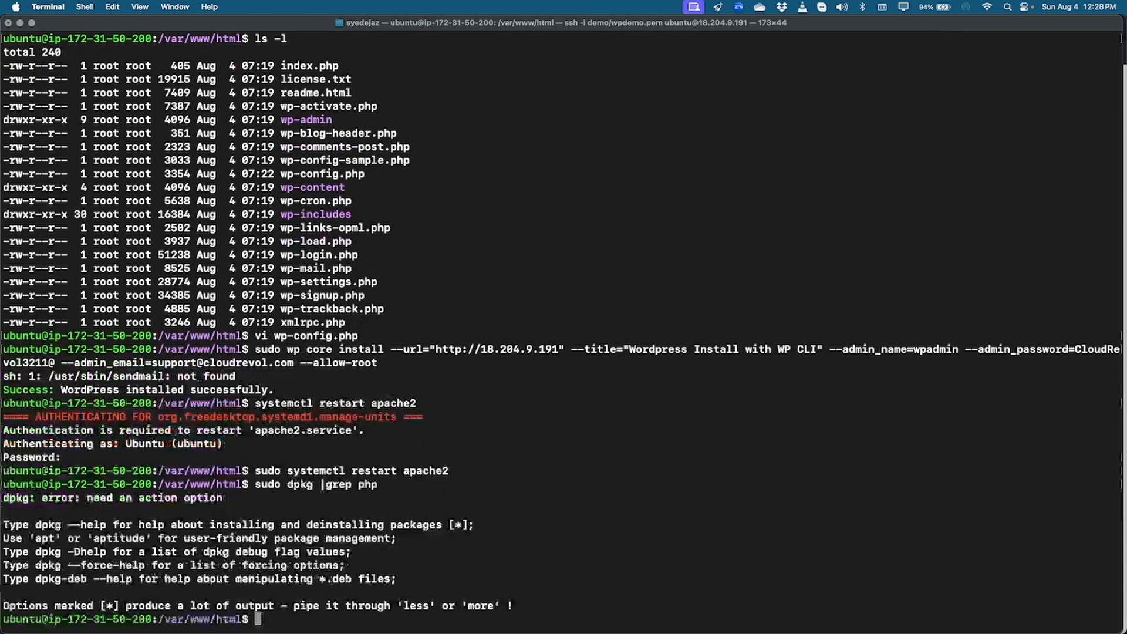
{"action": "type", "text": "sudo dpkg |grep php"}
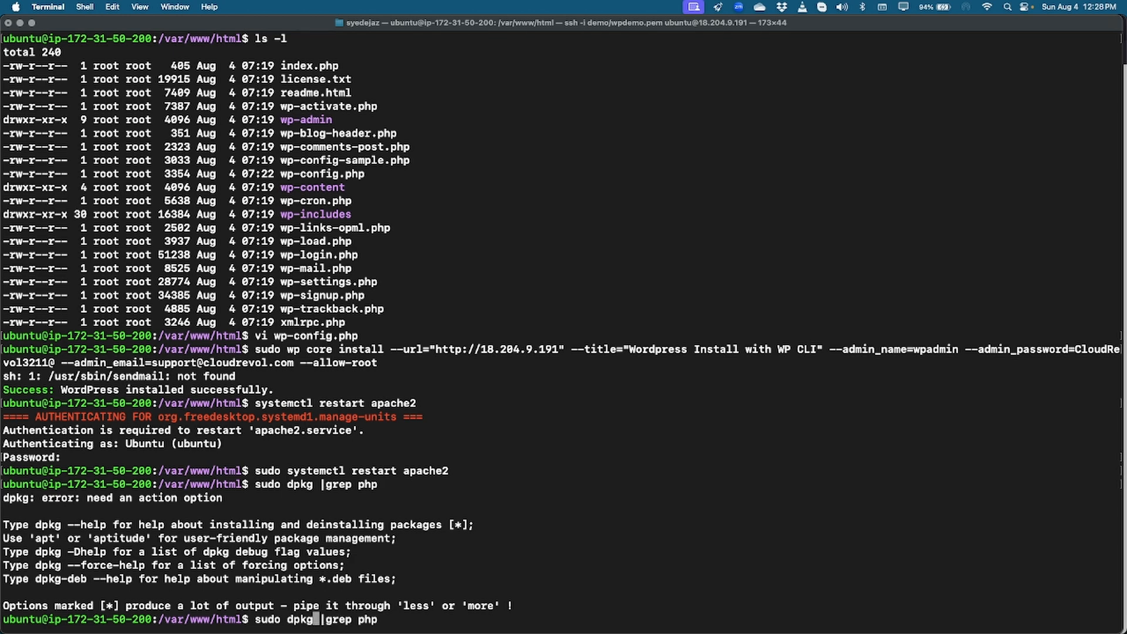
{"action": "type", "text": "-l"}
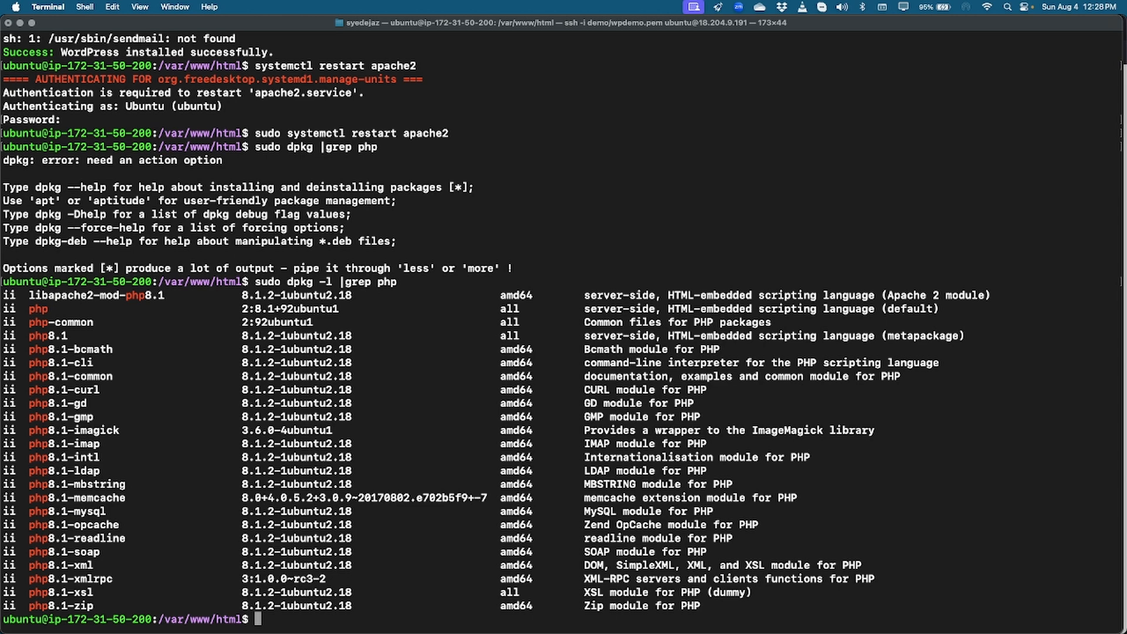
{"action": "mouse_move", "coordinate": [126, 102]}
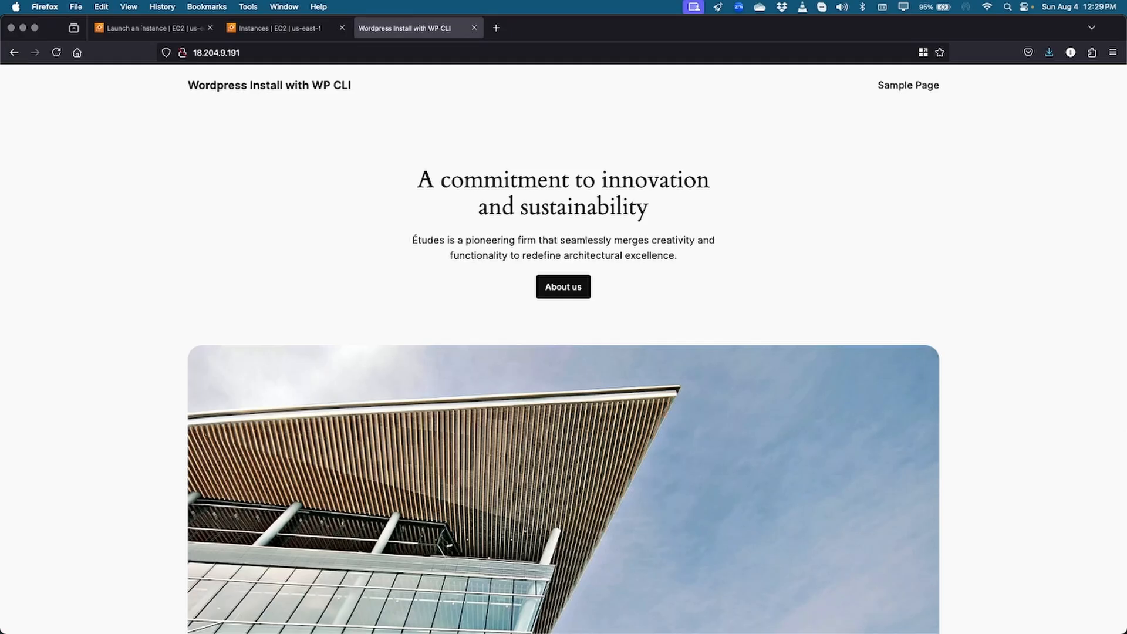
Bring the Terminal session forward and clear the shell screen
{"action": "left_click", "coordinate": [214, 51]}
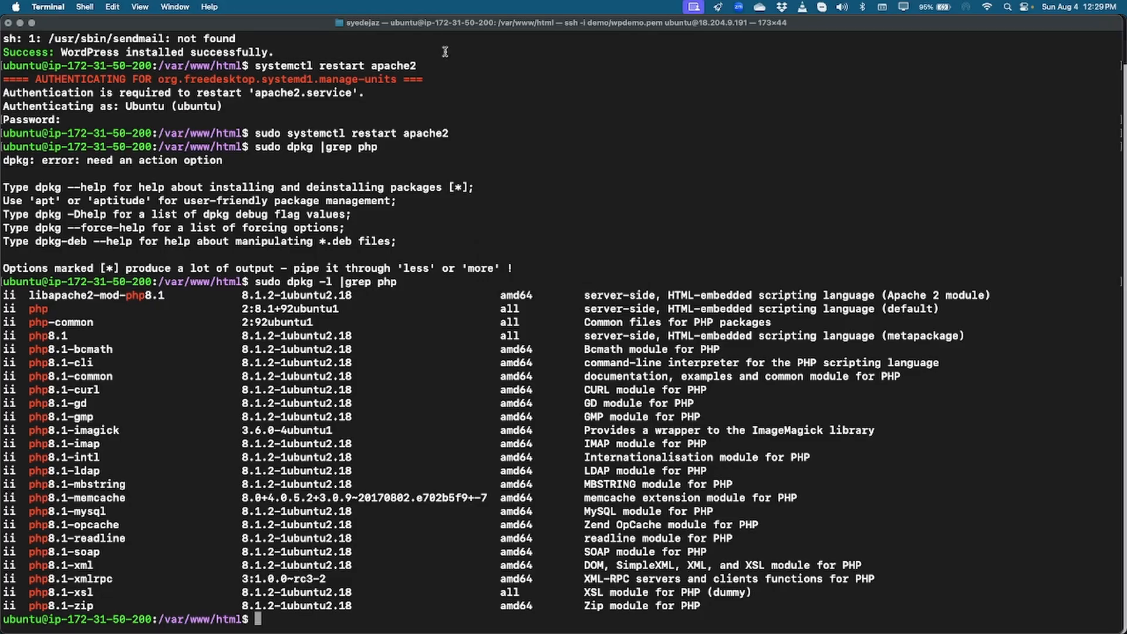
{"action": "type", "text": "cle"}
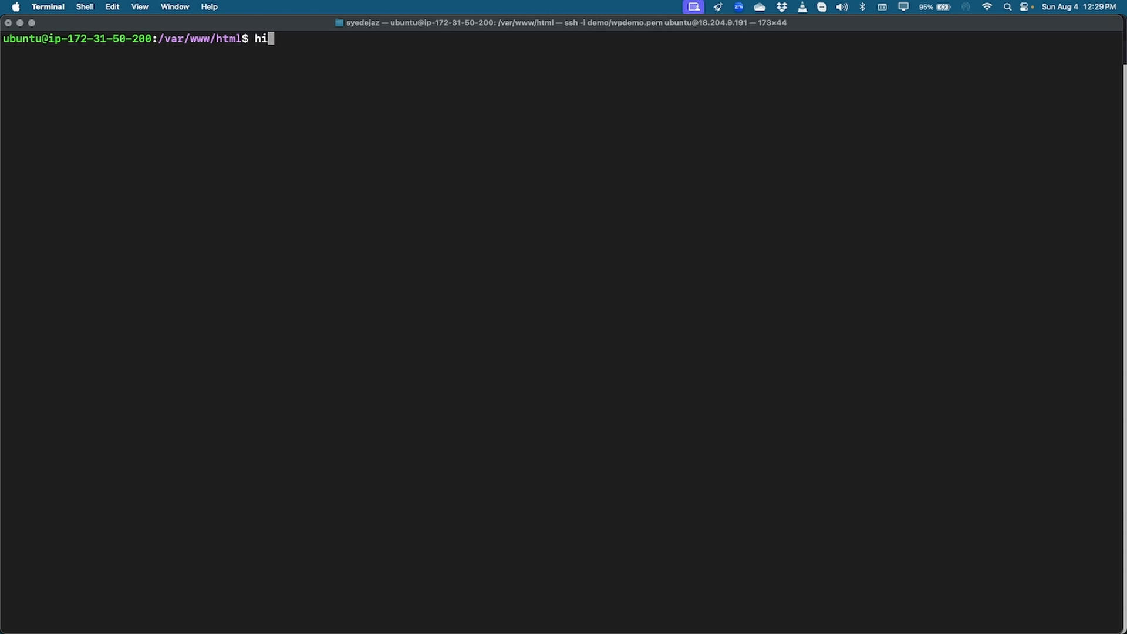
{"action": "key", "text": "Return"}
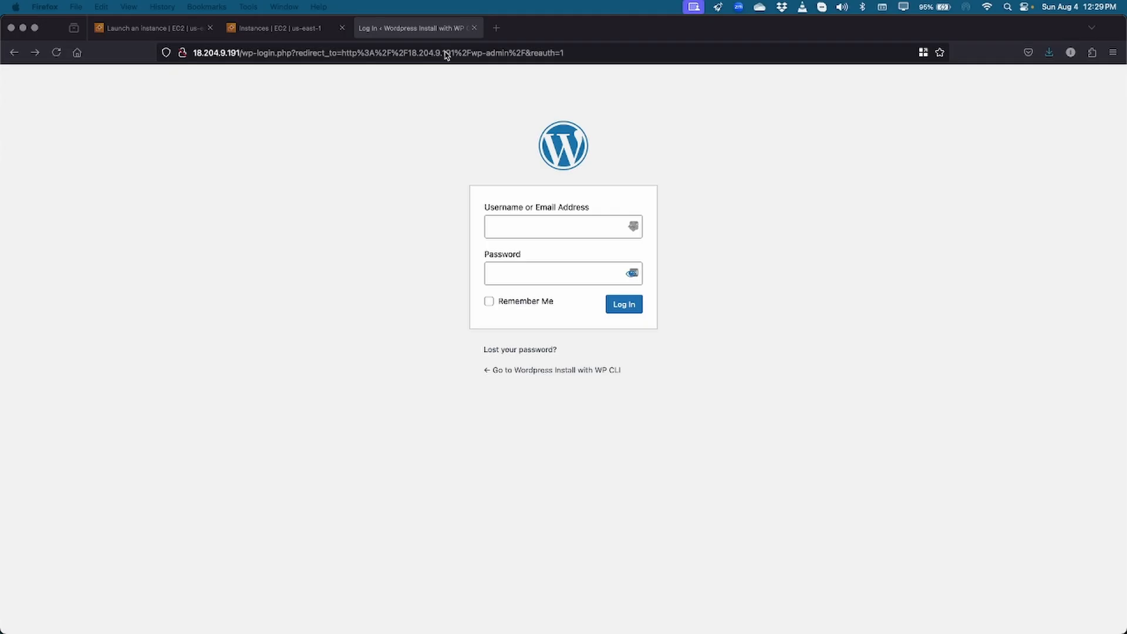
Log in as wpadmin and dismiss Firefox's save-password prompt
{"action": "type", "text": "wpadmin"}
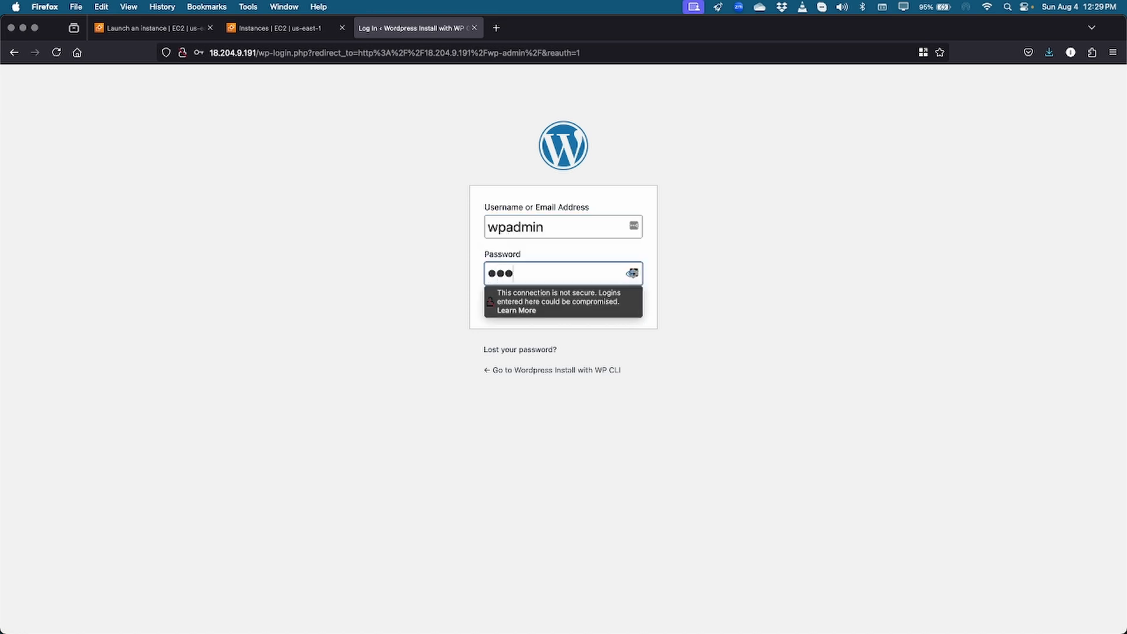
{"action": "type", "text": "password"}
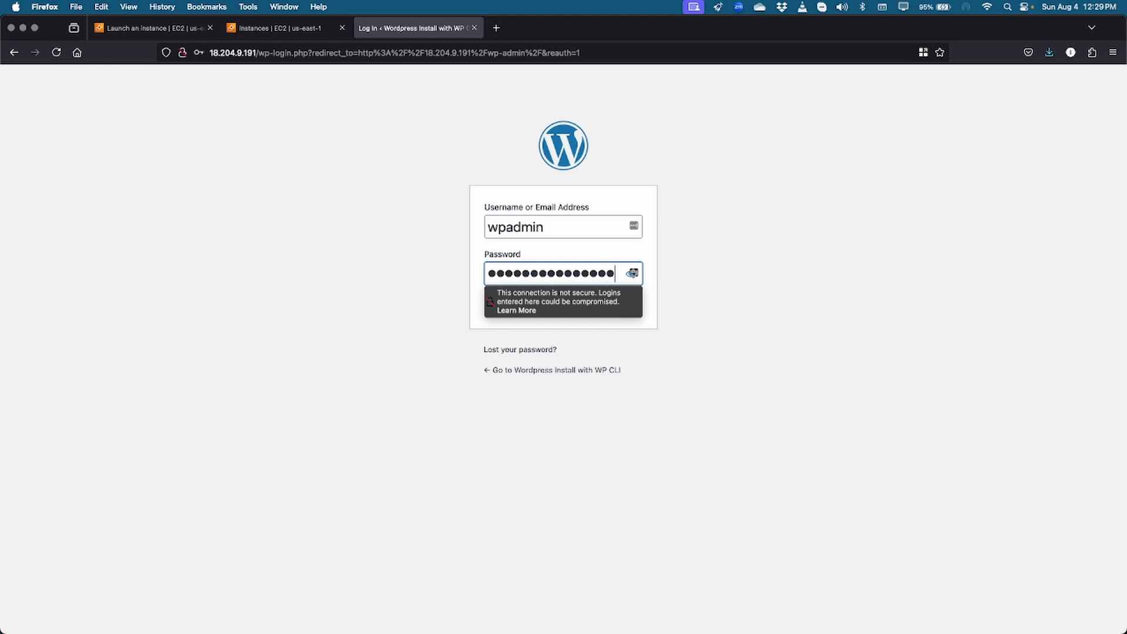
{"action": "left_click", "coordinate": [622, 304]}
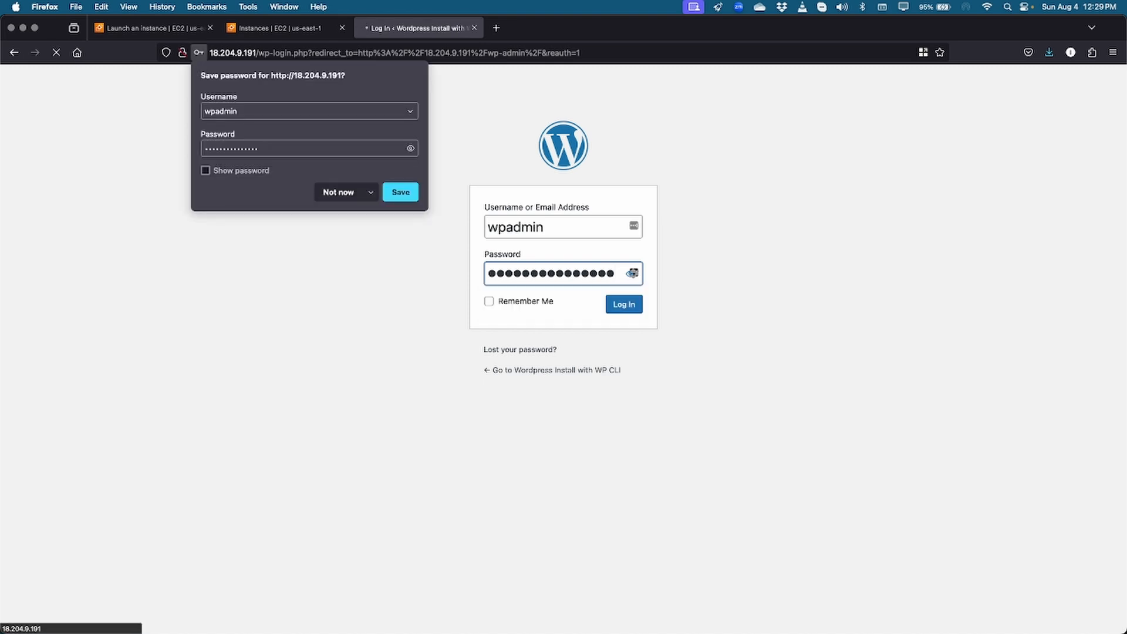
{"action": "left_click", "coordinate": [622, 304]}
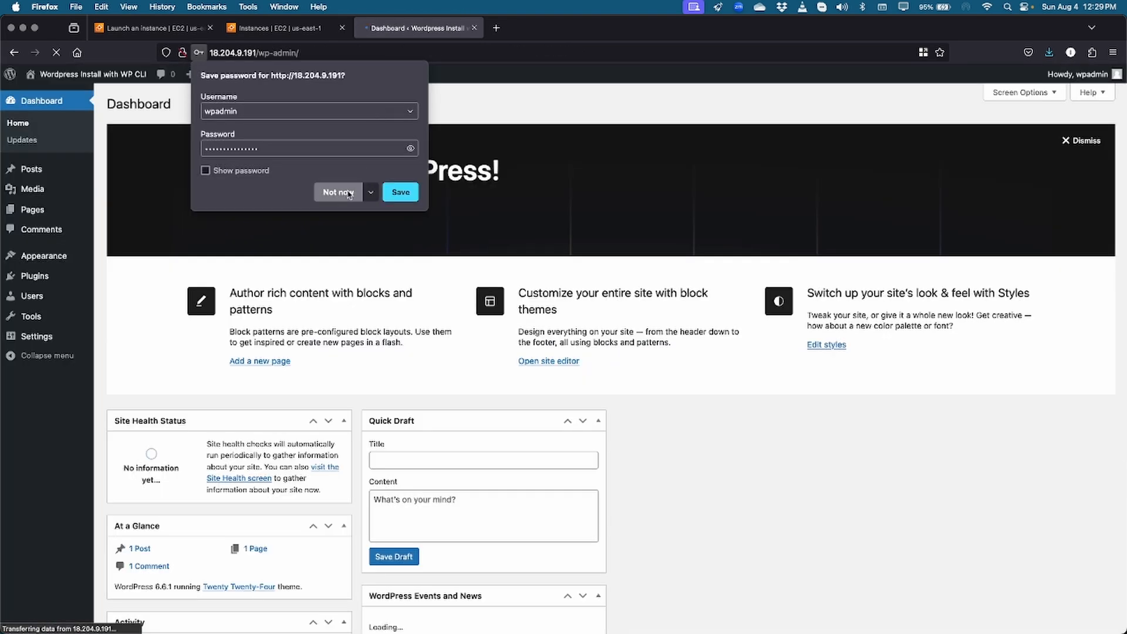
{"action": "left_click", "coordinate": [337, 192]}
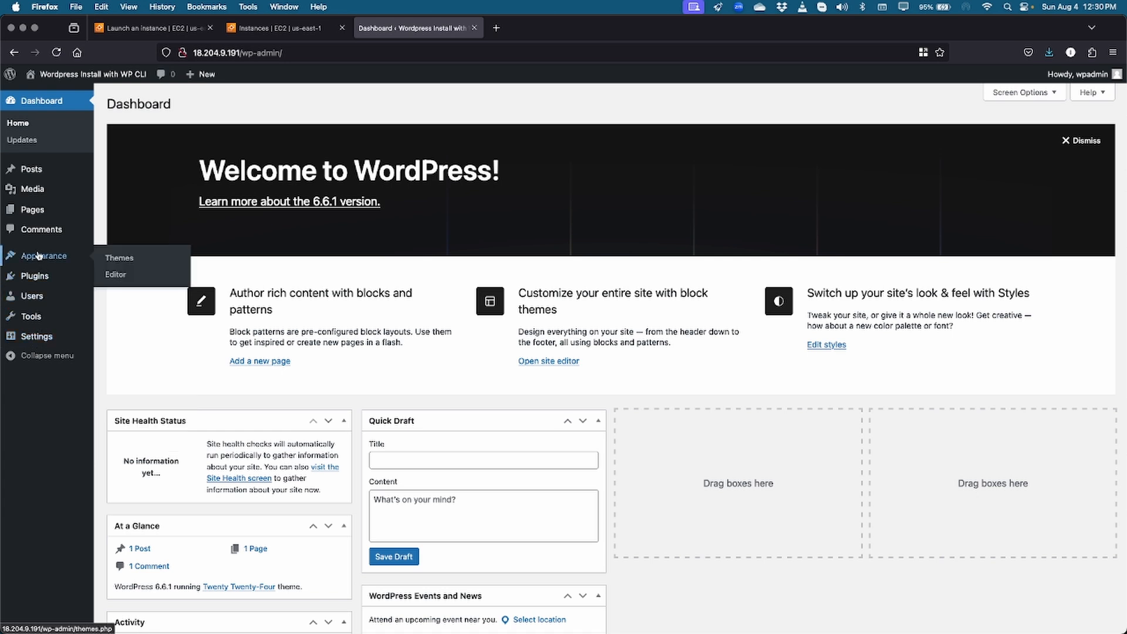
Open Appearance > Themes, showing Twenty Twenty-Four as the active theme
{"action": "left_click", "coordinate": [119, 257]}
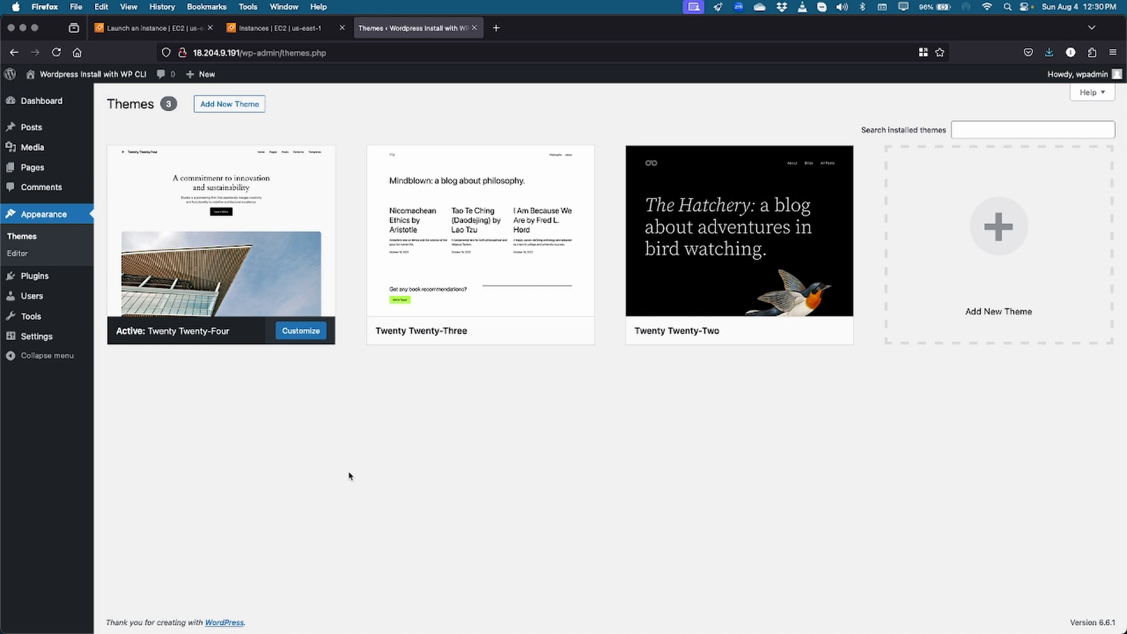
{"action": "mouse_move", "coordinate": [454, 625]}
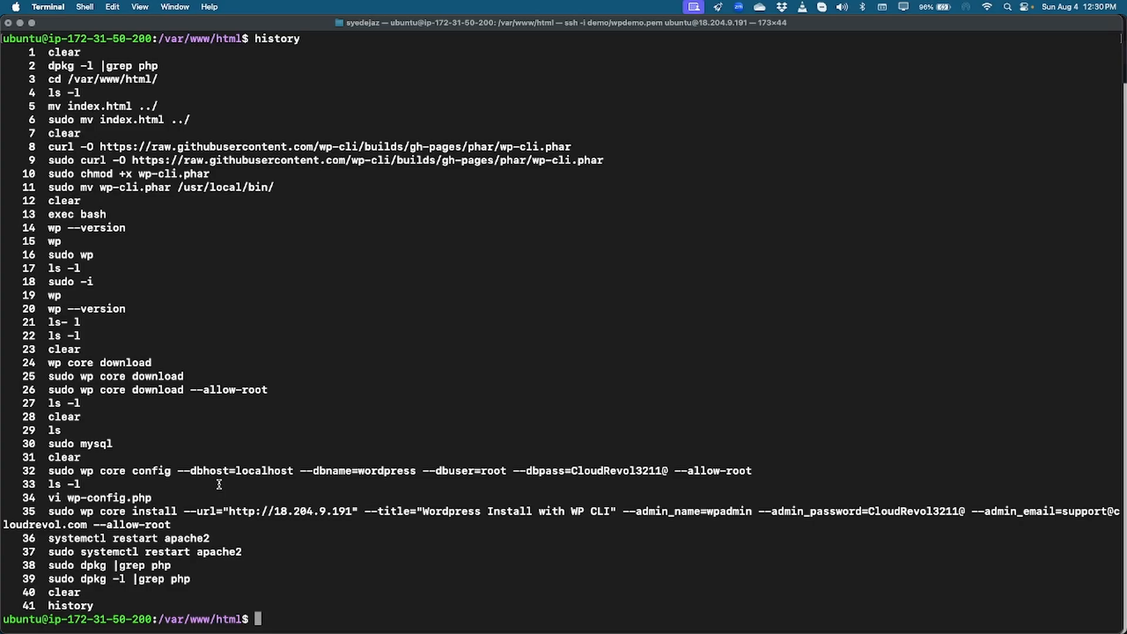
{"action": "mouse_move", "coordinate": [294, 420]}
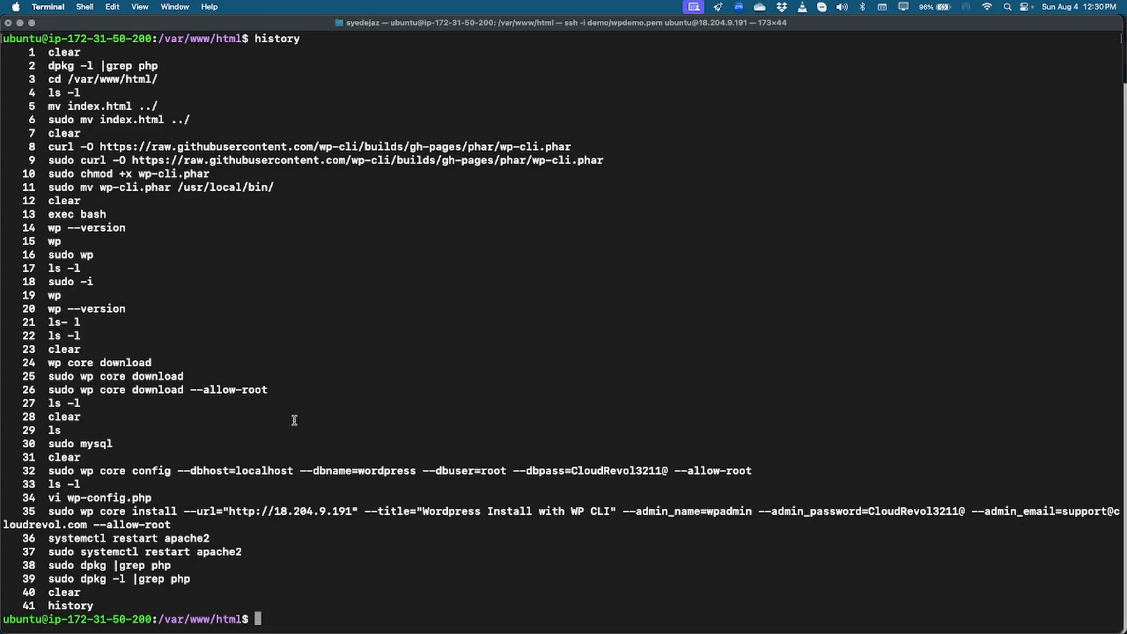
Run wp --help and scroll through its subcommands and global parameters
{"action": "type", "text": "w"}
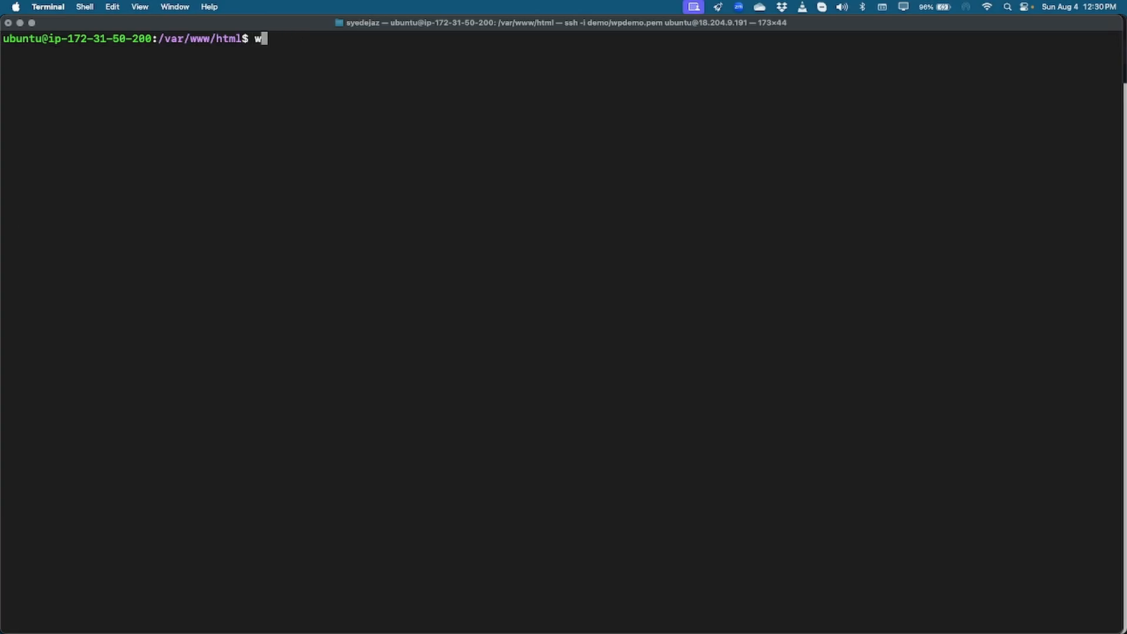
{"action": "type", "text": "p --help"}
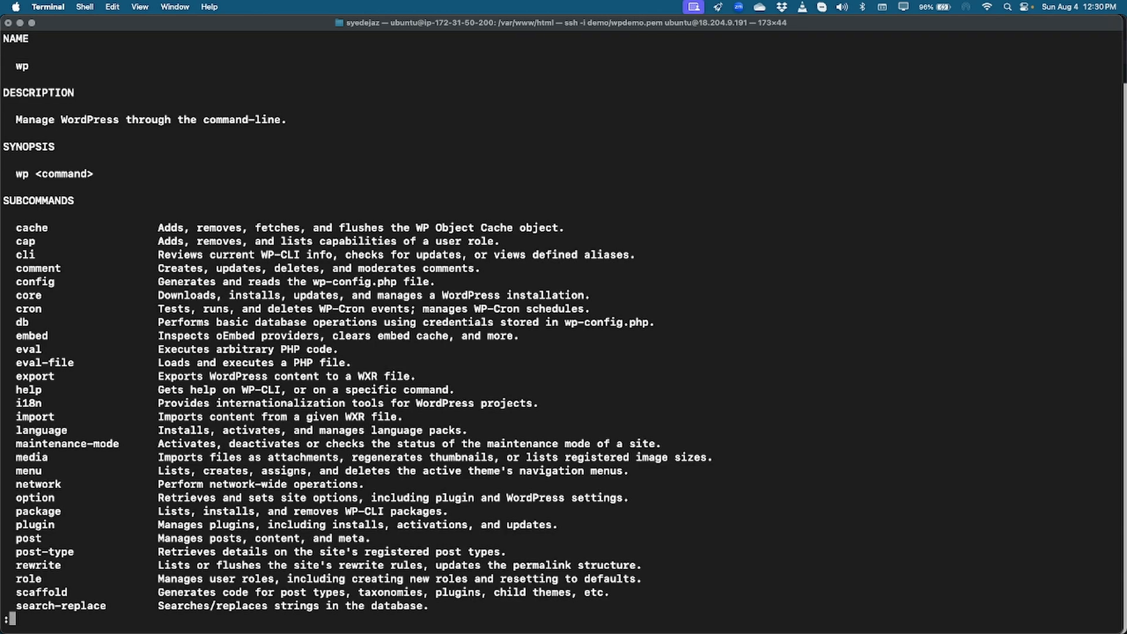
{"action": "scroll", "scroll_direction": "down", "scroll_amount": 3}
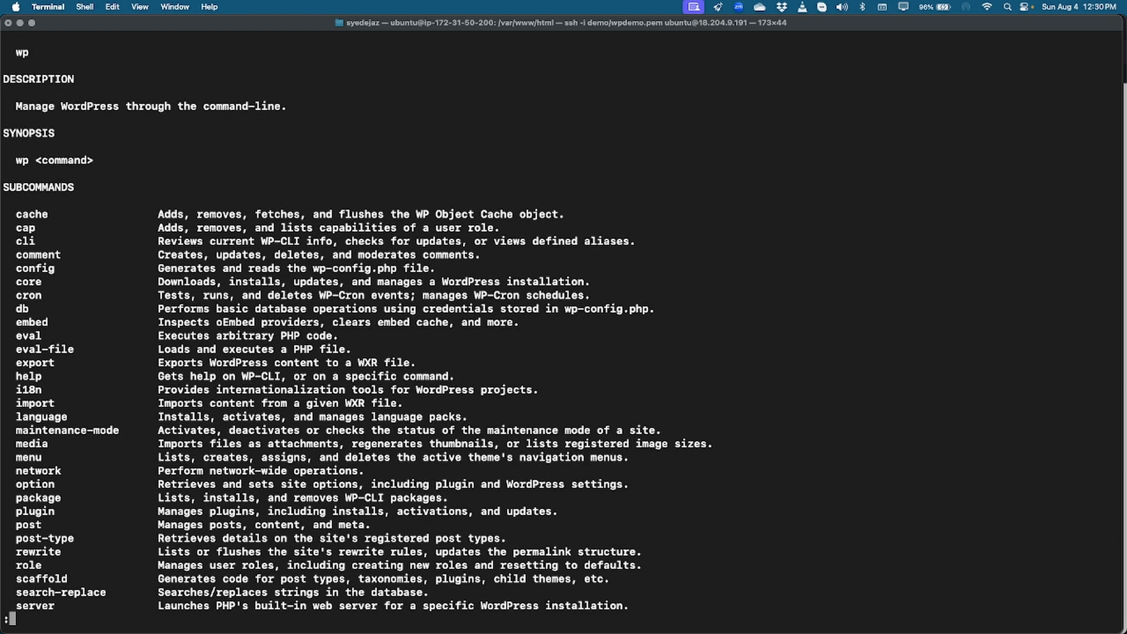
{"action": "scroll", "scroll_direction": "down", "scroll_amount": 3}
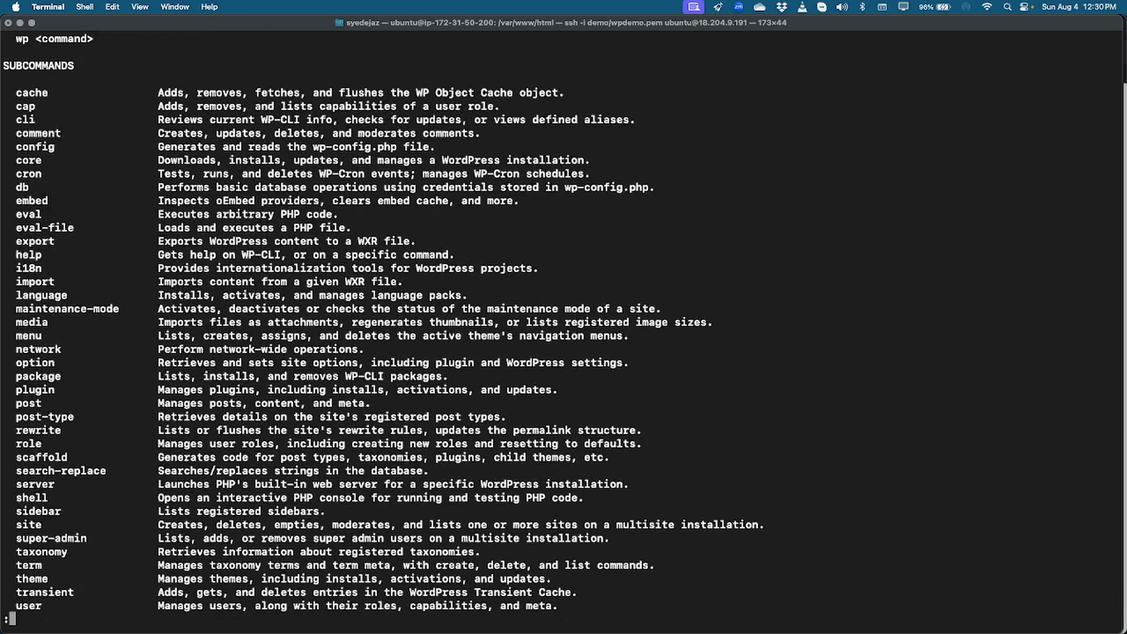
{"action": "scroll", "scroll_direction": "down", "scroll_amount": 3}
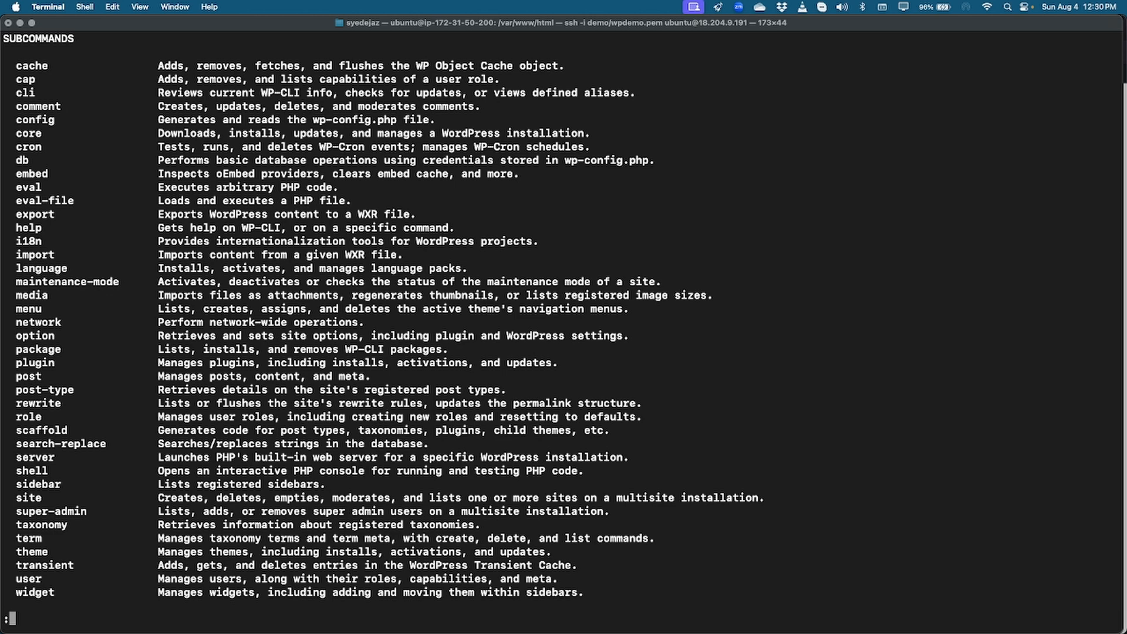
{"action": "scroll", "scroll_direction": "down", "scroll_amount": 3}
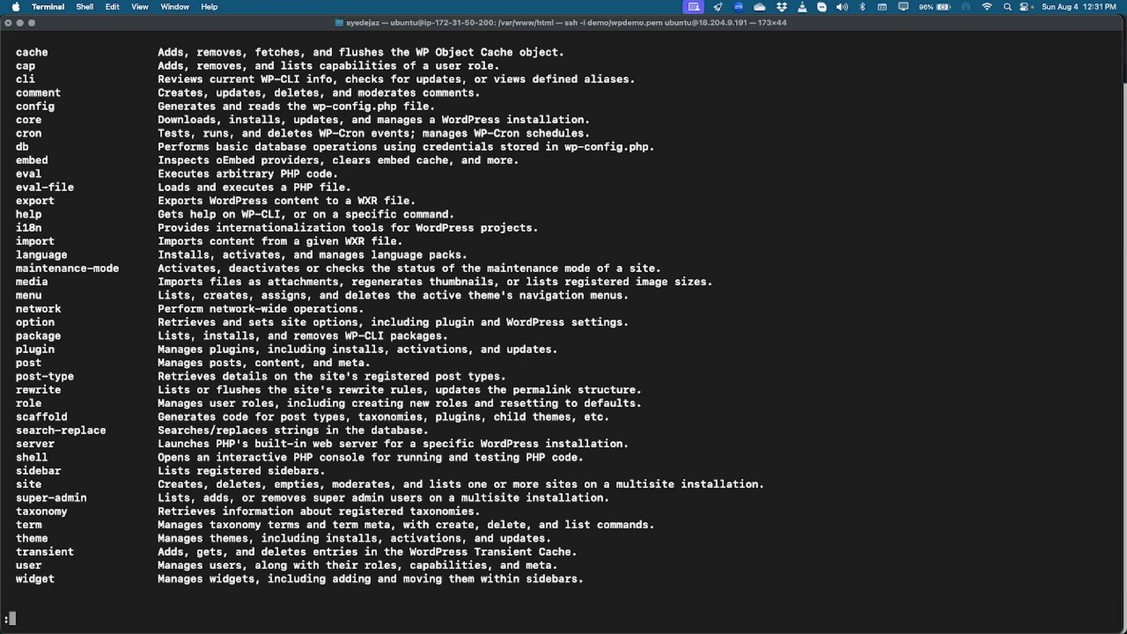
{"action": "scroll", "scroll_direction": "down", "scroll_amount": 3}
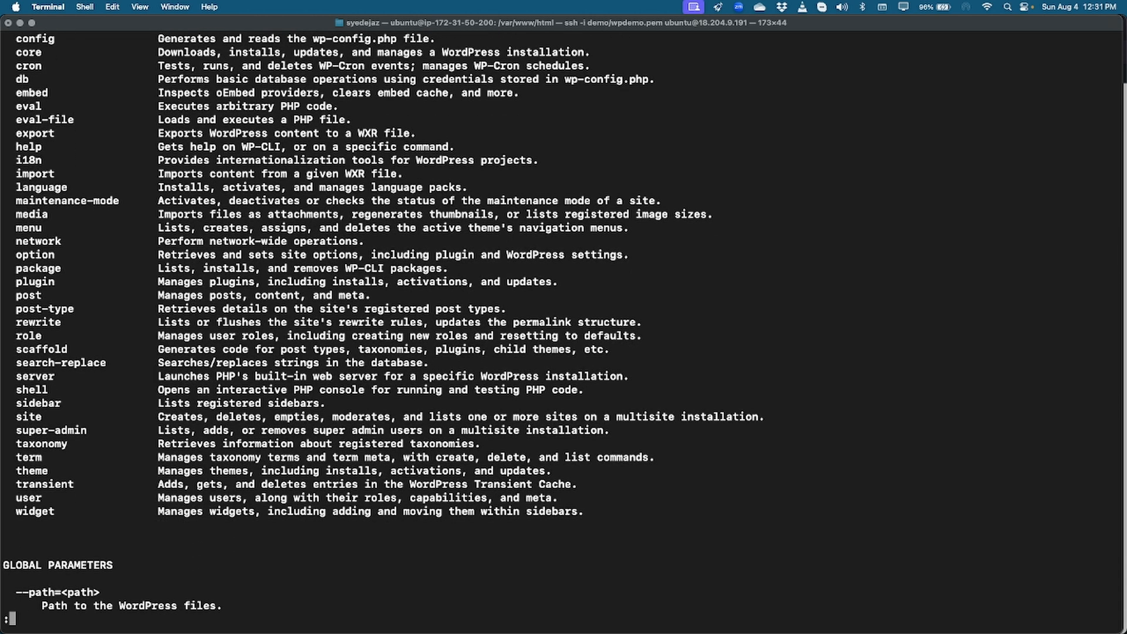
{"action": "scroll", "scroll_direction": "down", "scroll_amount": 3}
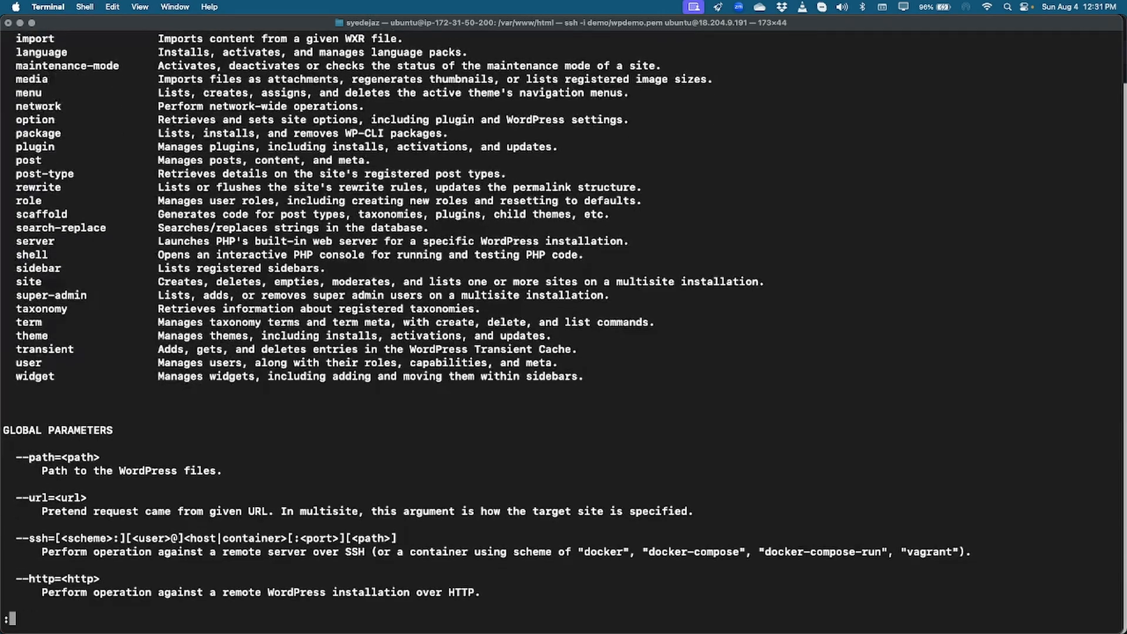
{"action": "scroll", "scroll_direction": "down", "scroll_amount": 3}
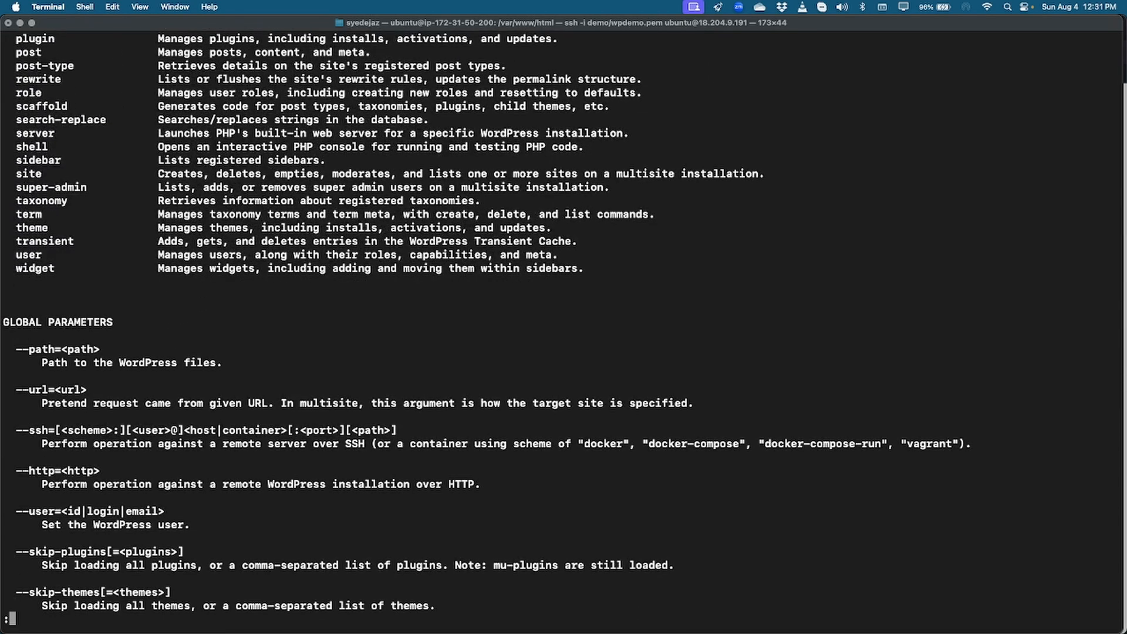
{"action": "scroll", "scroll_direction": "down", "scroll_amount": 3}
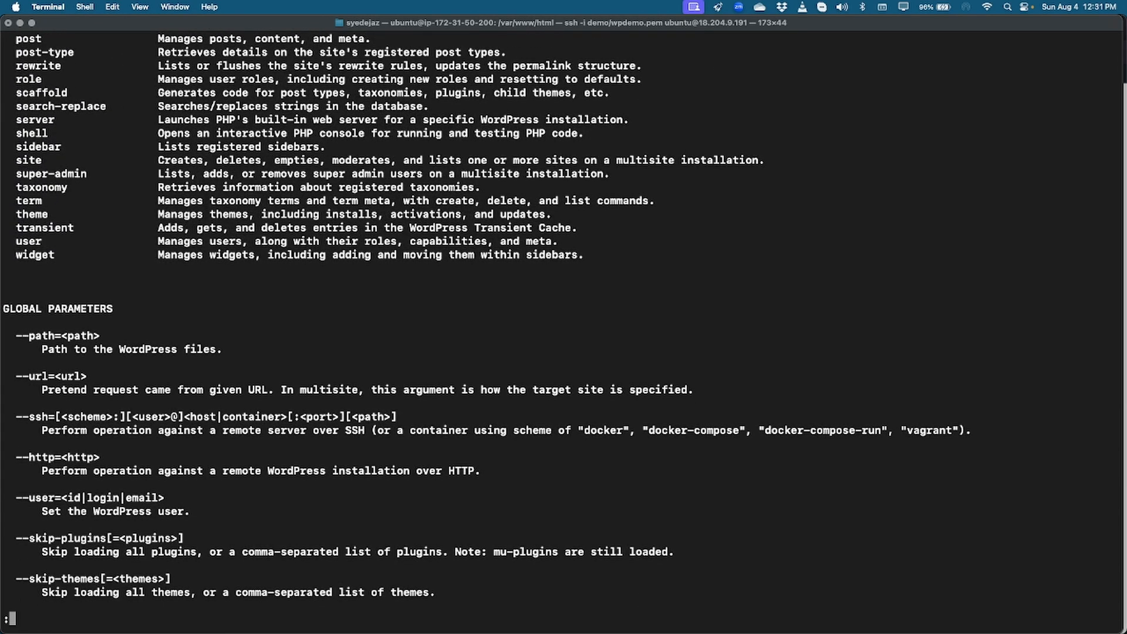
{"action": "scroll", "scroll_direction": "down", "scroll_amount": 3}
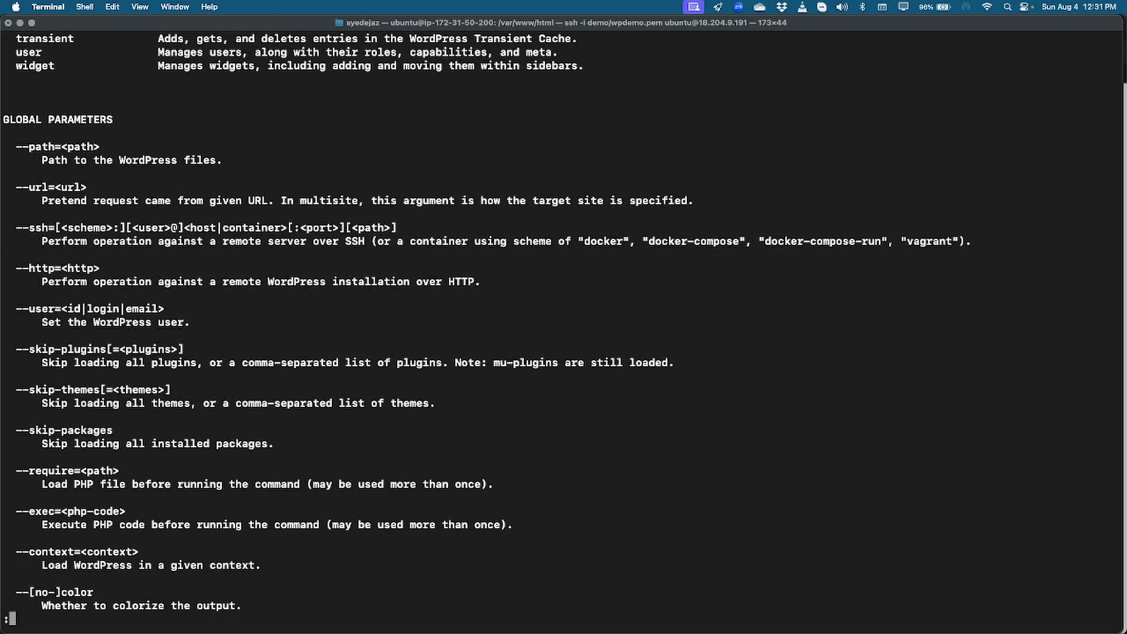
{"action": "scroll", "scroll_direction": "down", "scroll_amount": 3}
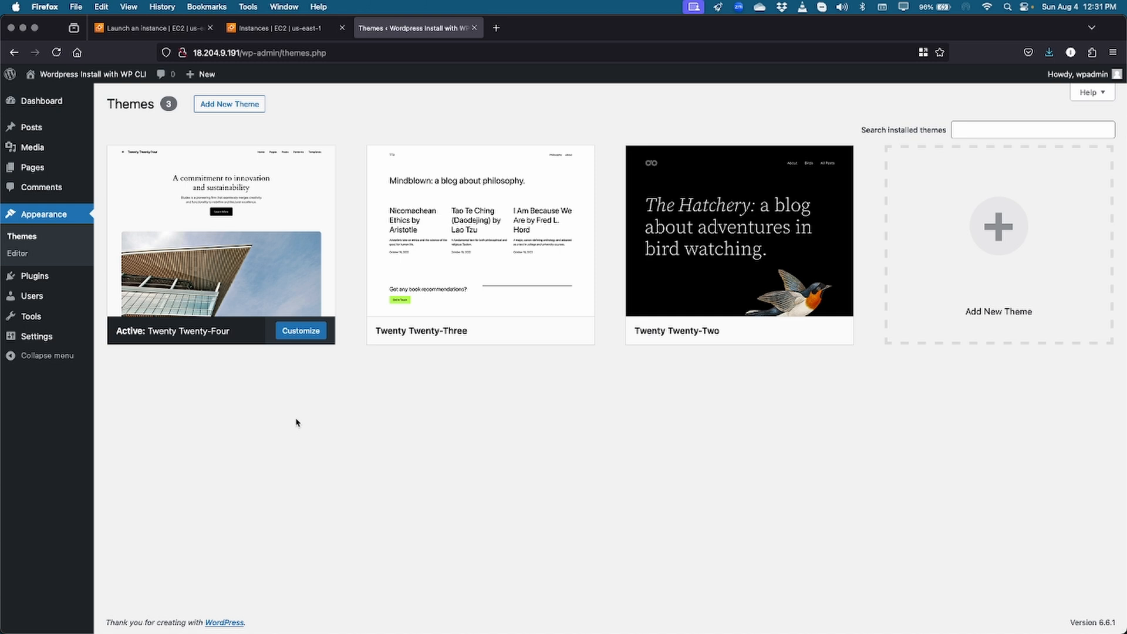
{"action": "mouse_move", "coordinate": [300, 419]}
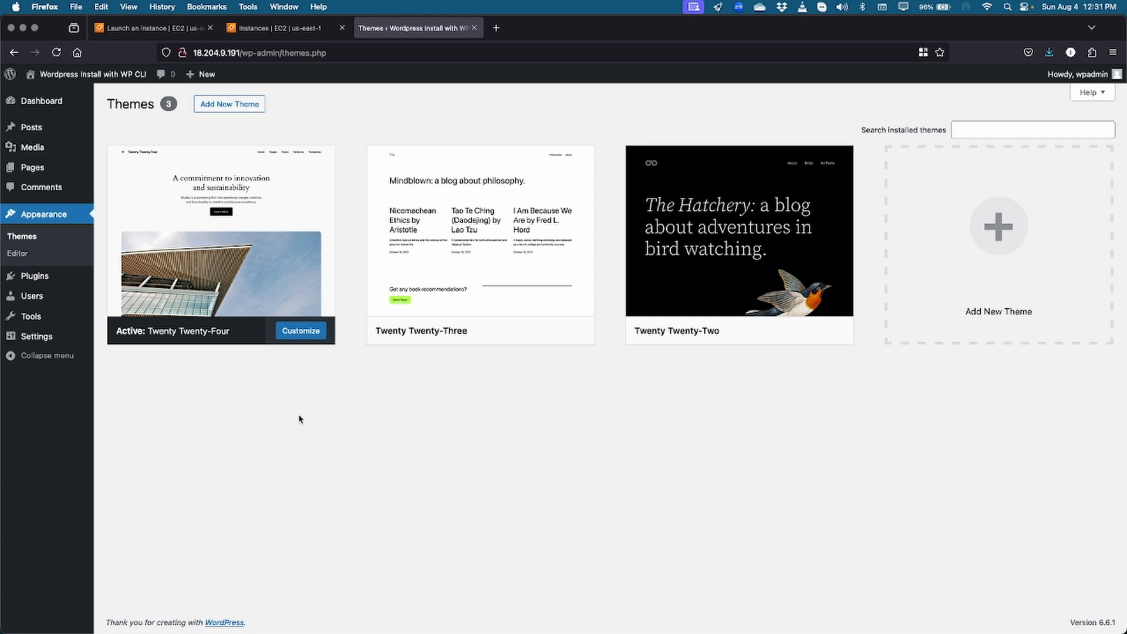